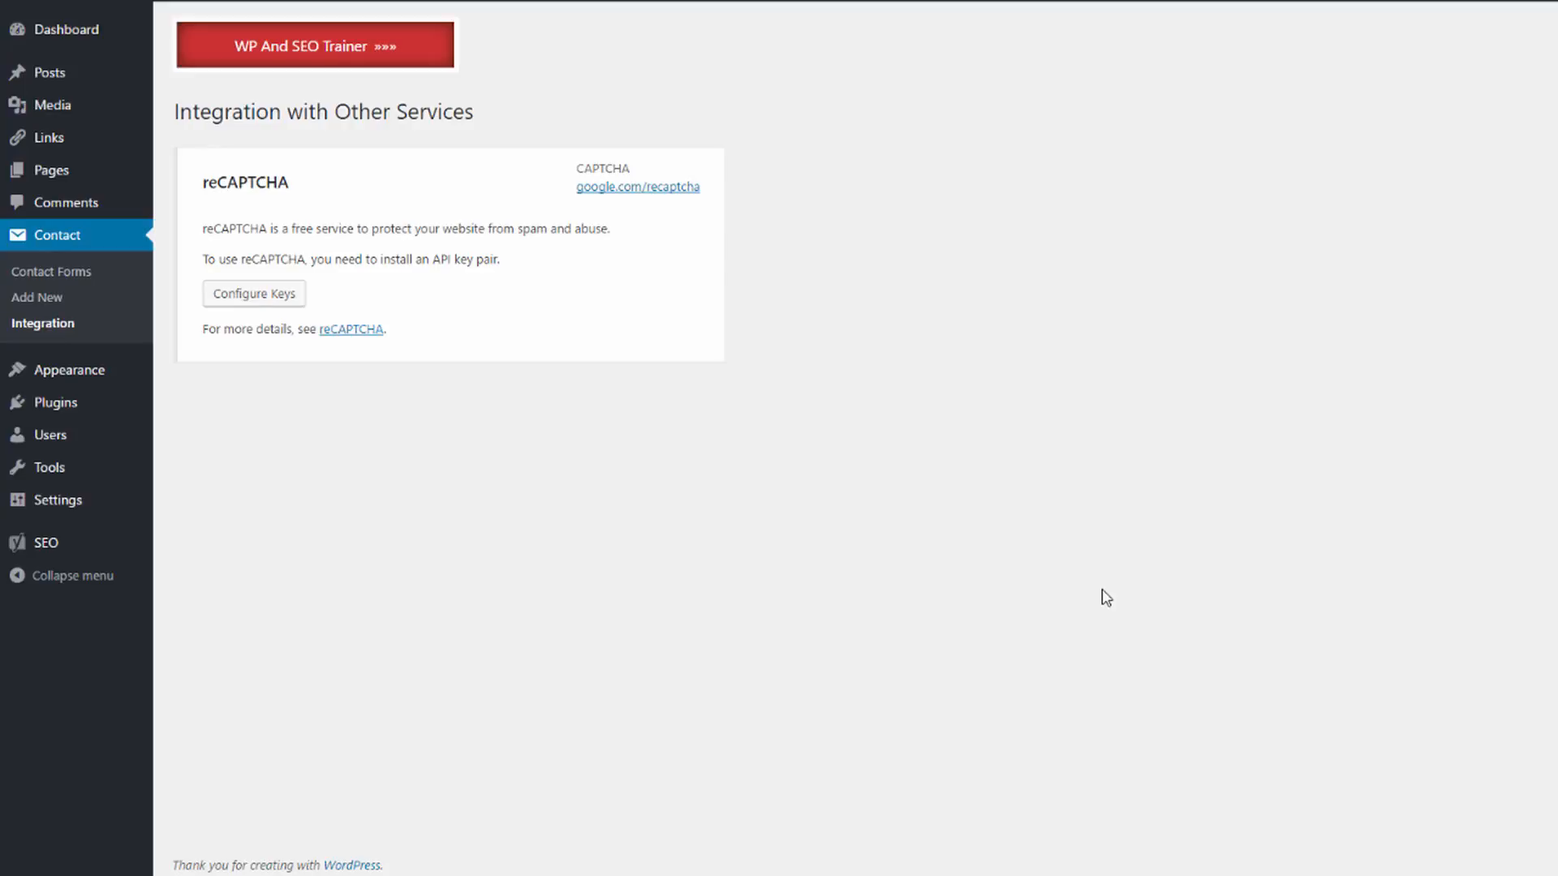
mouse_move(1062, 573)
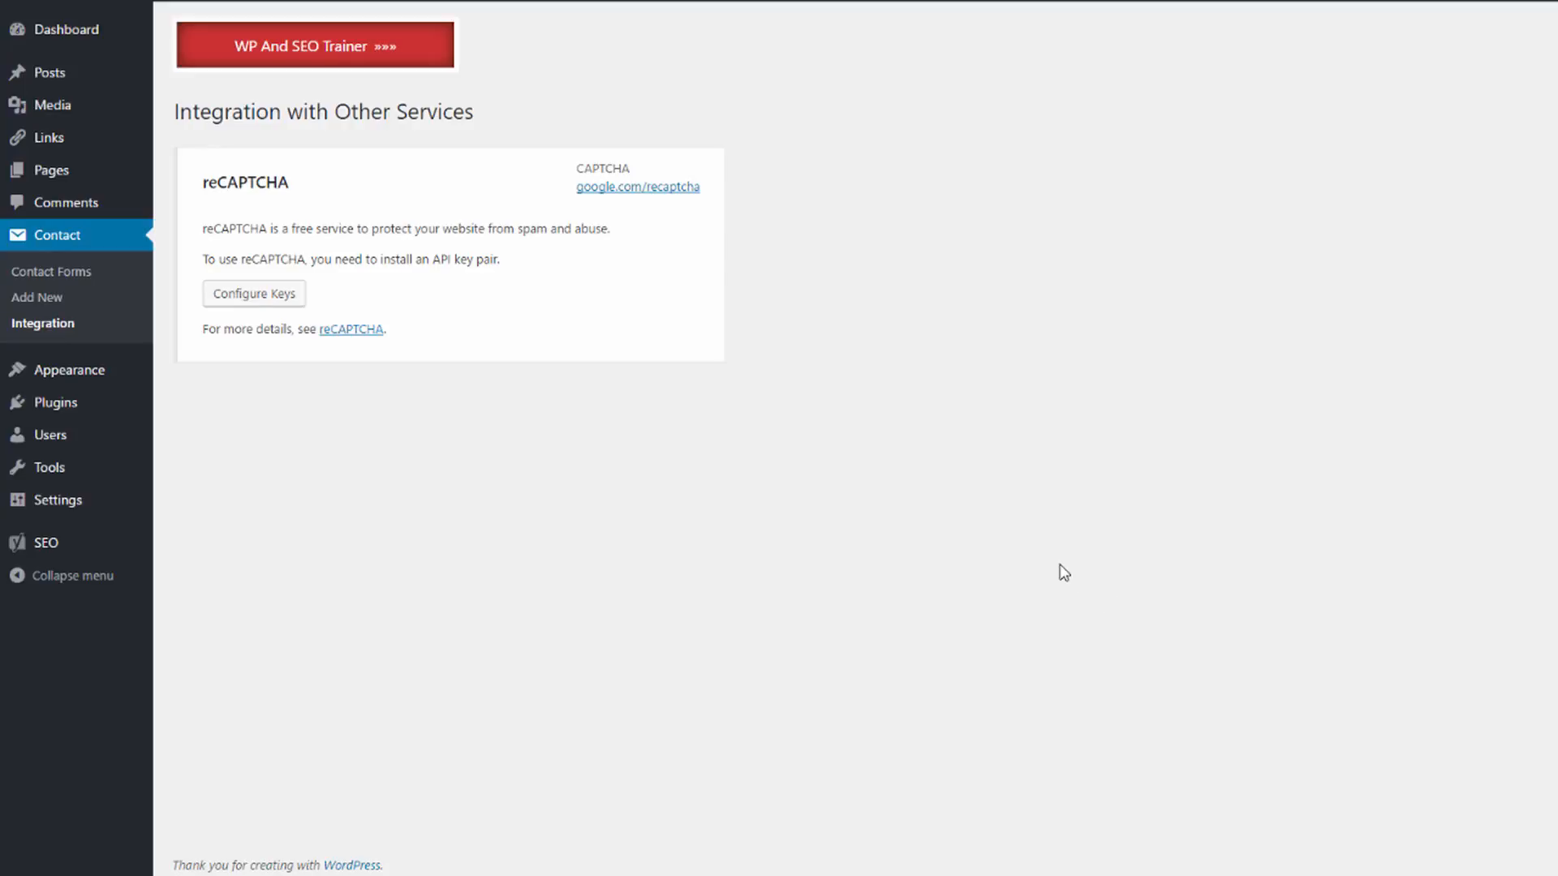
mouse_move(529, 566)
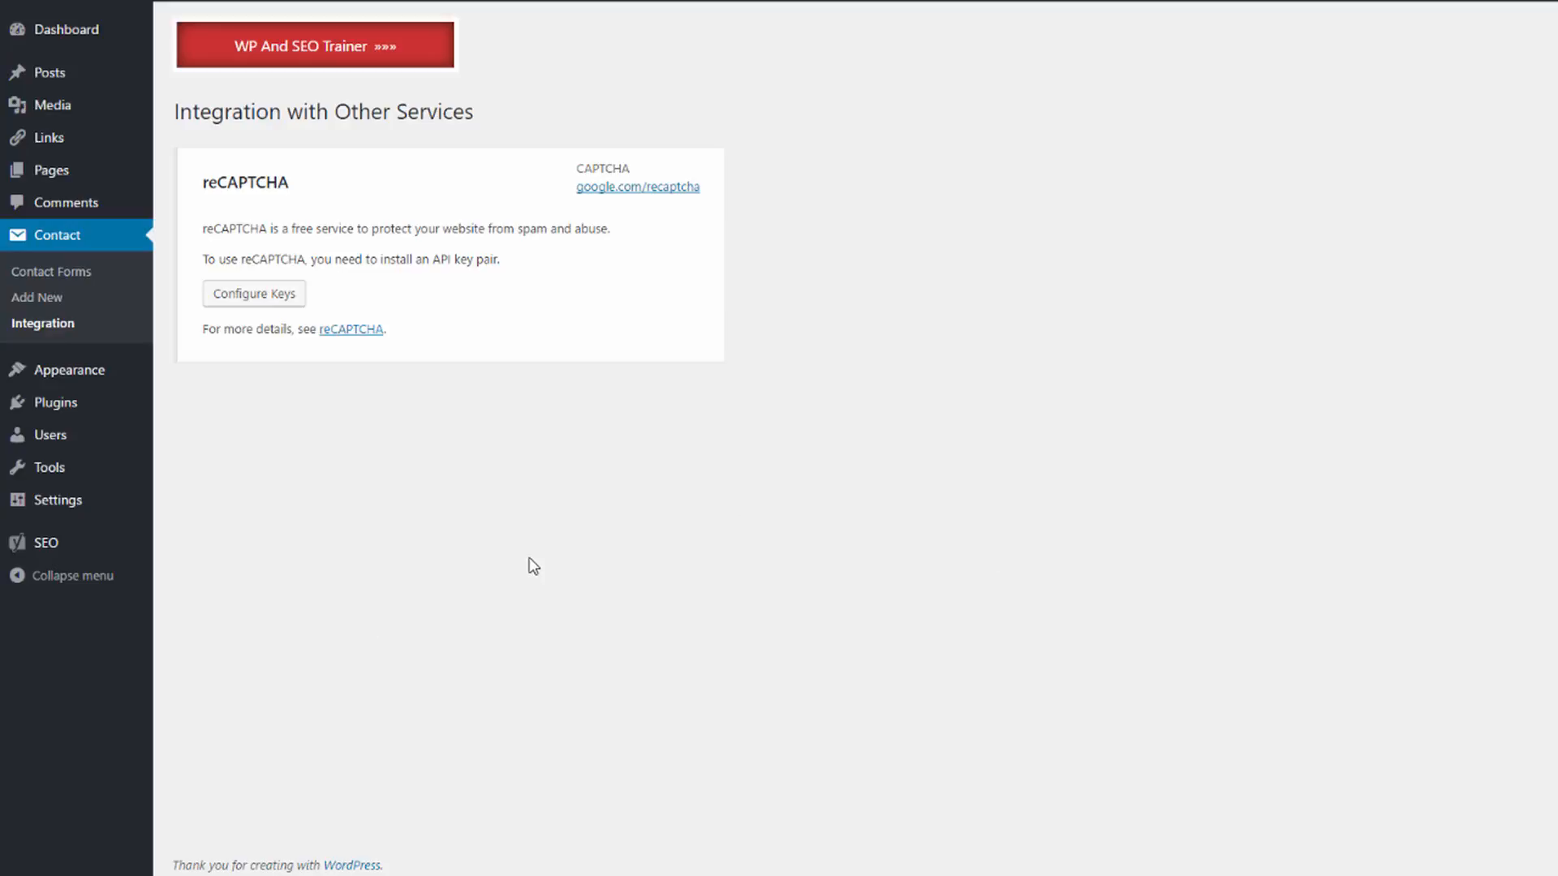
mouse_move(895, 428)
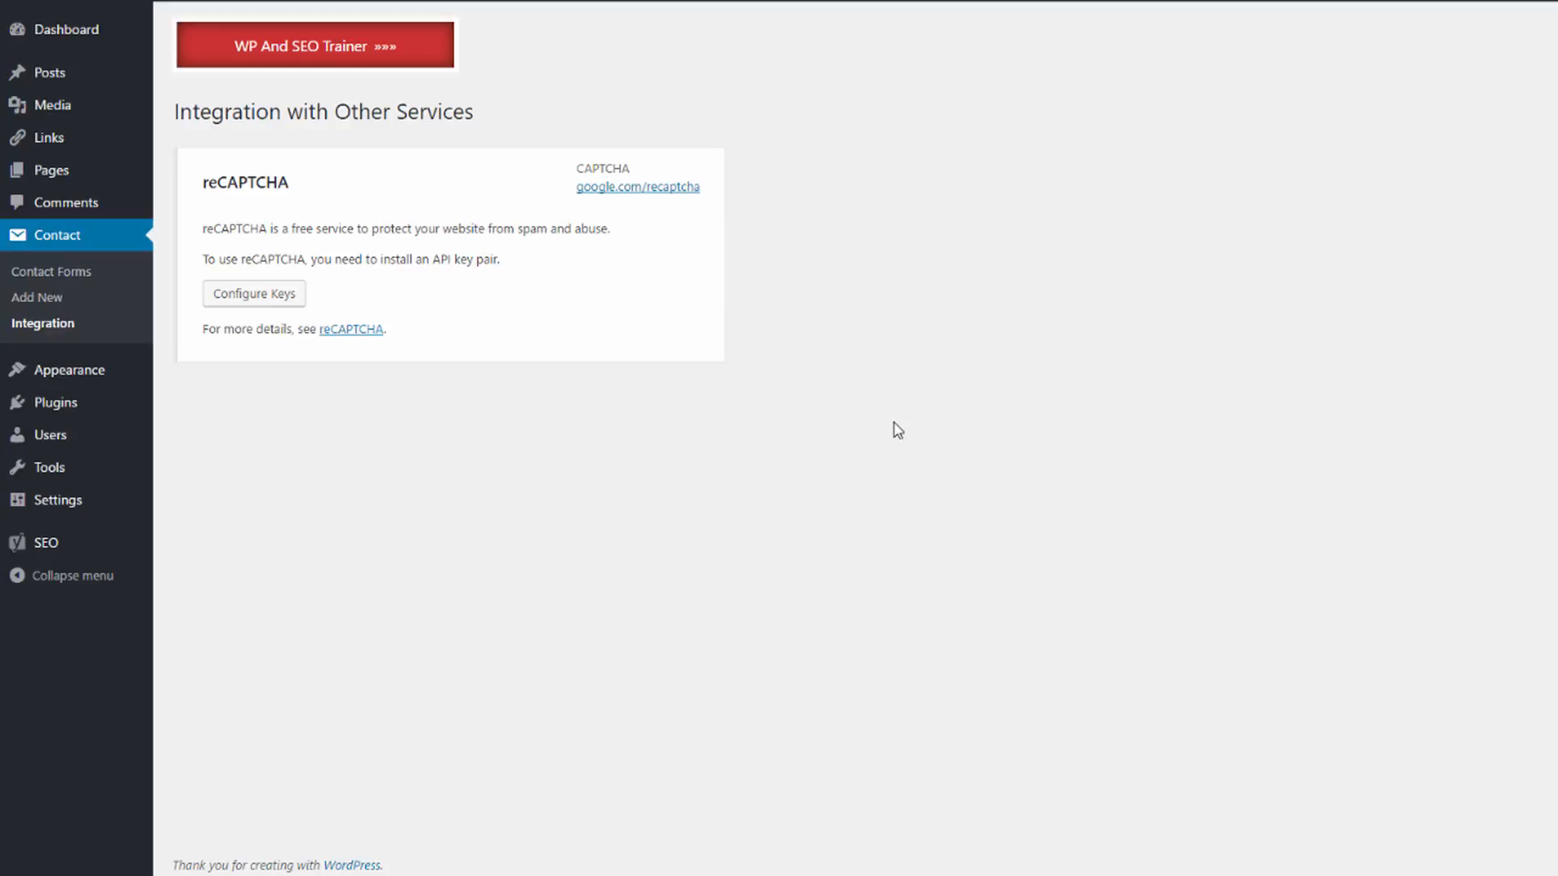
mouse_move(392, 265)
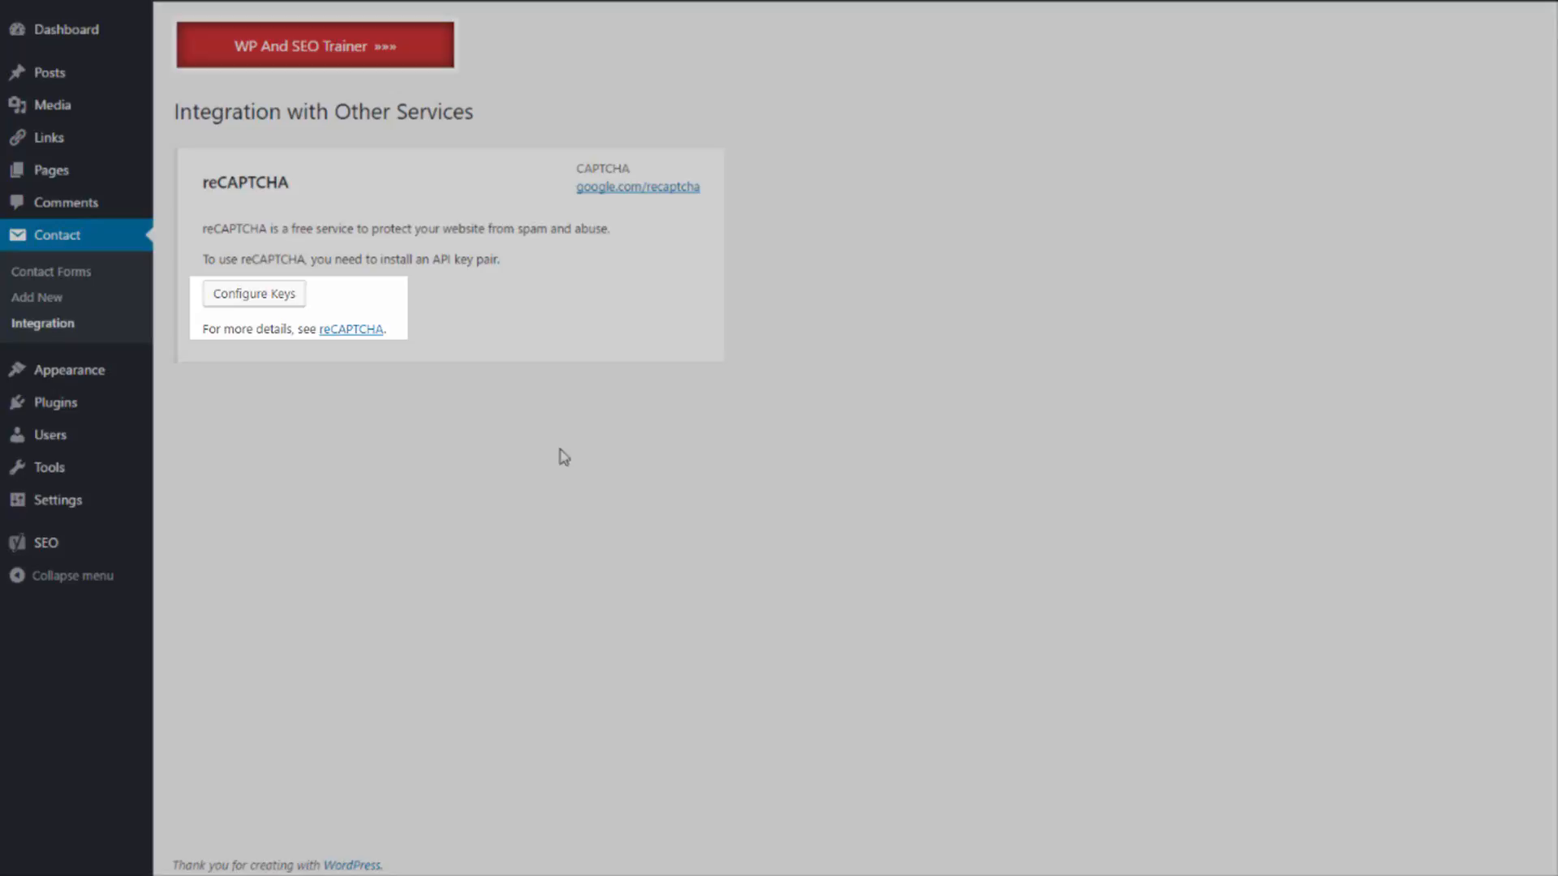
Step: Bring up the empty reCAPTCHA Site Key and Secret Key fields via Configure Keys
left_click(253, 294)
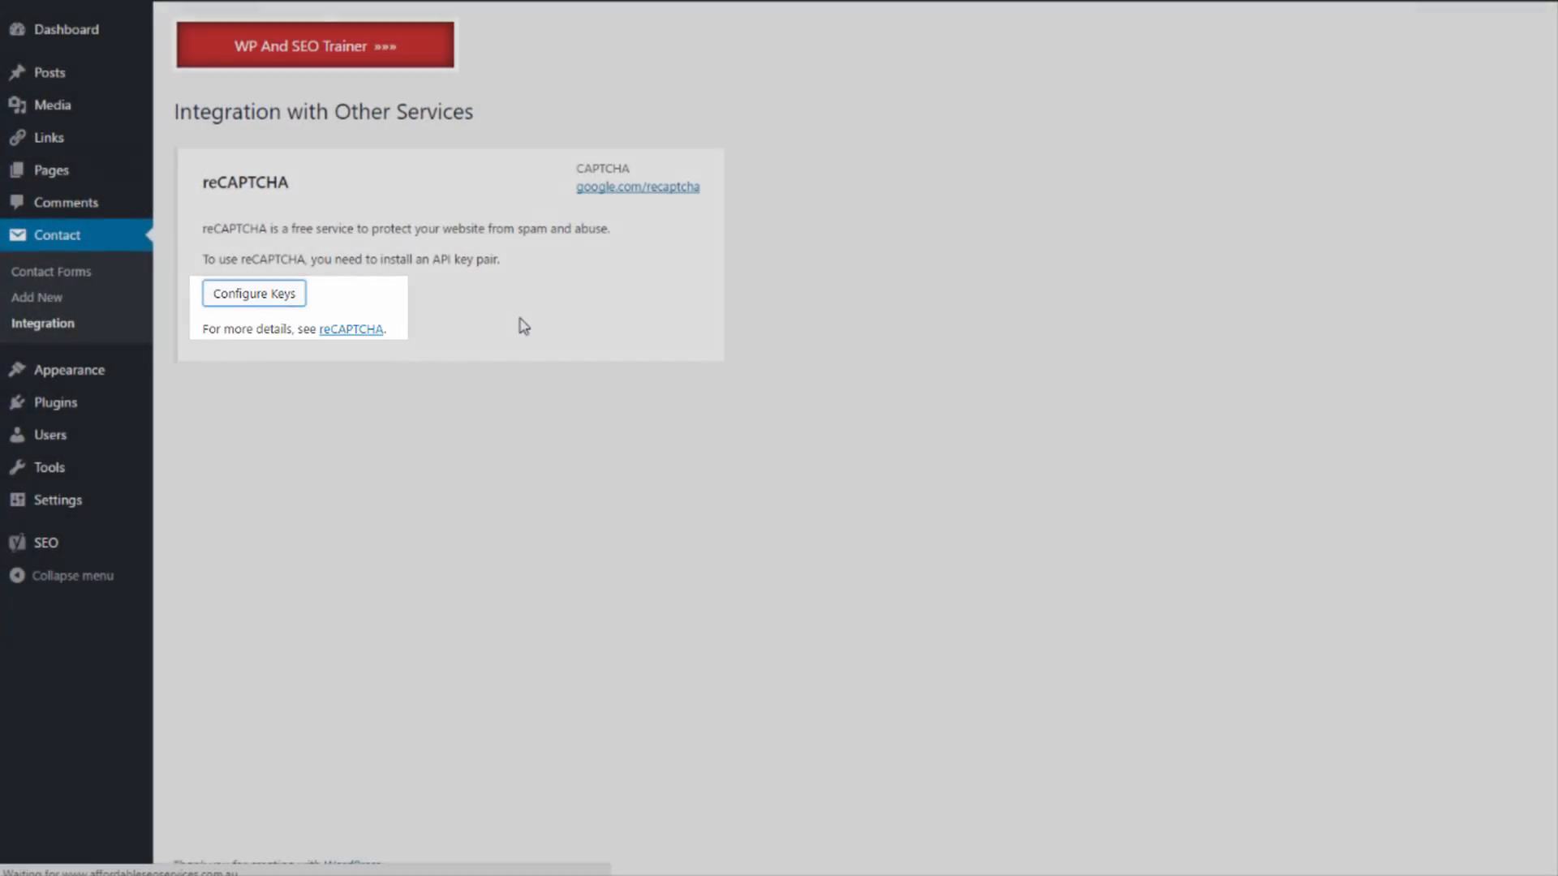
left_click(253, 294)
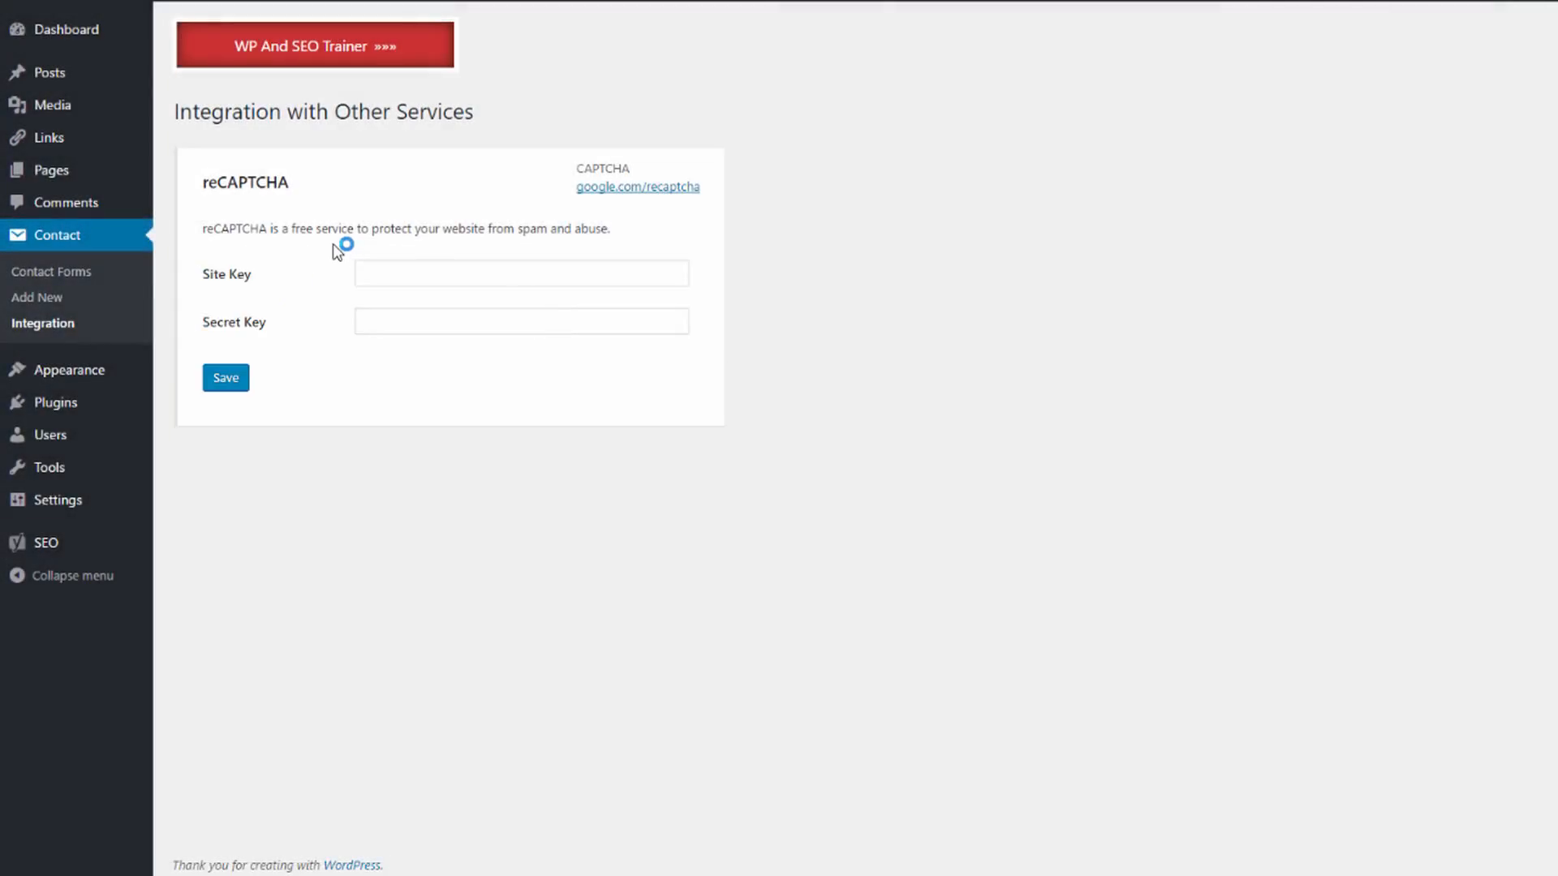
mouse_move(239, 286)
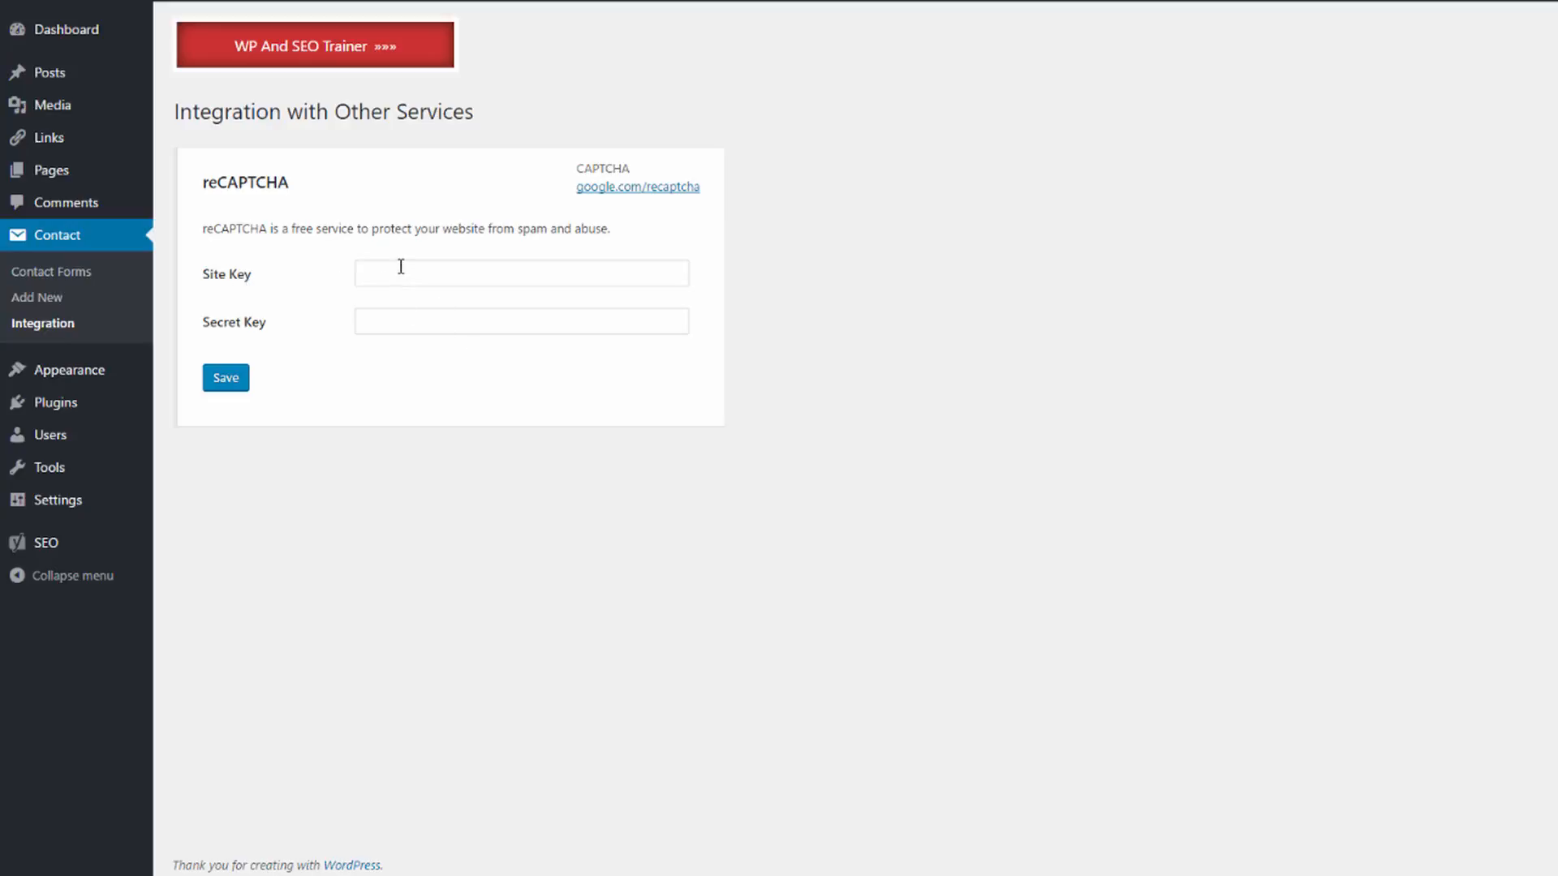
mouse_move(795, 322)
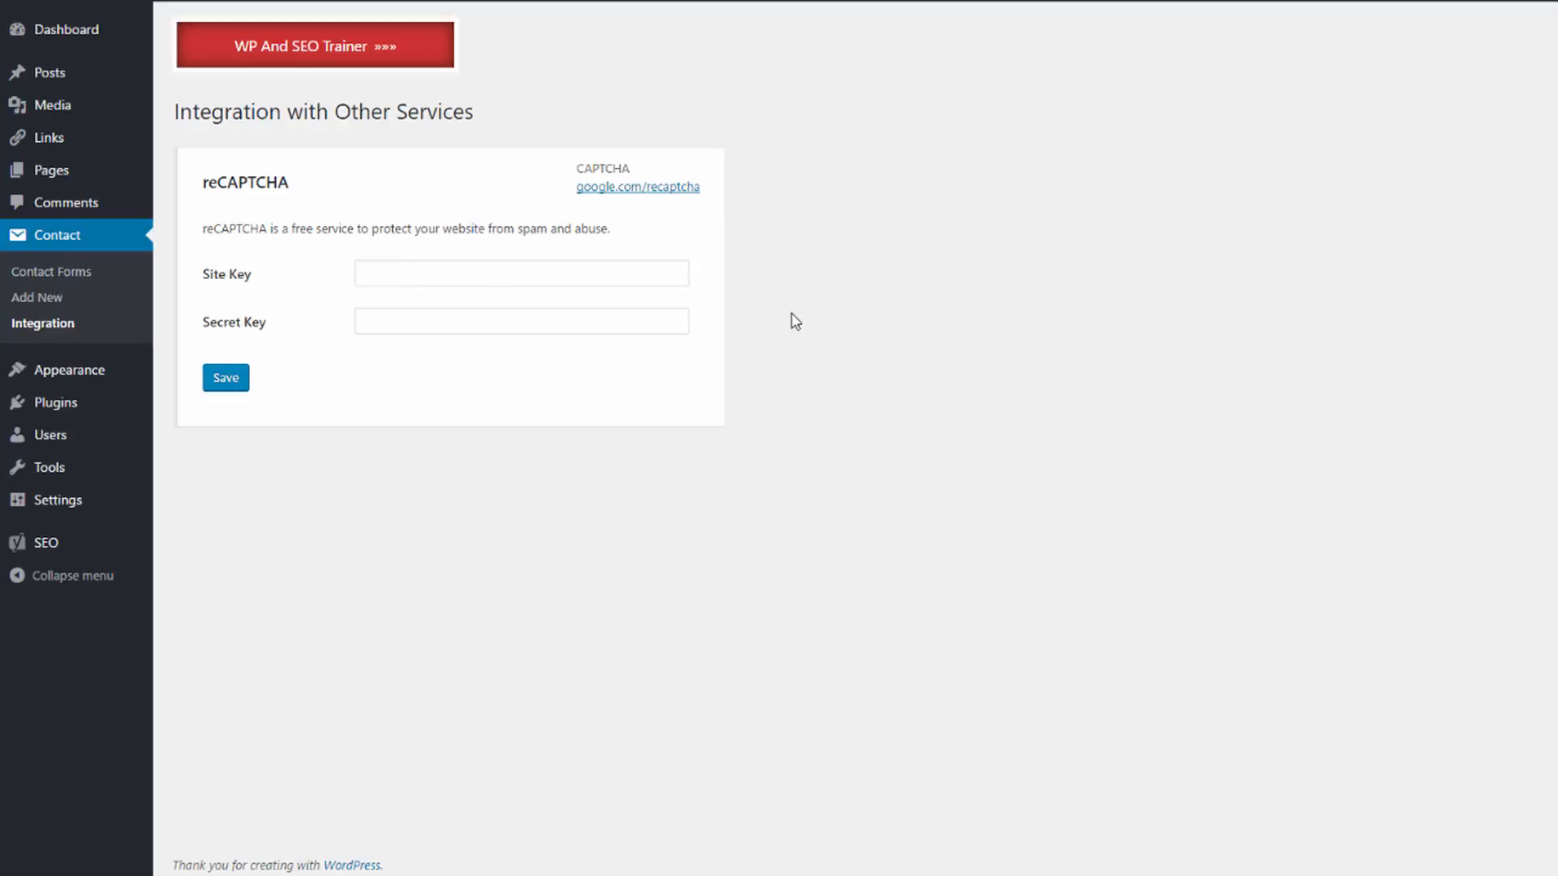
mouse_move(813, 277)
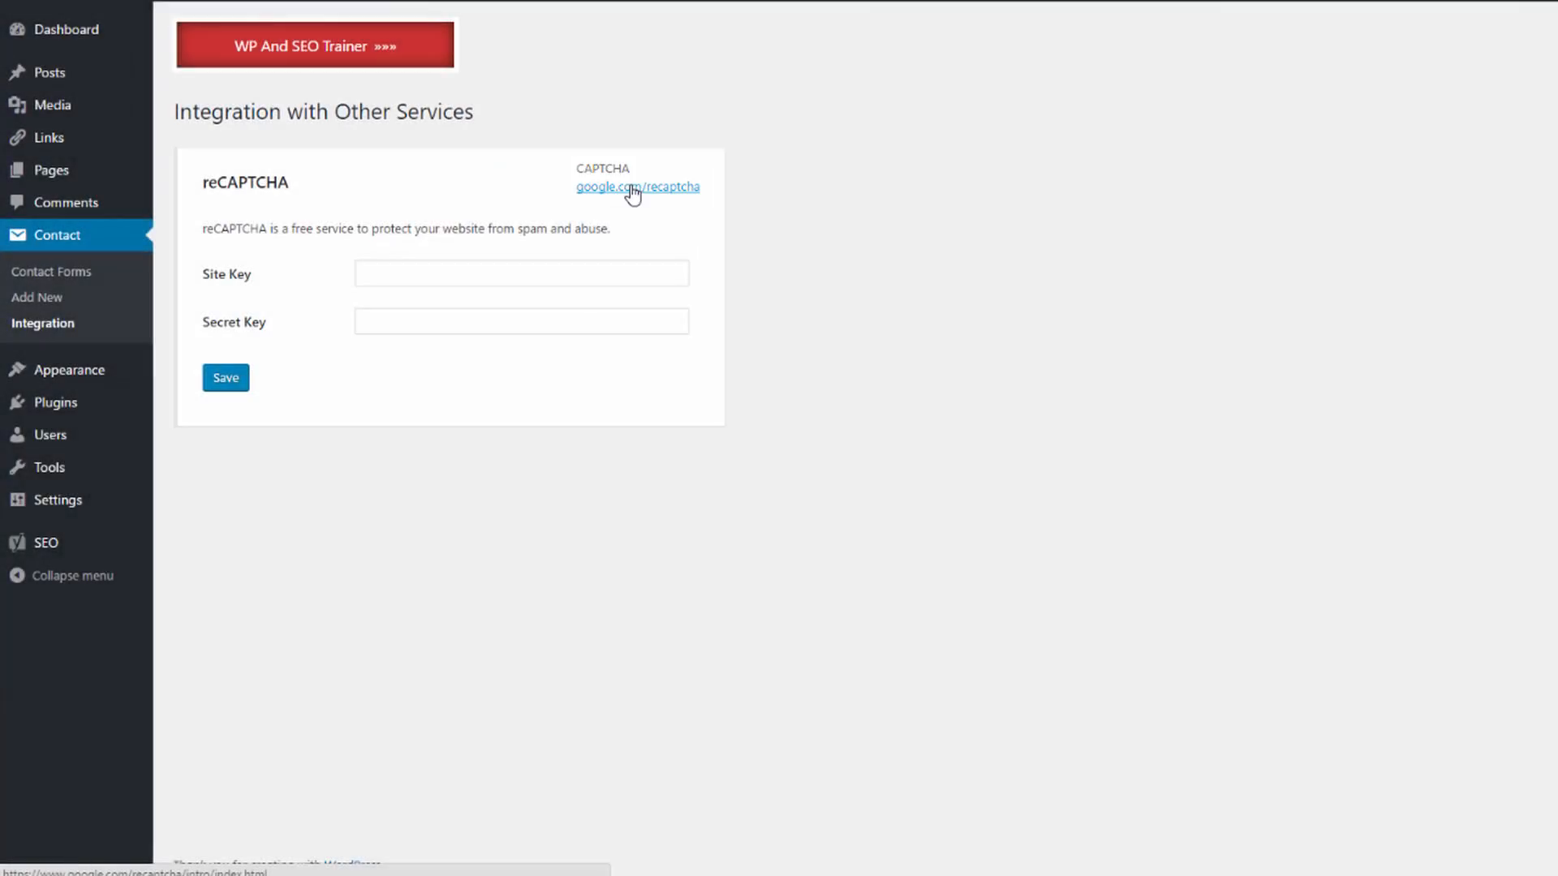
Step: Go from the google.com/recaptcha link to the Get reCAPTCHA admin page for registering a site
left_click(638, 185)
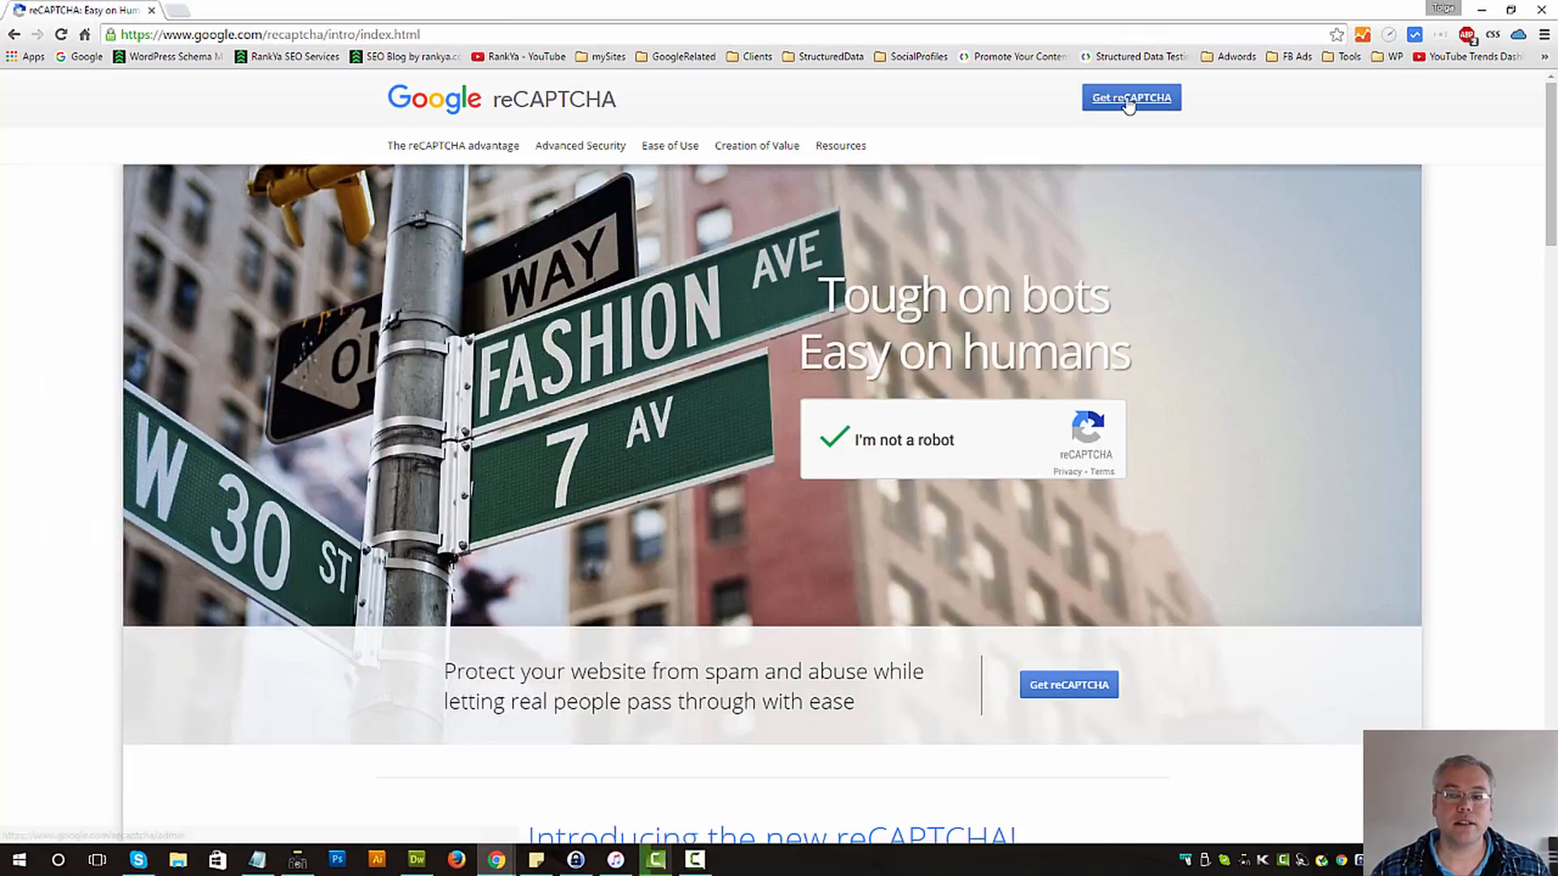
left_click(830, 440)
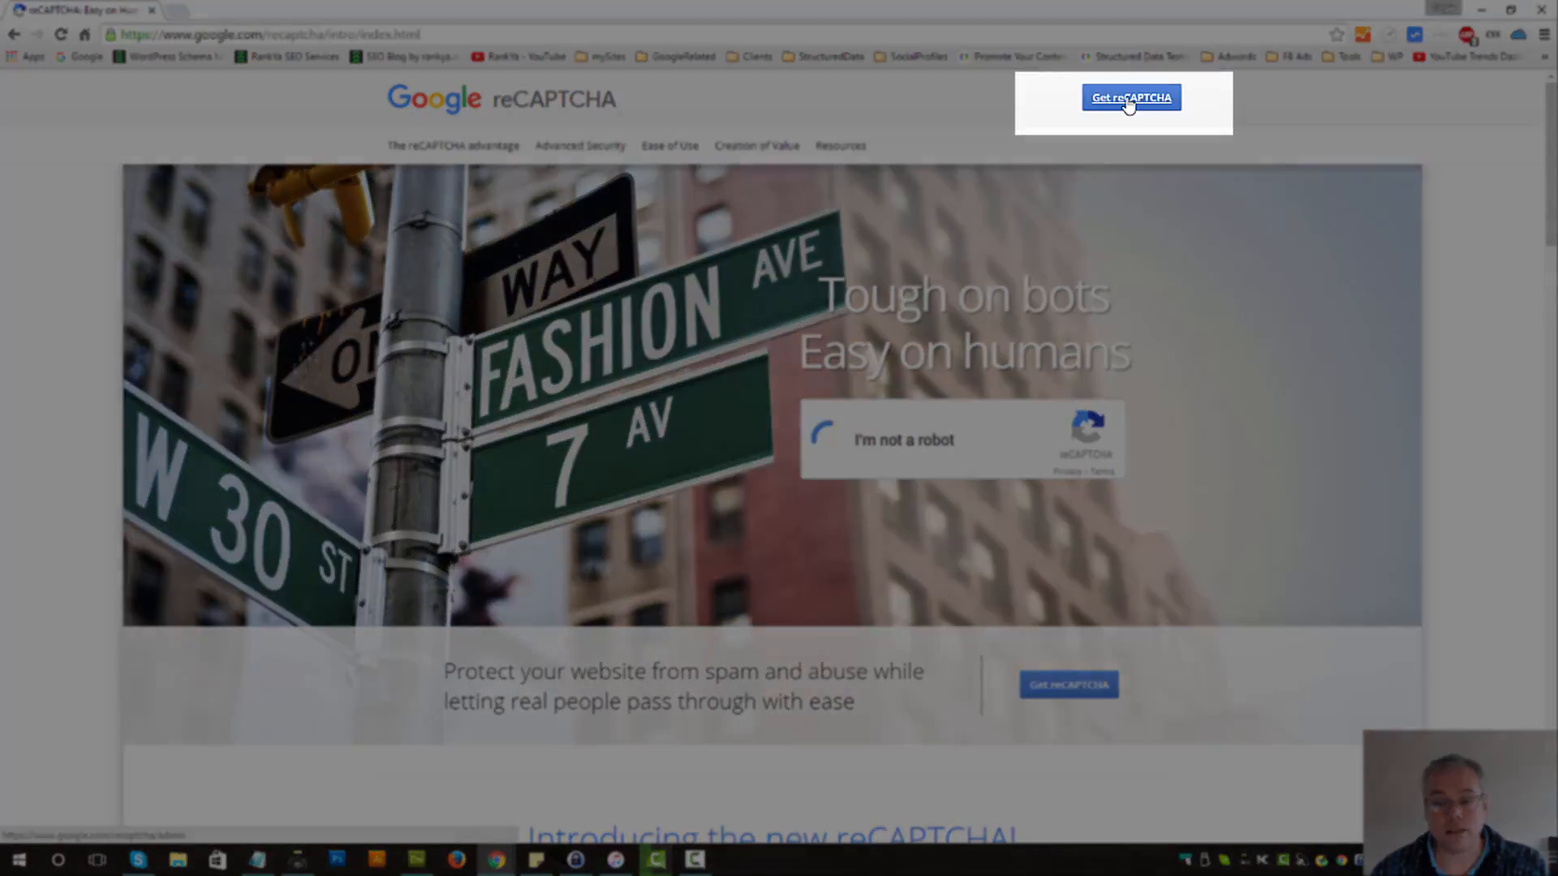
left_click(1131, 97)
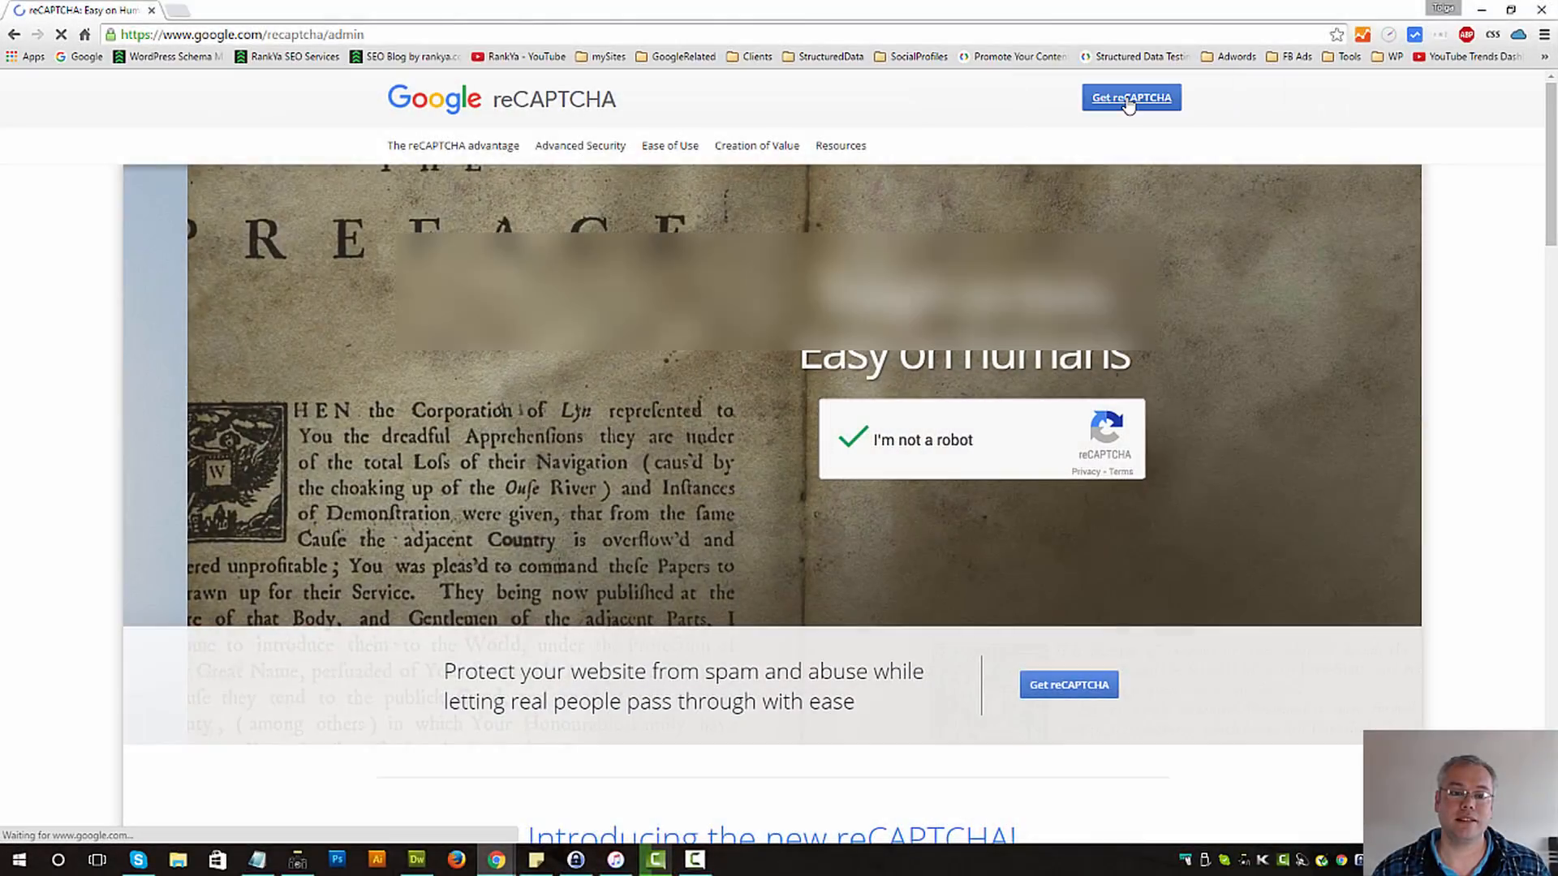
left_click(1130, 98)
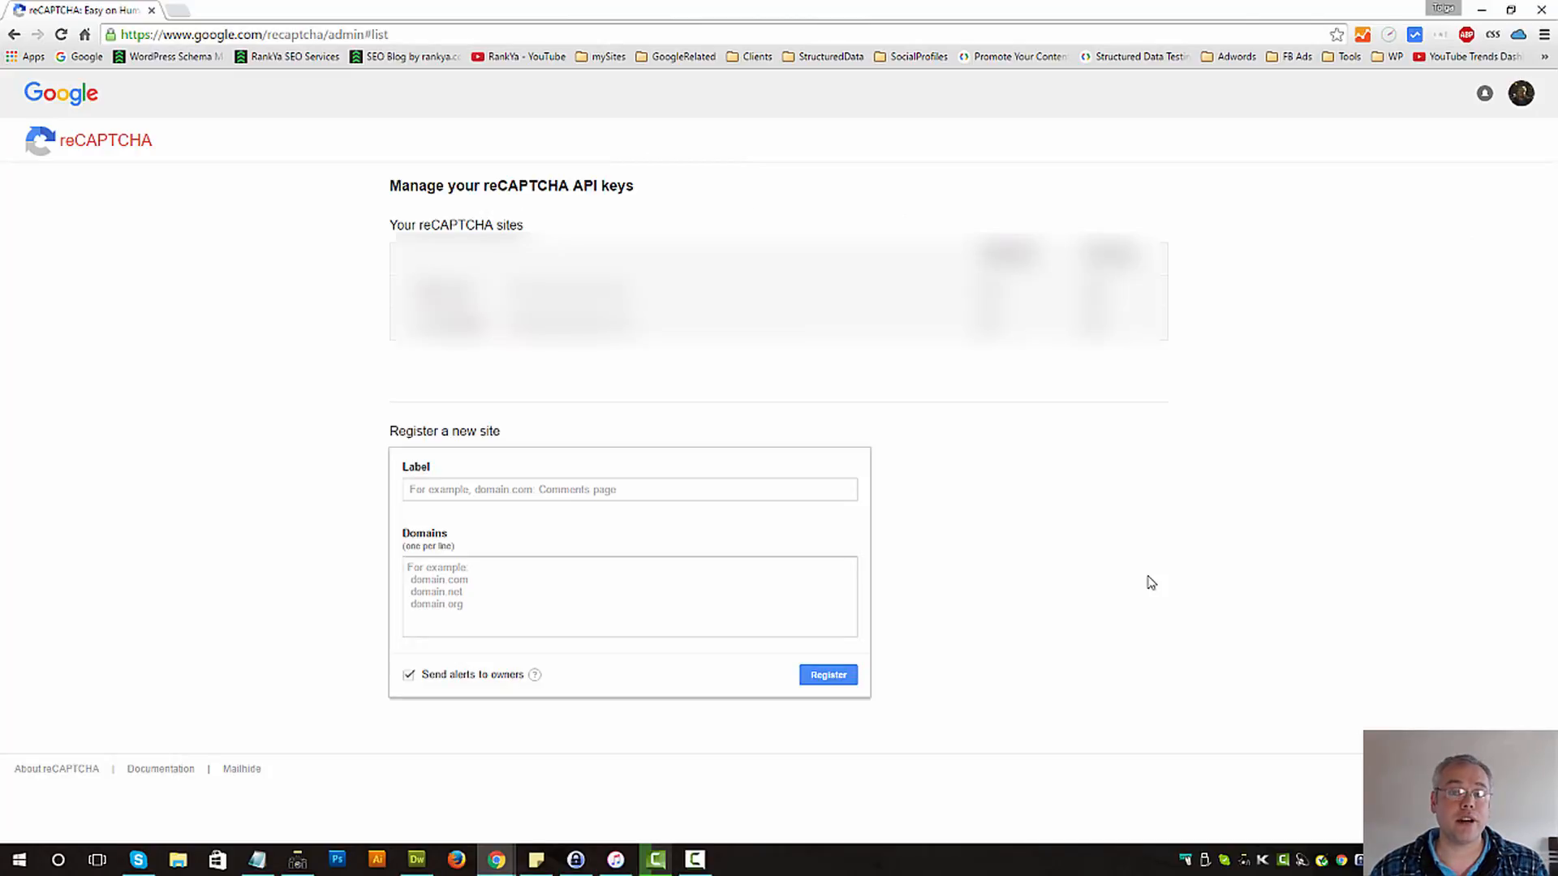
mouse_move(1075, 581)
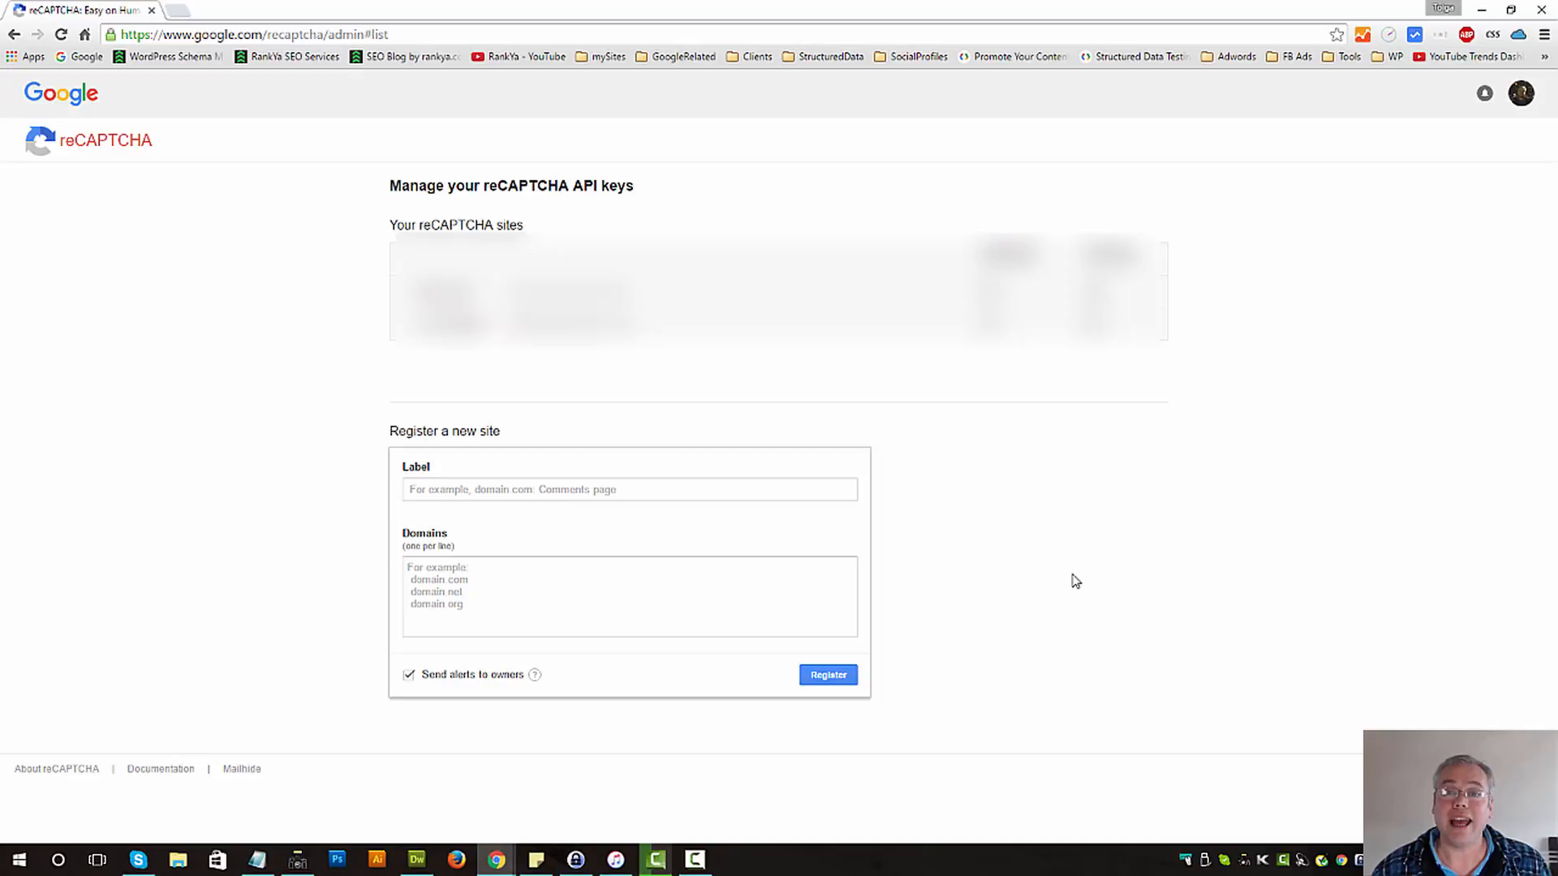
Step: Label the new site 'My site' with domains yourdomainname.com and anotherdomainname.com, one per line
left_click(629, 489)
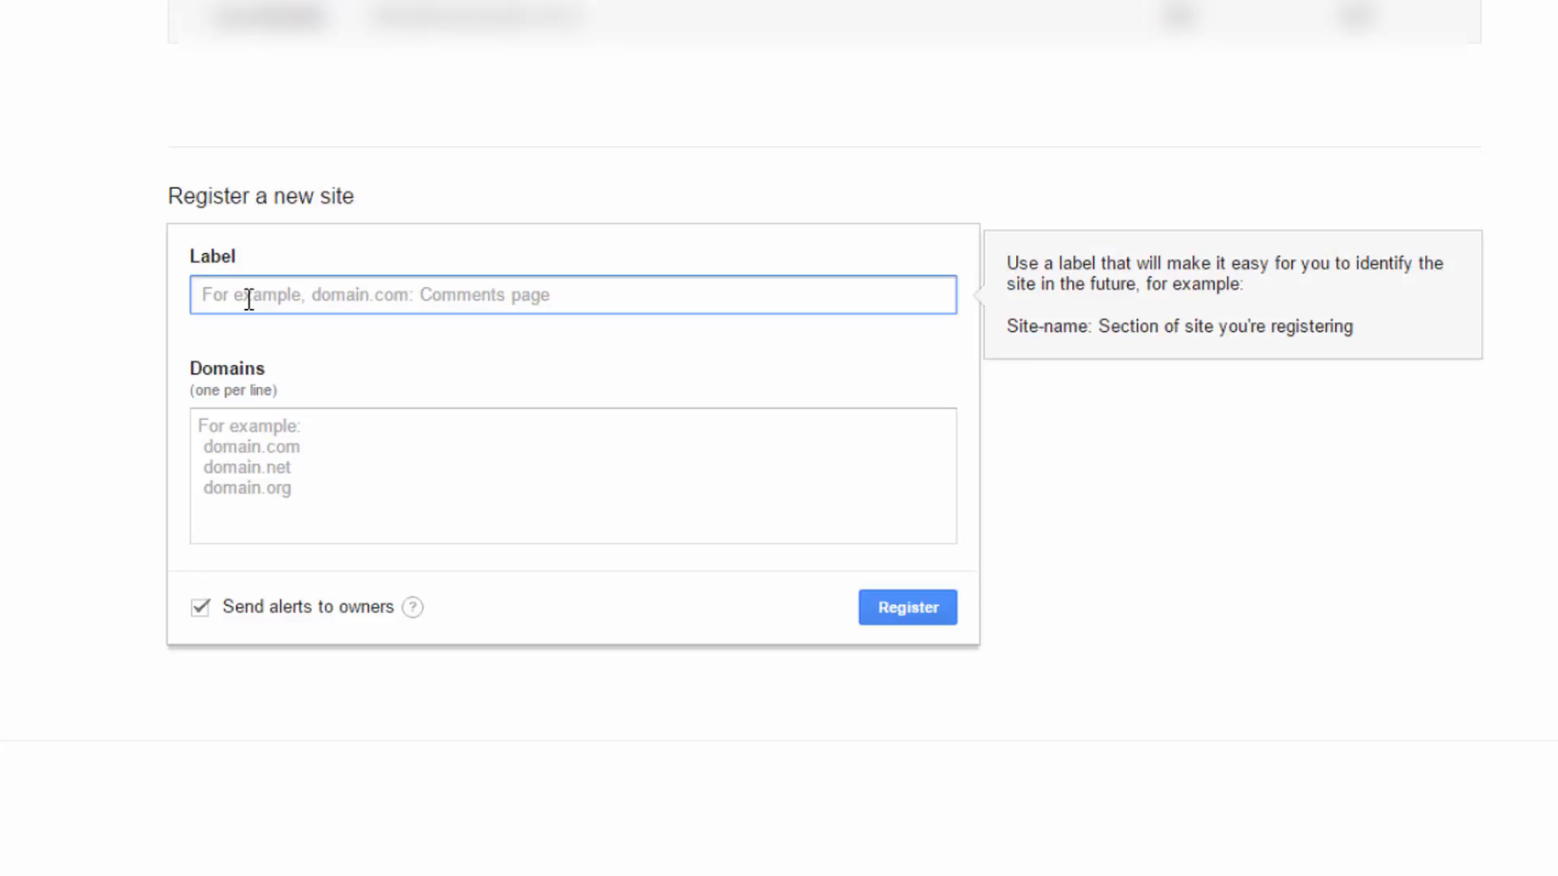
type("My")
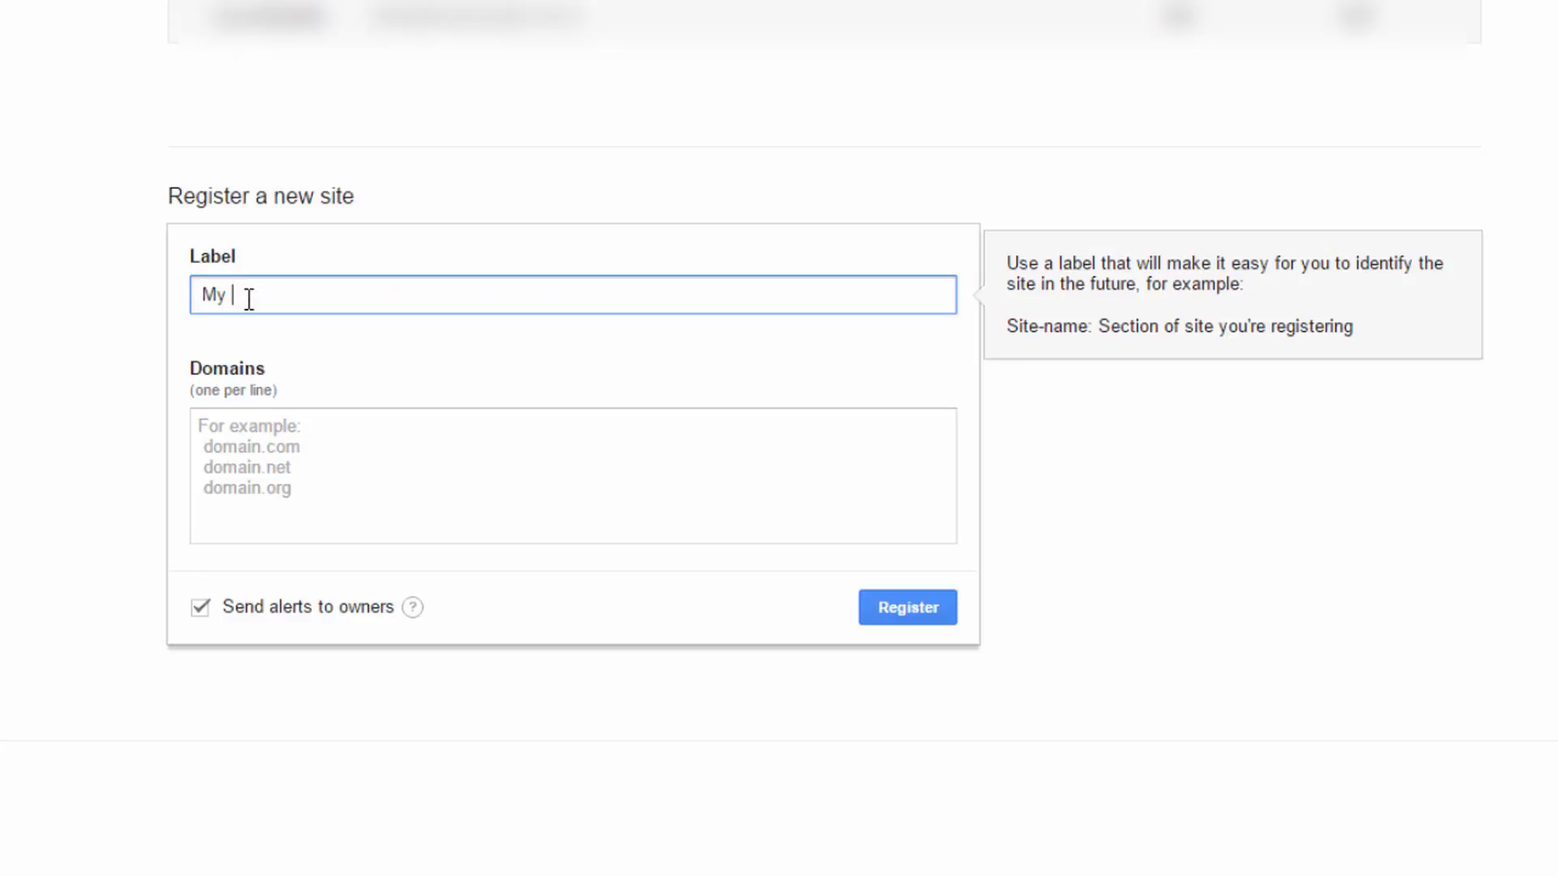
type("site")
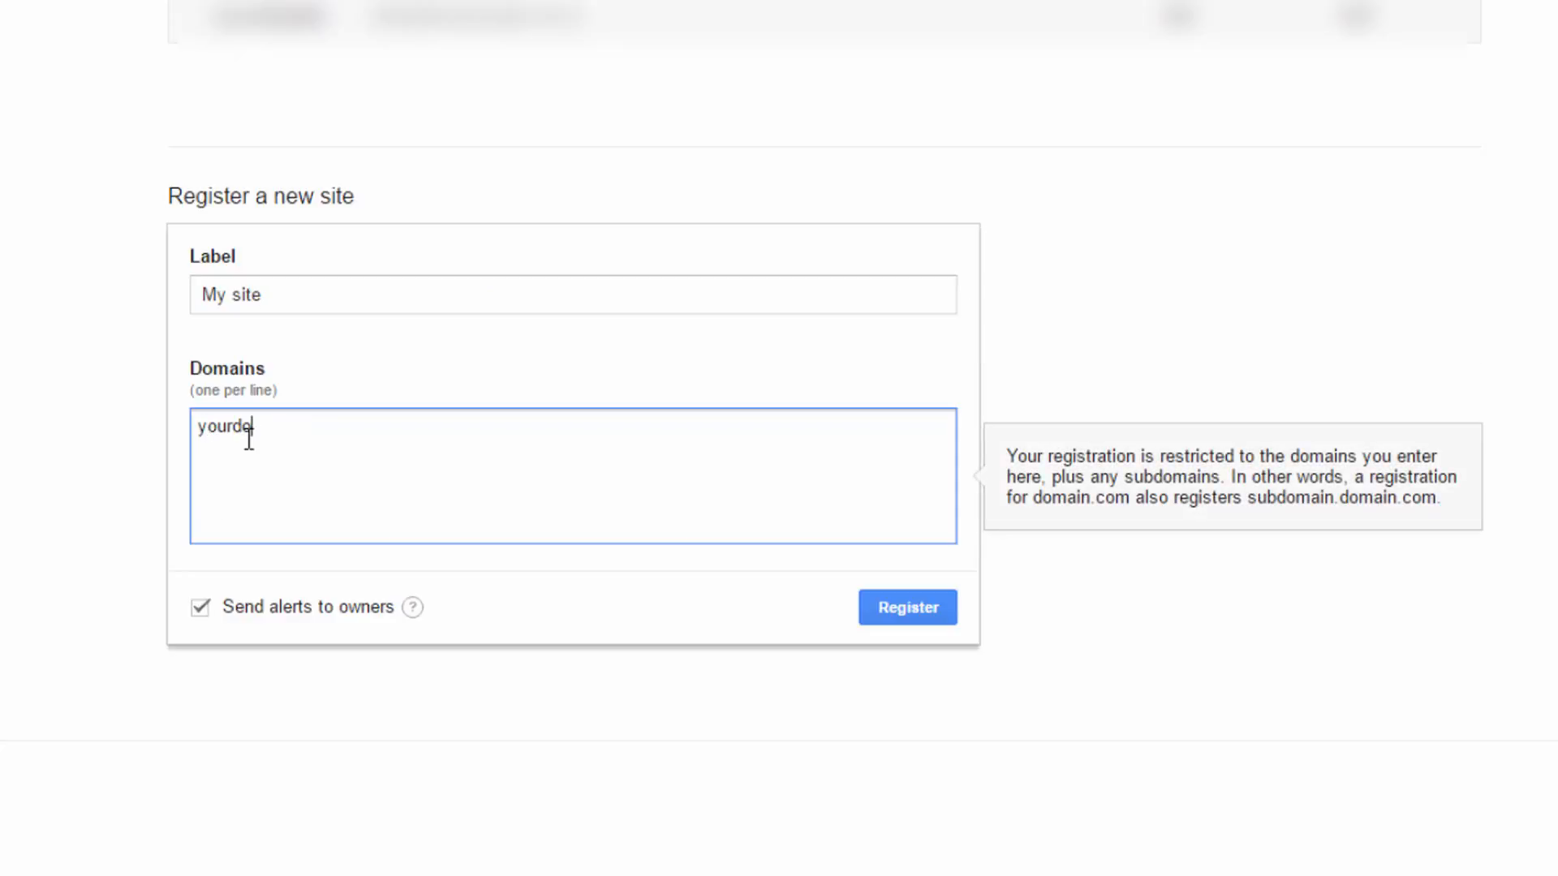
type("mainname")
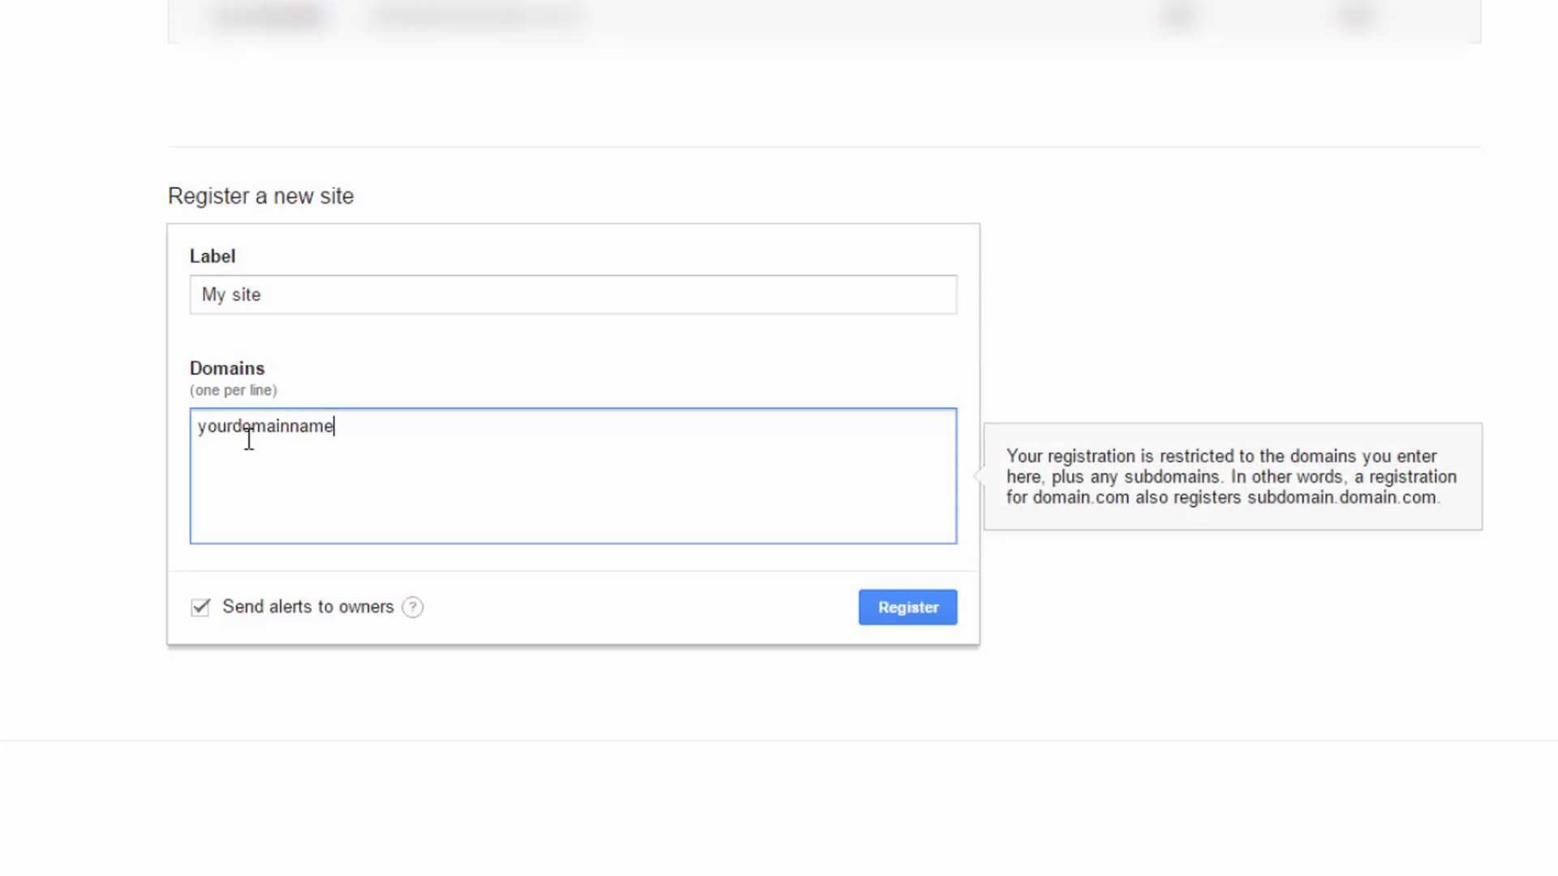
type(".com")
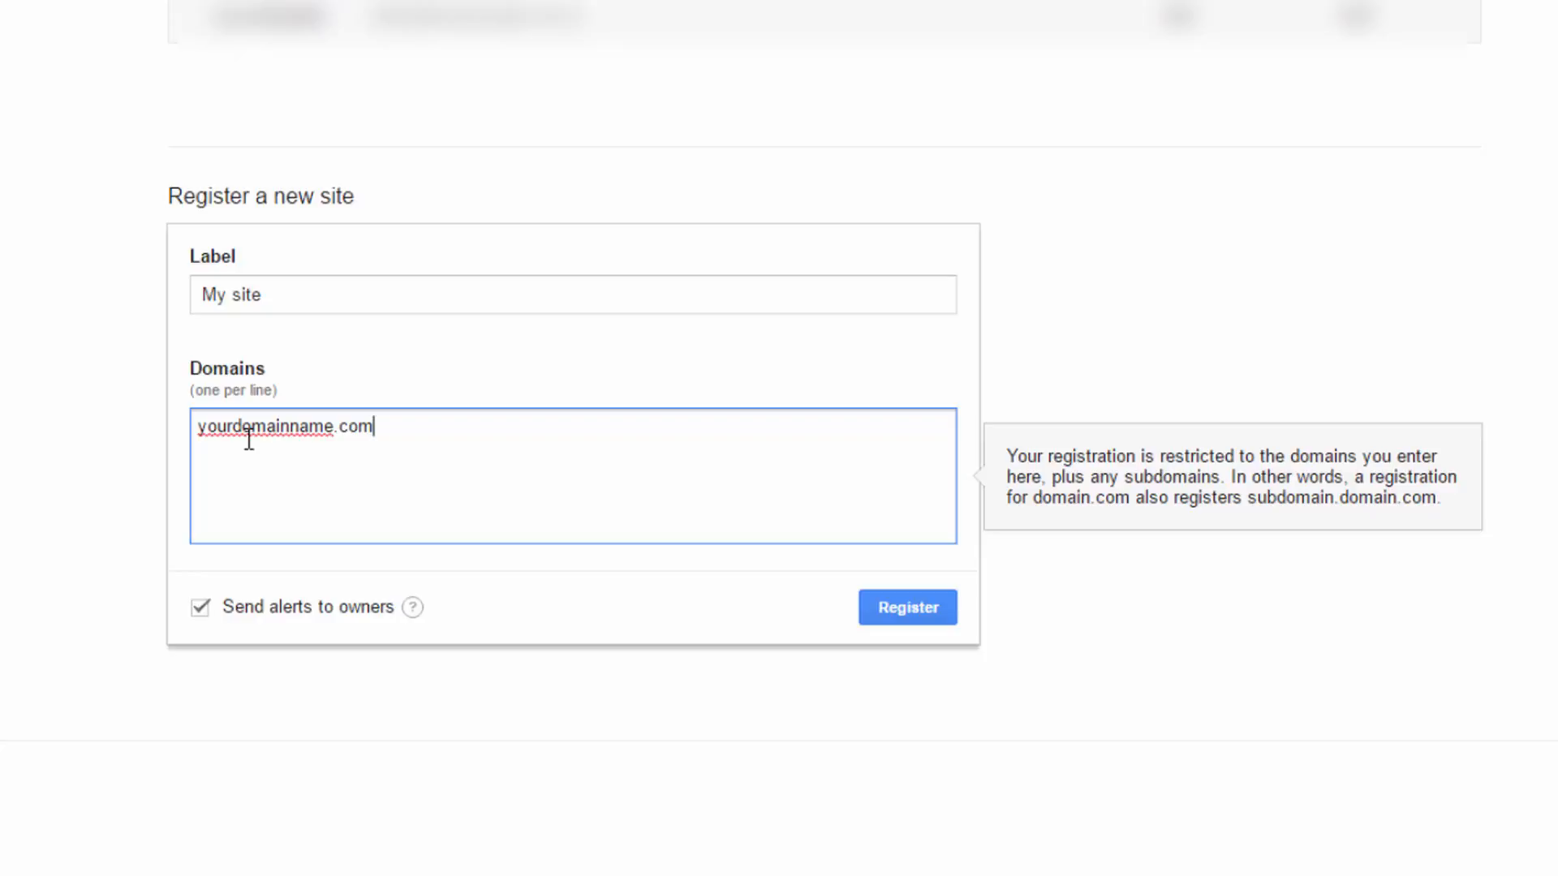
key("Return")
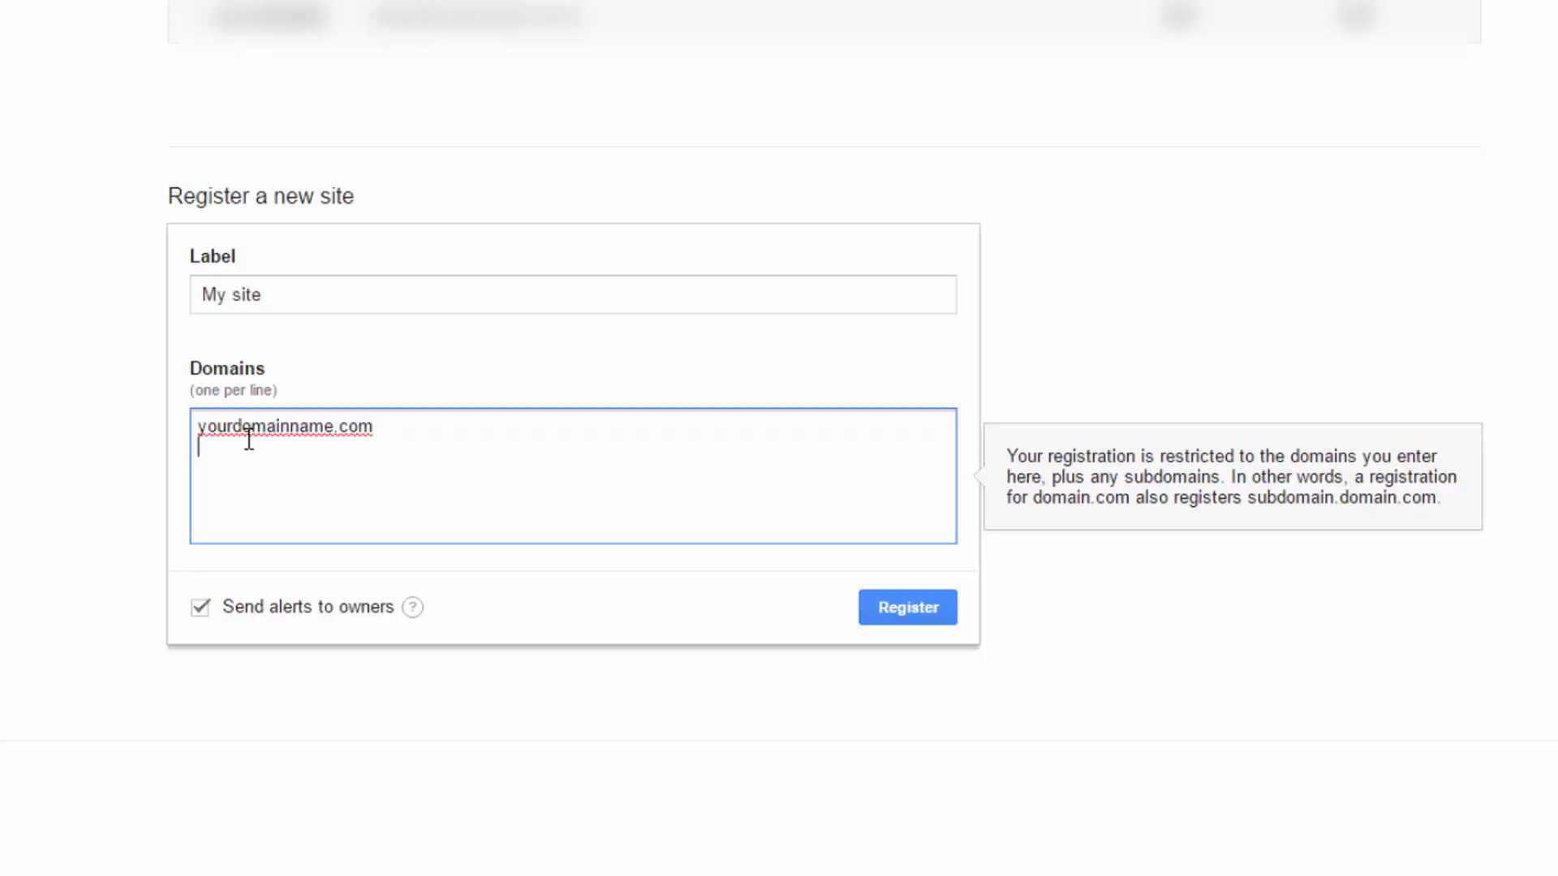
type("another")
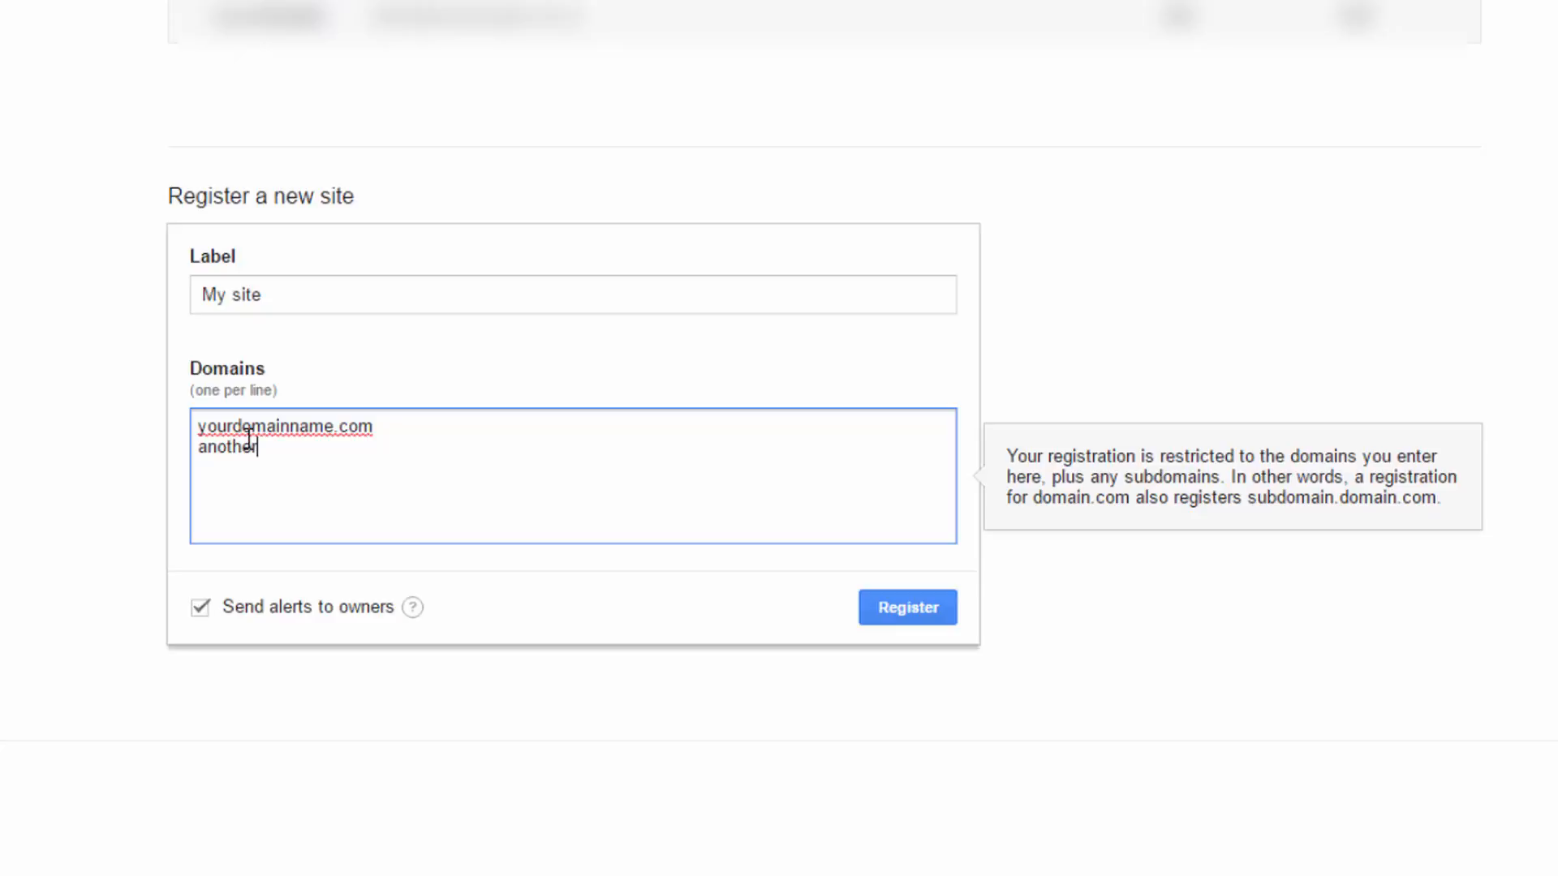
type("domain")
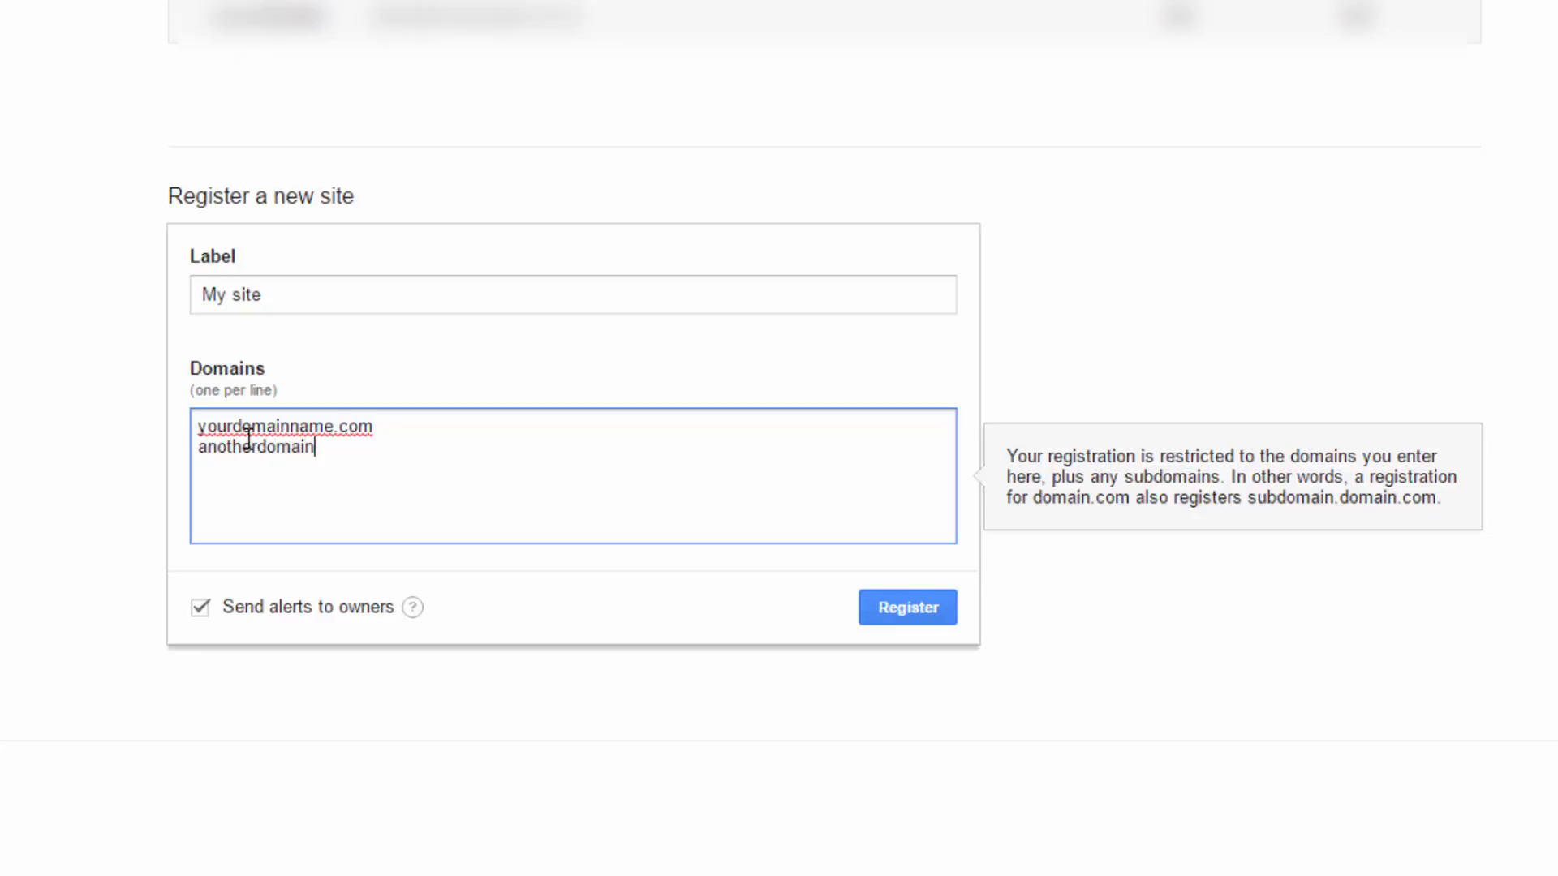
type("name.com")
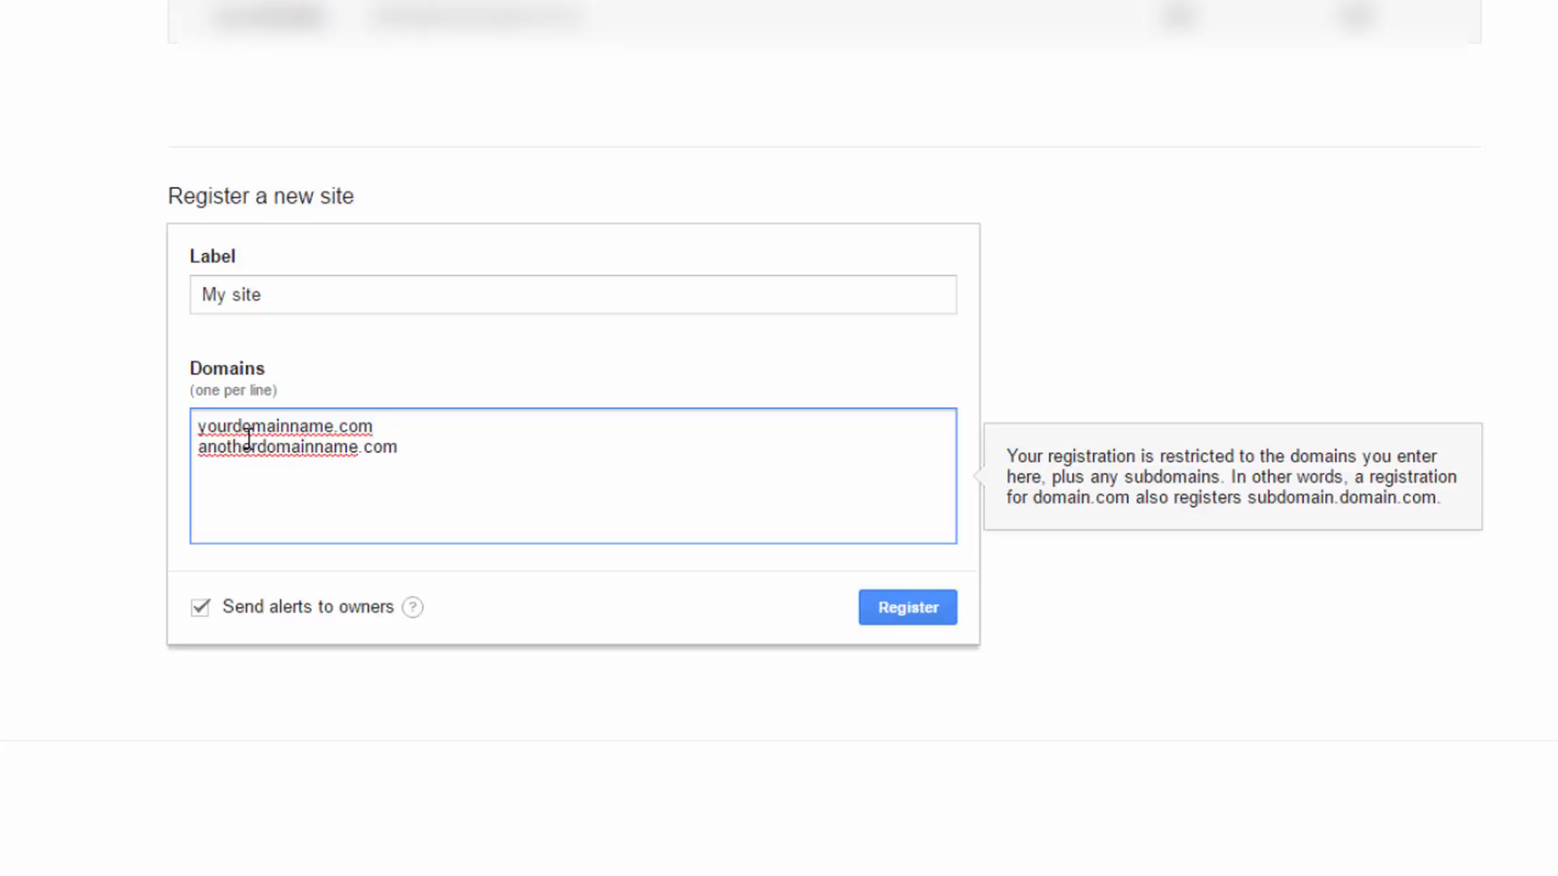
mouse_move(455, 498)
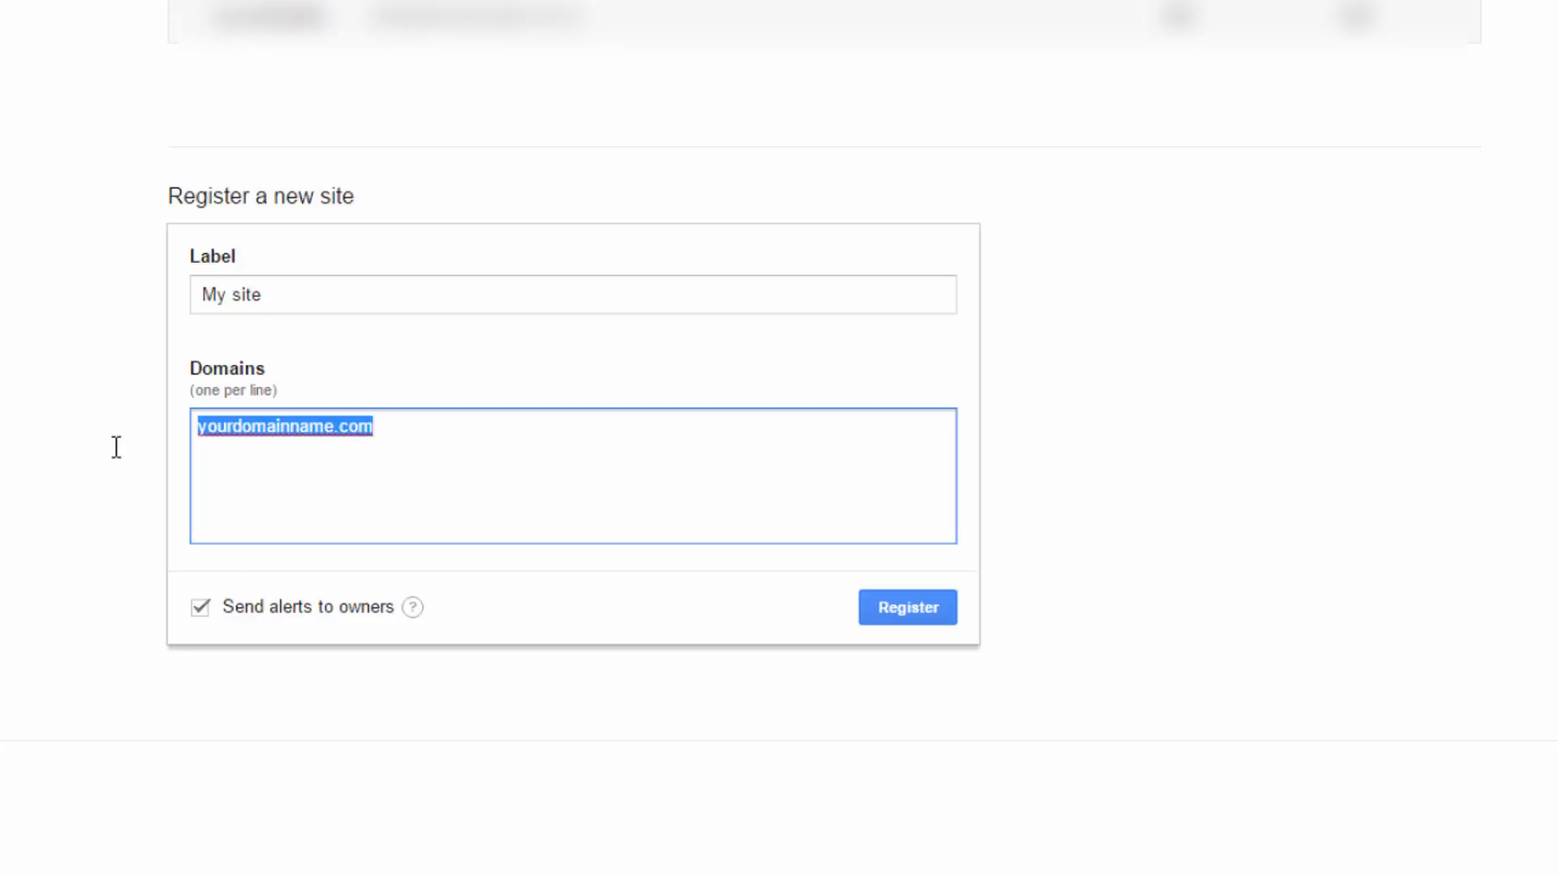
mouse_move(617, 406)
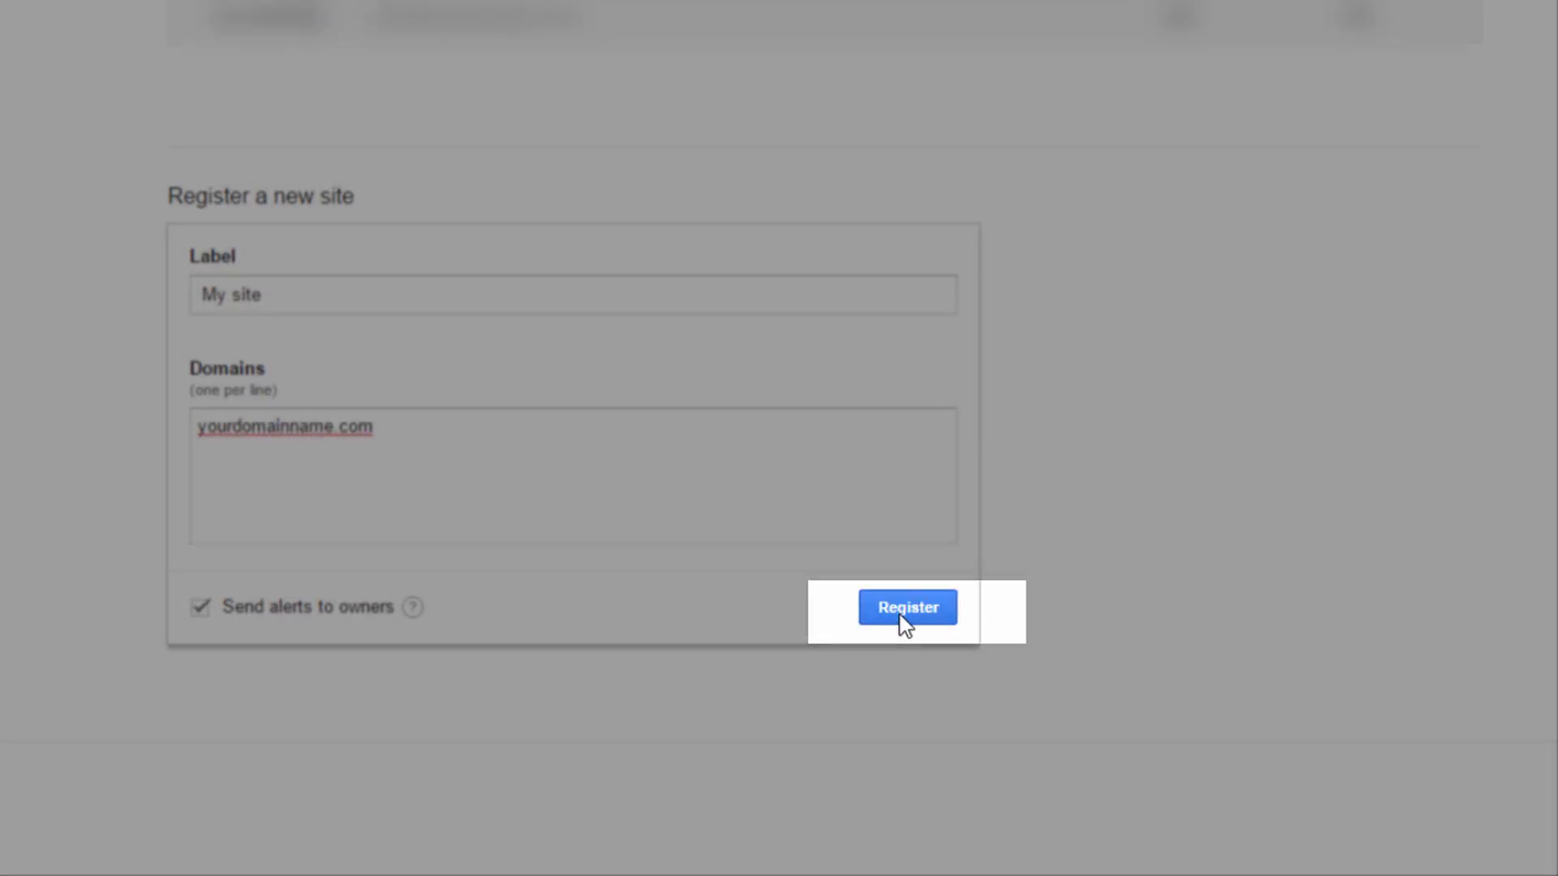
Step: Register the site and expand the Keys section showing its site key and secret key
left_click(906, 607)
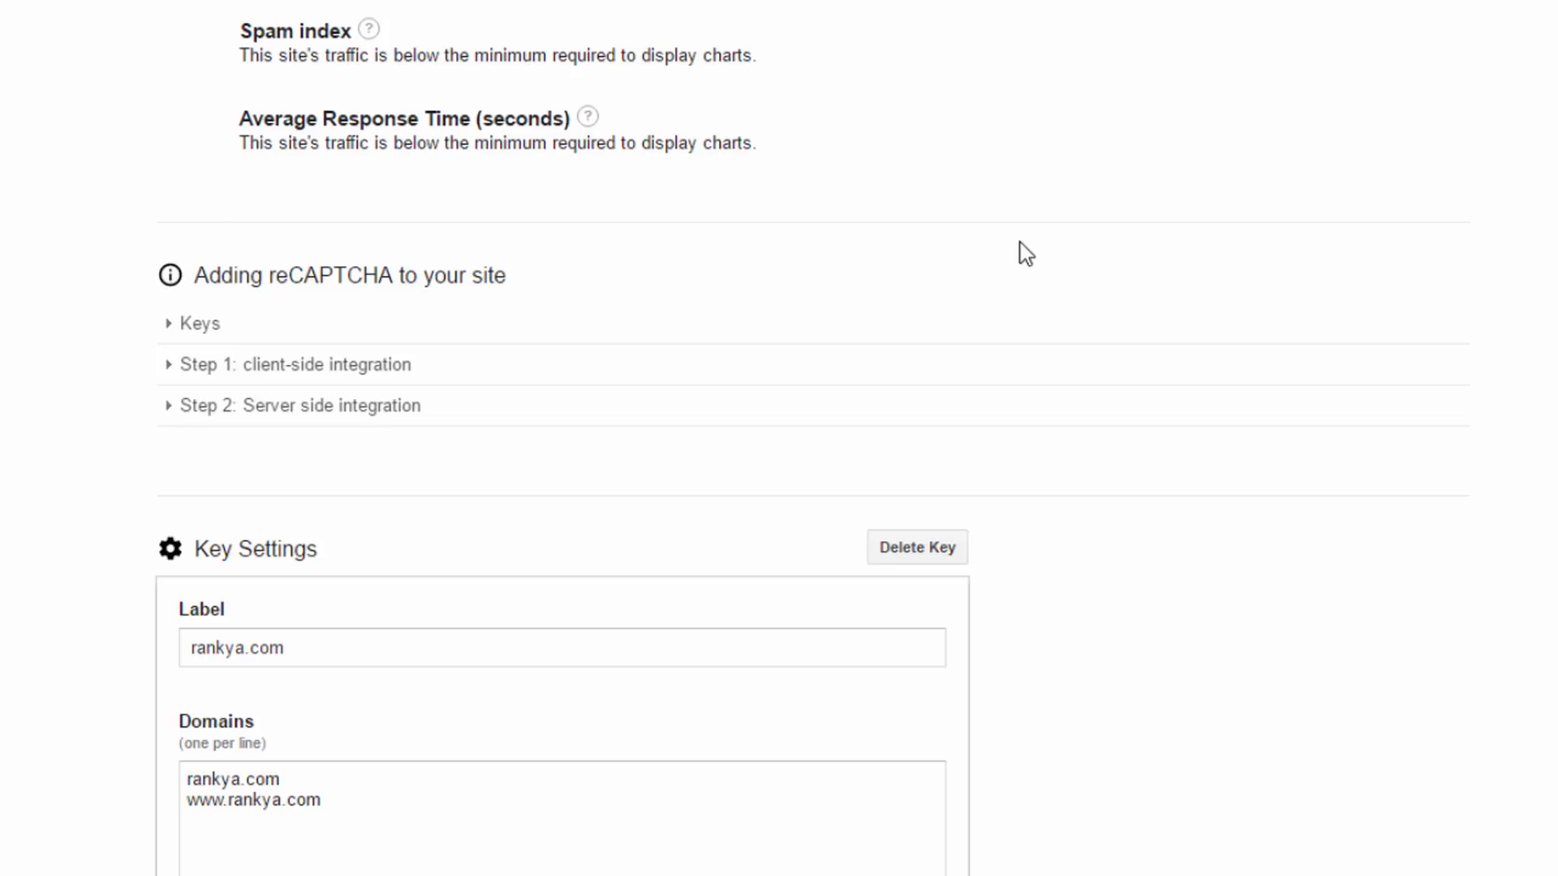
mouse_move(194, 323)
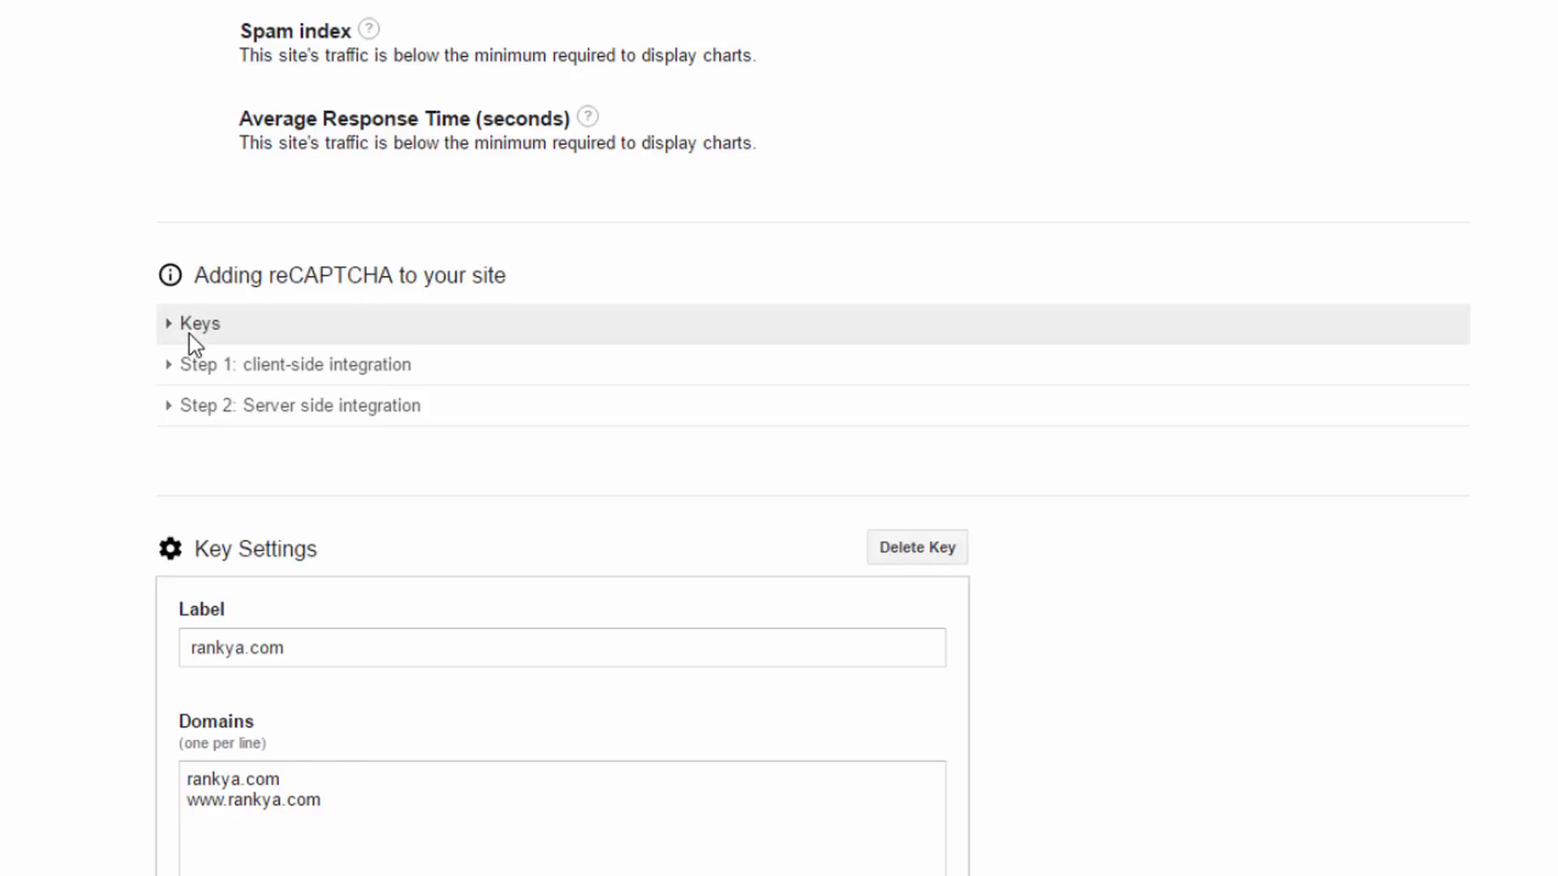
mouse_move(193, 343)
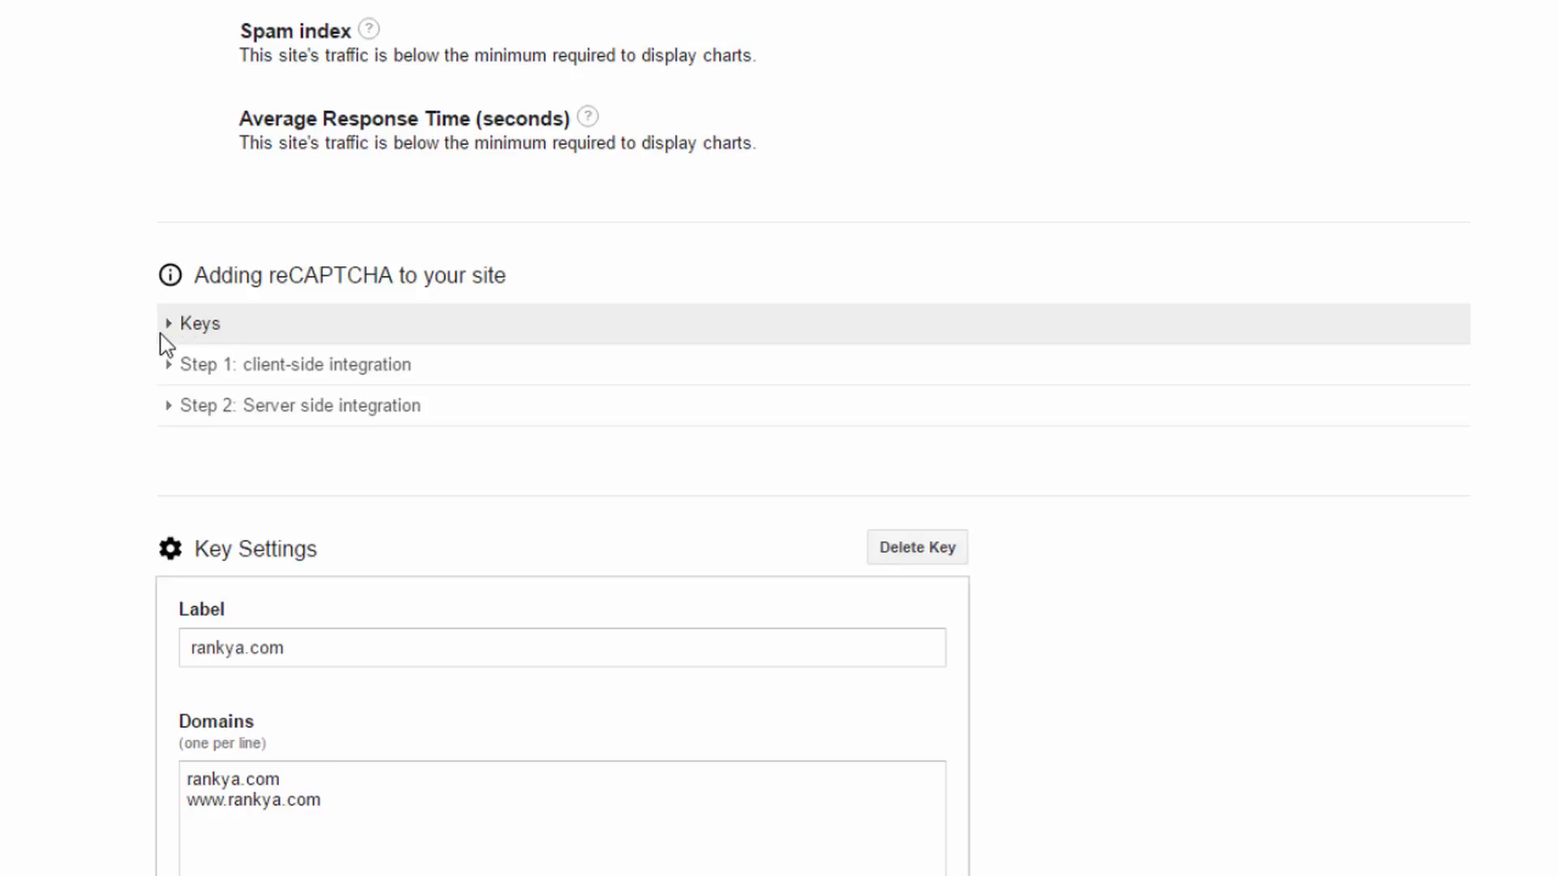
mouse_move(148, 336)
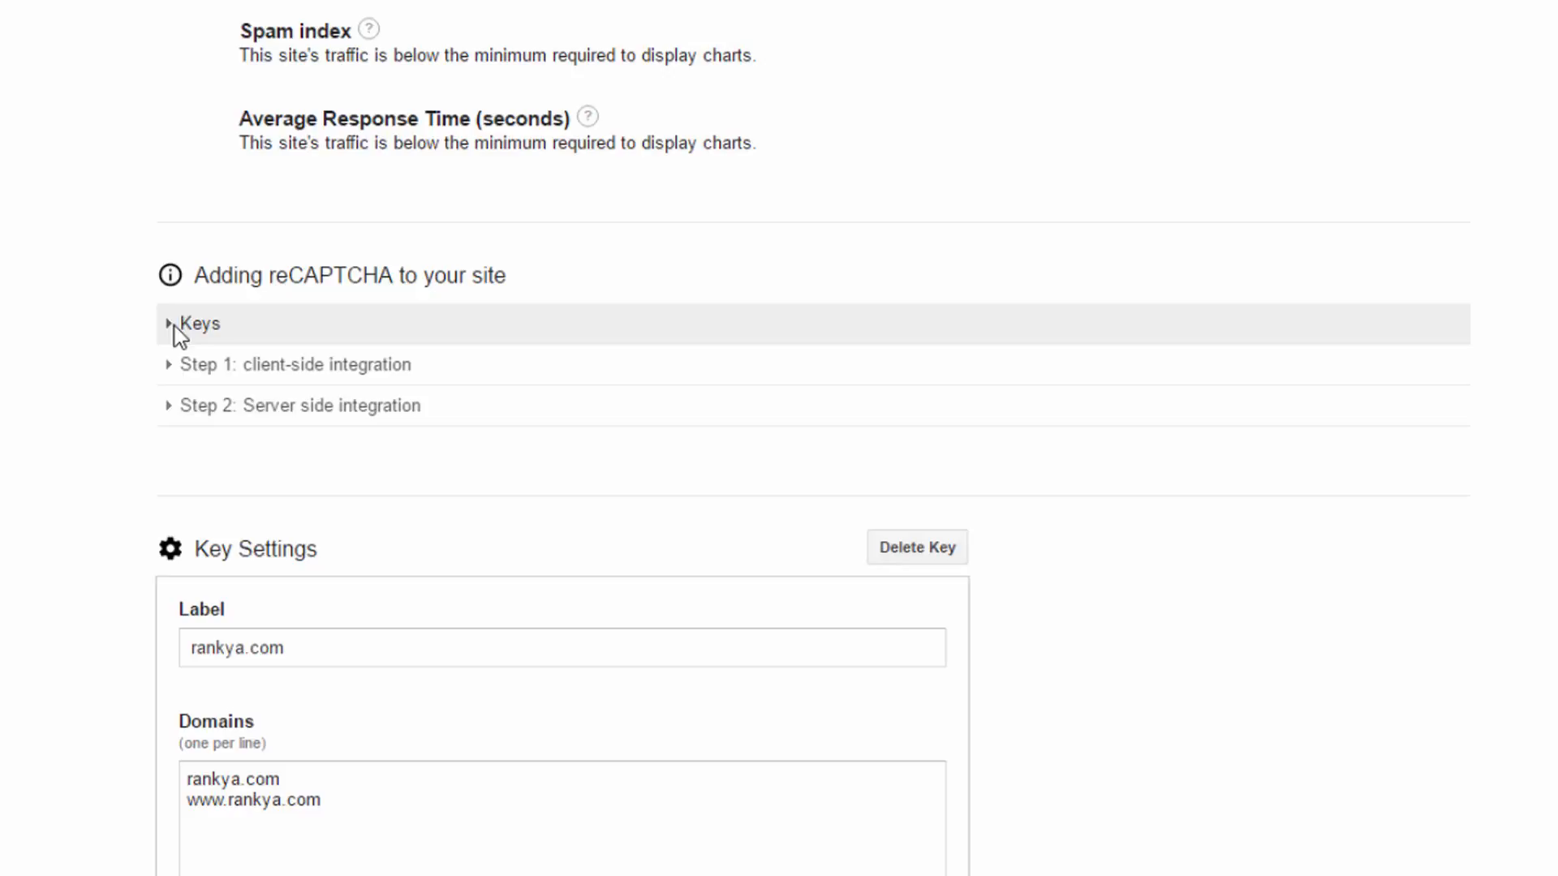
left_click(198, 323)
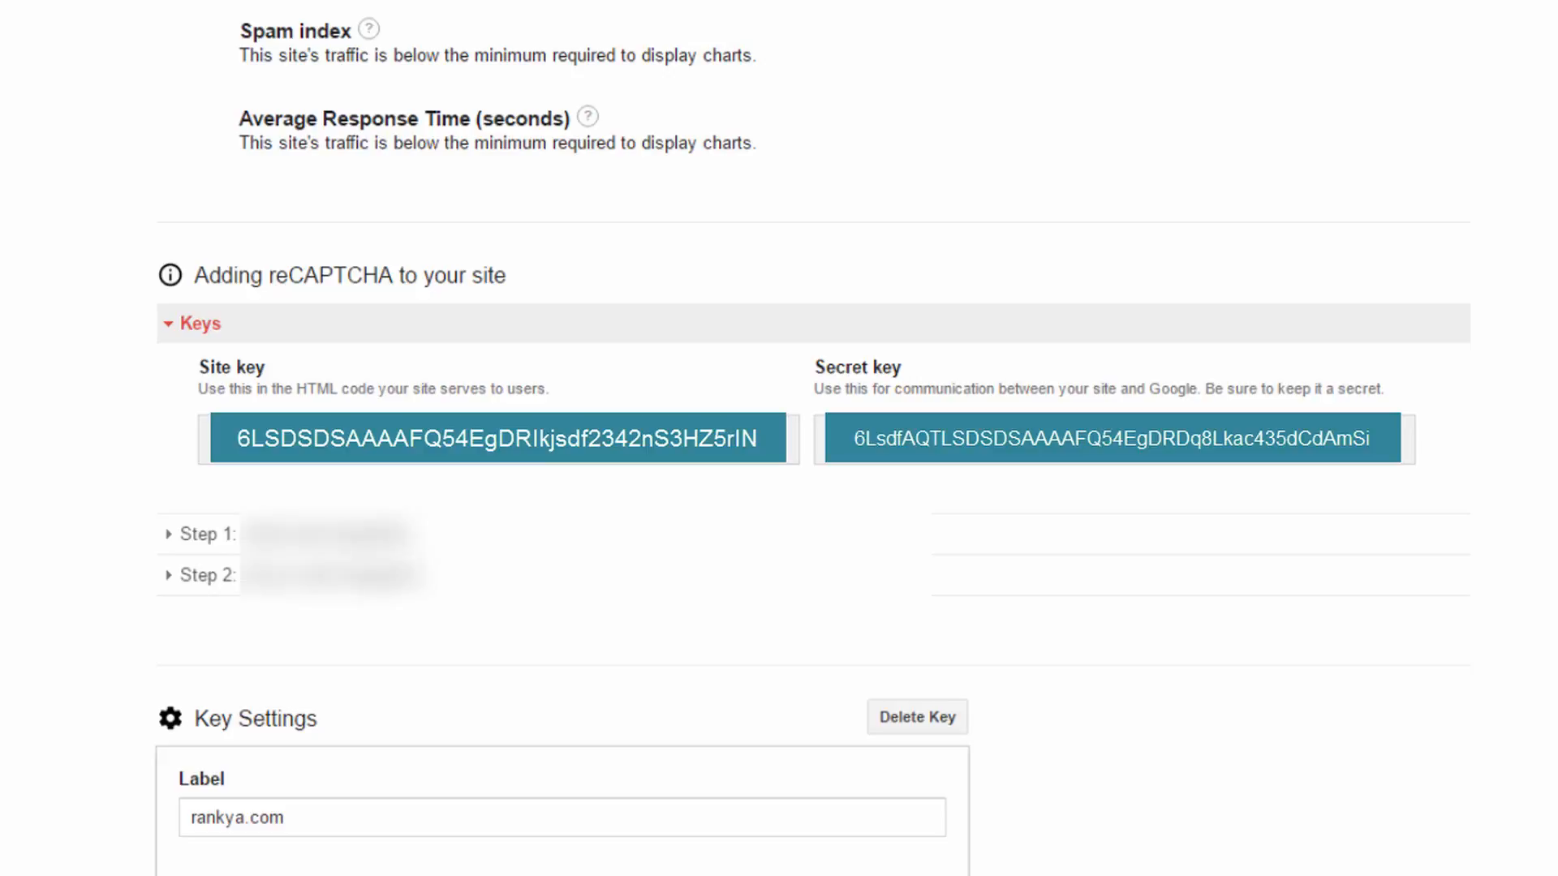
mouse_move(680, 464)
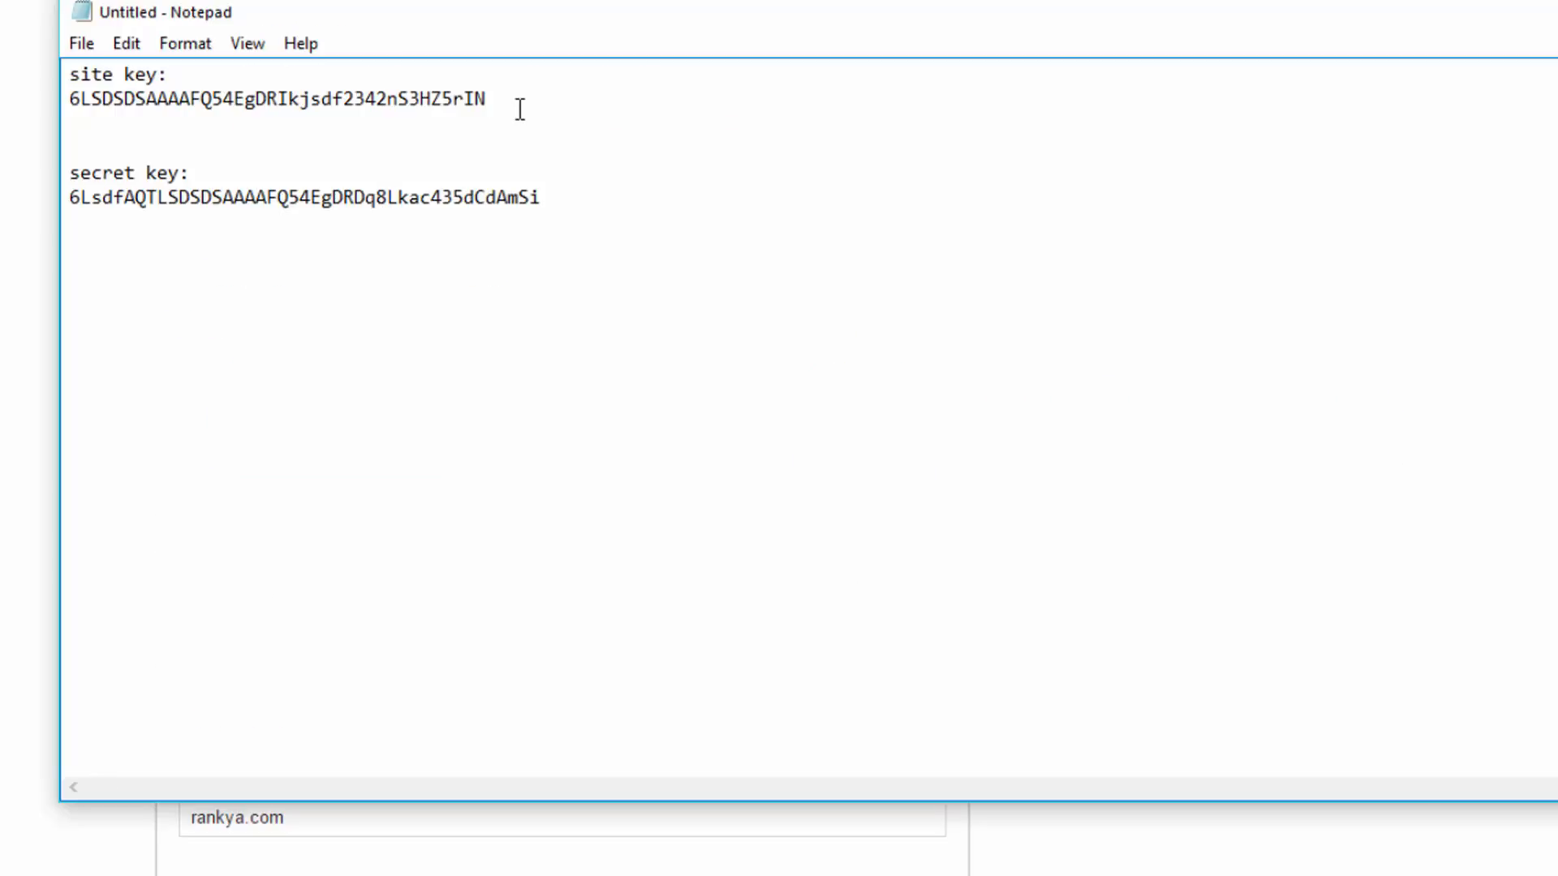
Step: Select the reCAPTCHA key text so it can be noted in Notepad
left_click_drag(65, 73, 488, 99)
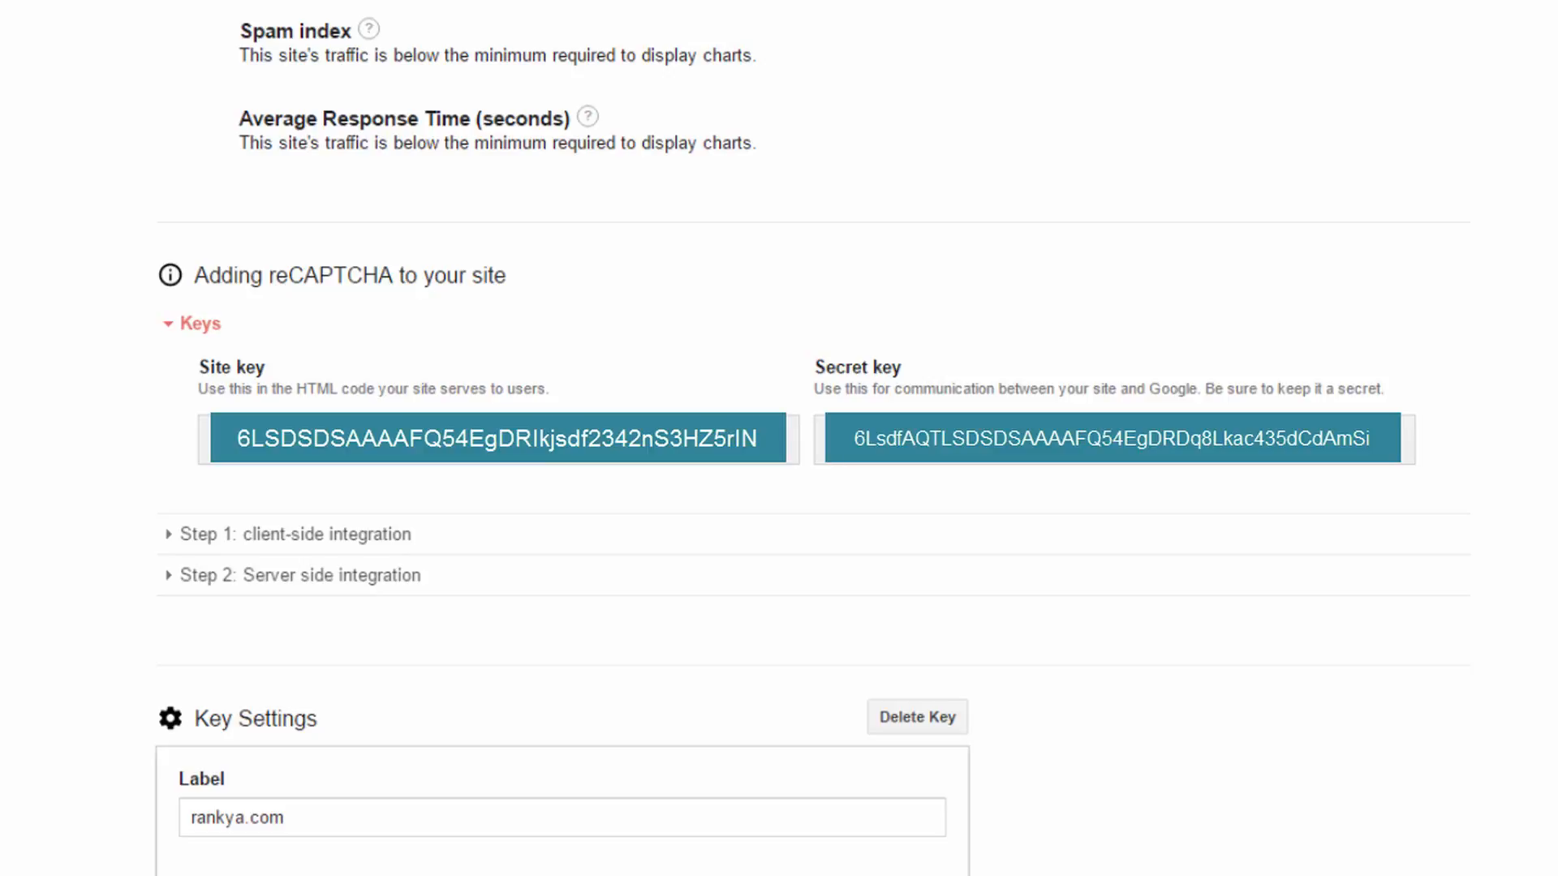
mouse_move(1155, 411)
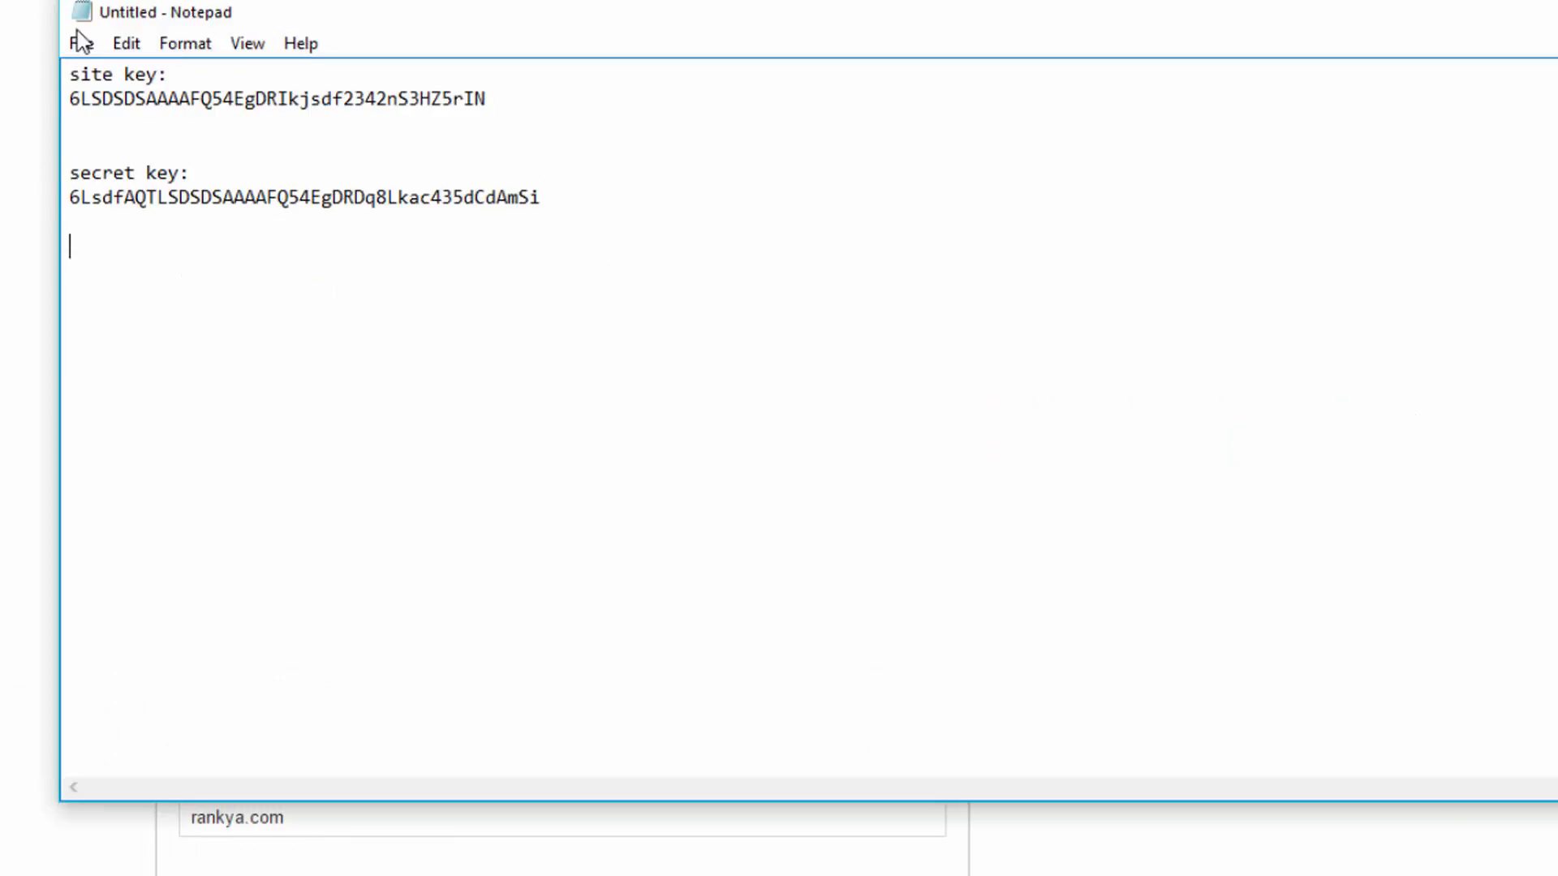
mouse_move(334, 394)
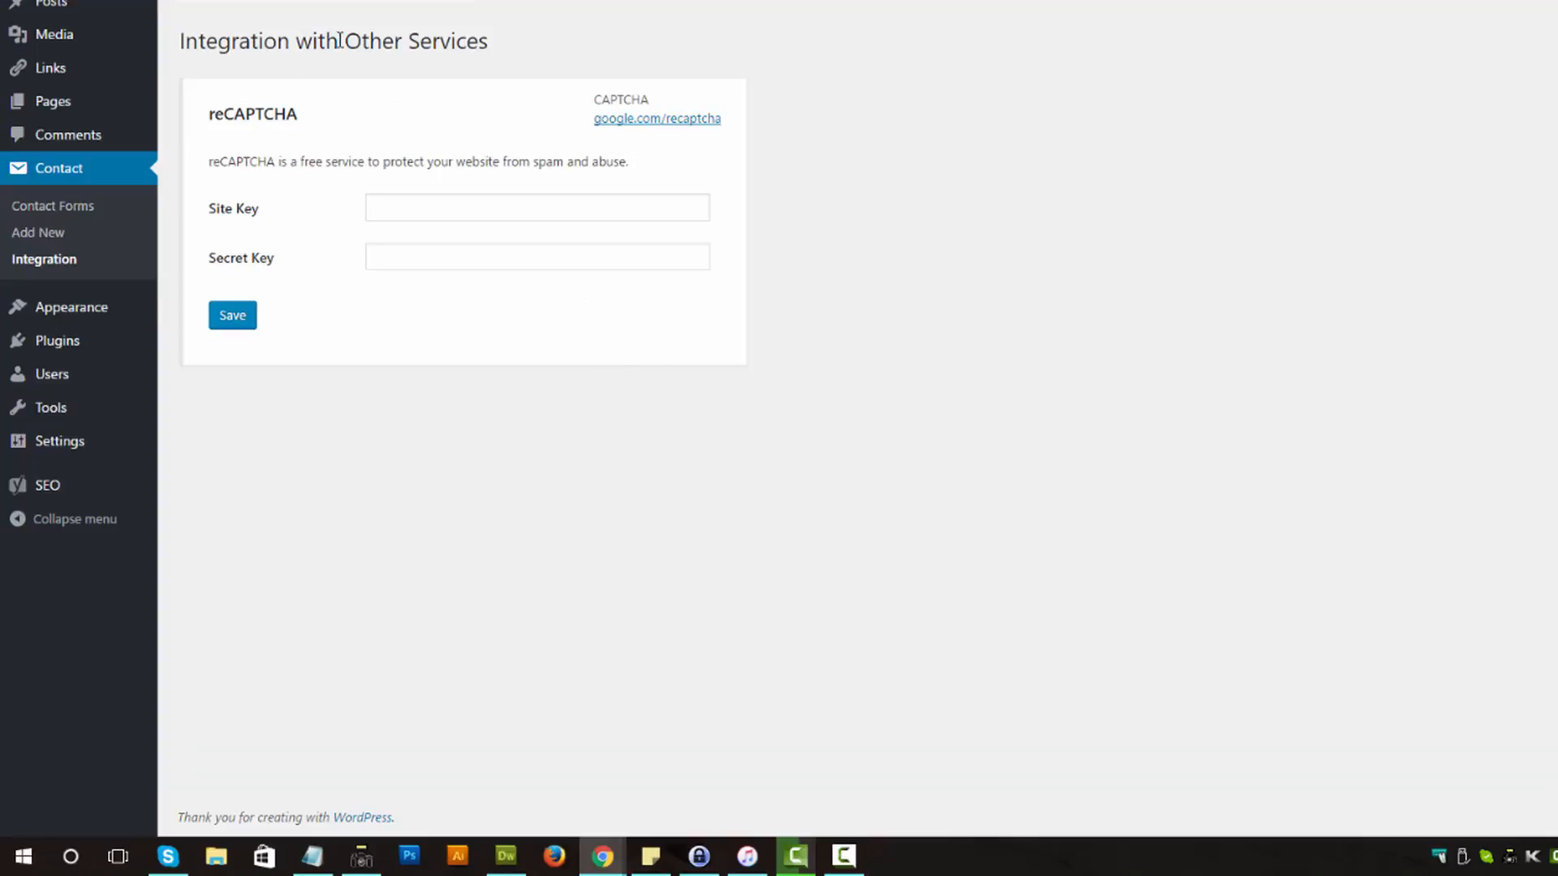
mouse_move(571, 174)
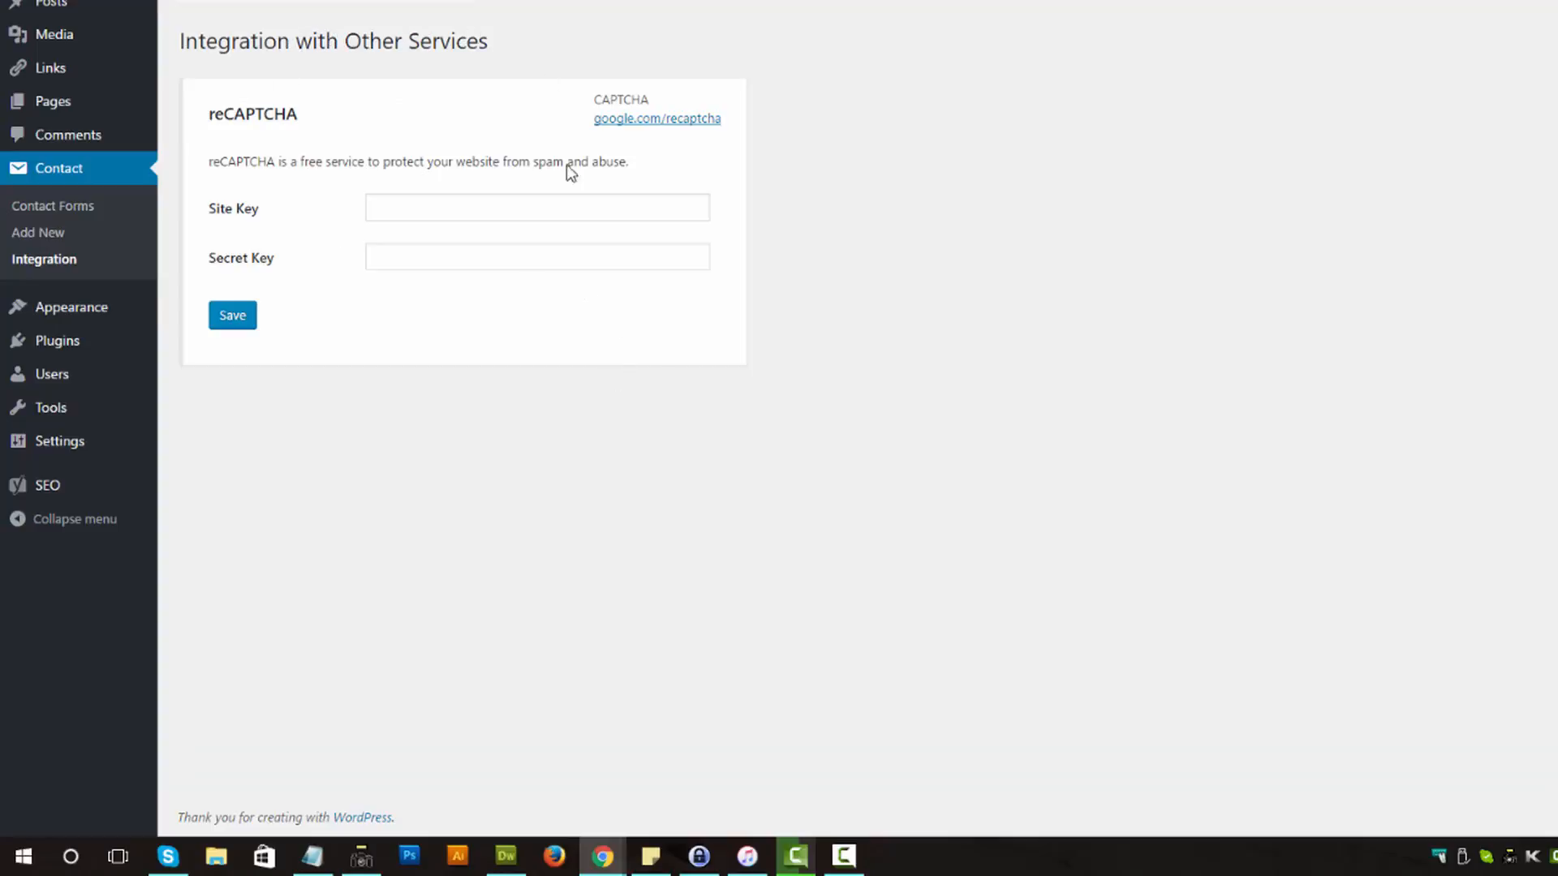
Step: Paste the site key and secret key from the notes into the integration fields and save them
left_click(312, 855)
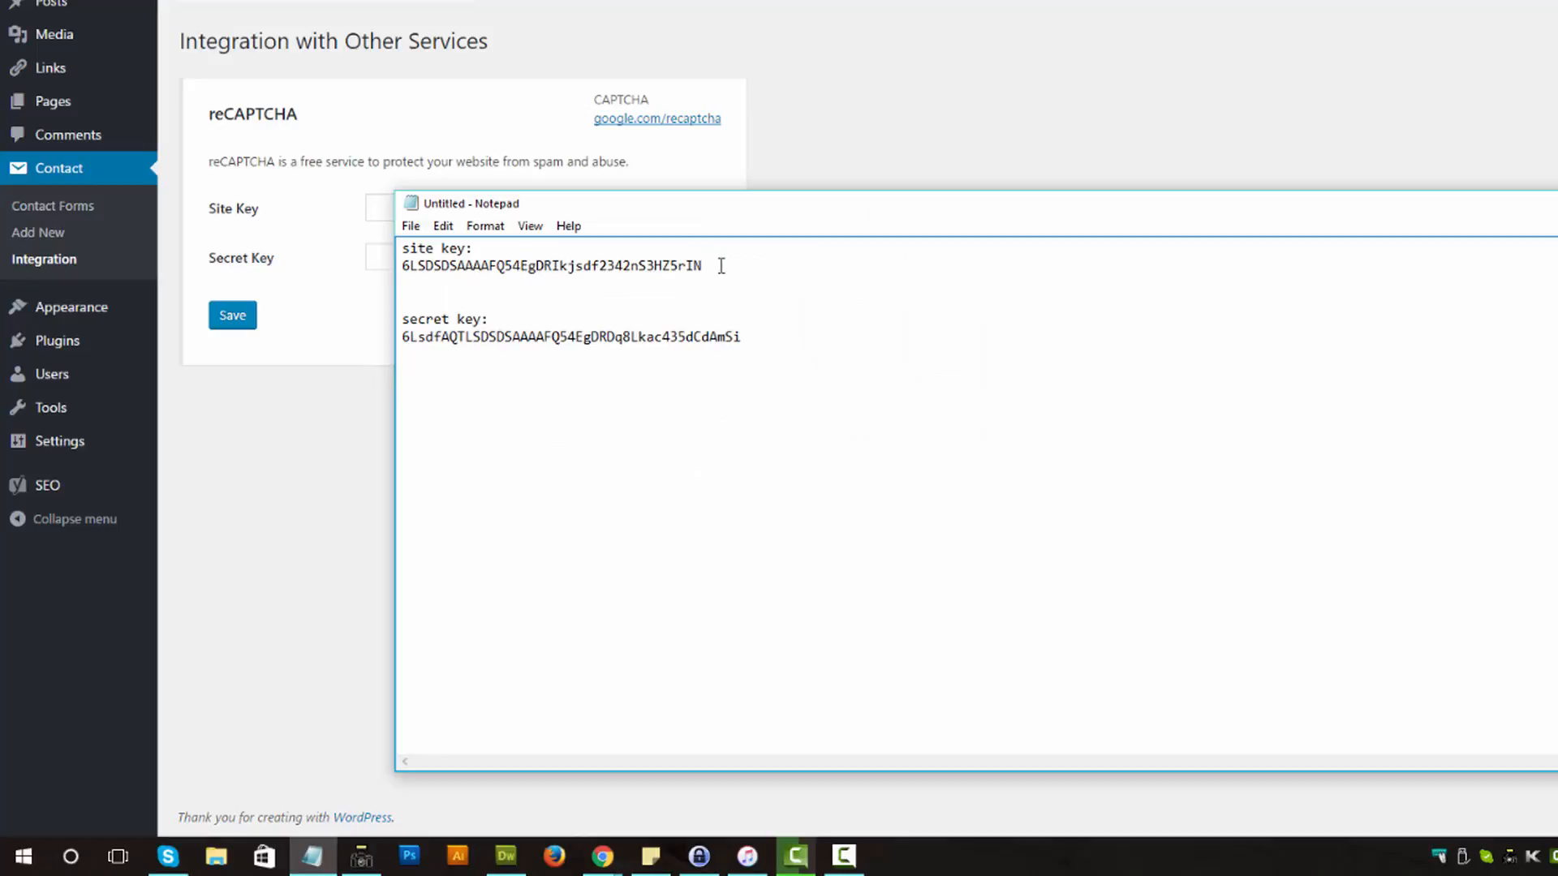
triple_click(552, 264)
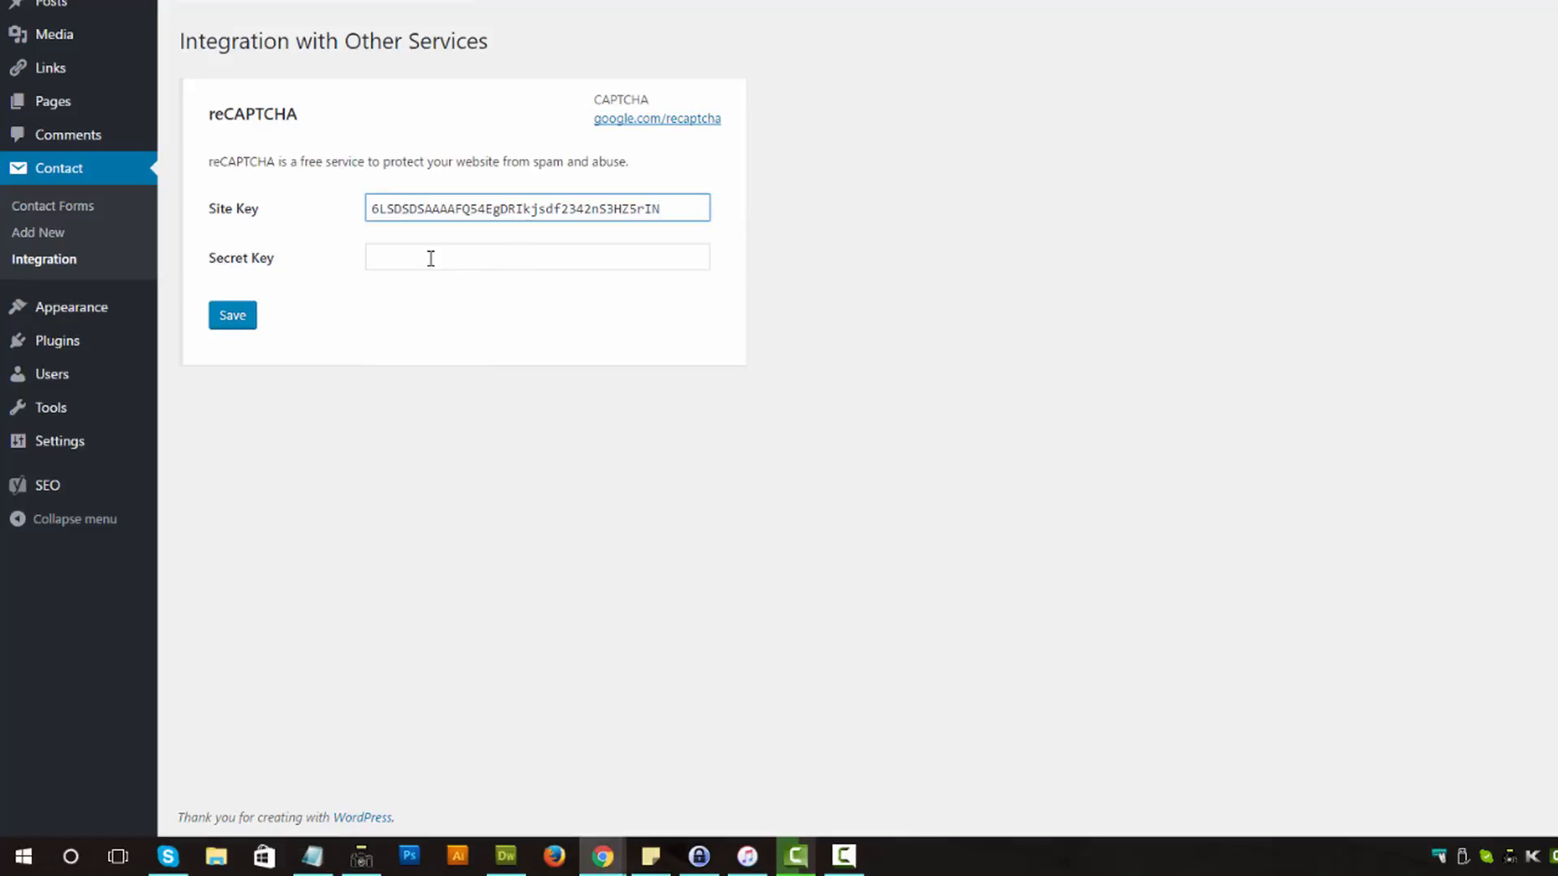
left_click(312, 856)
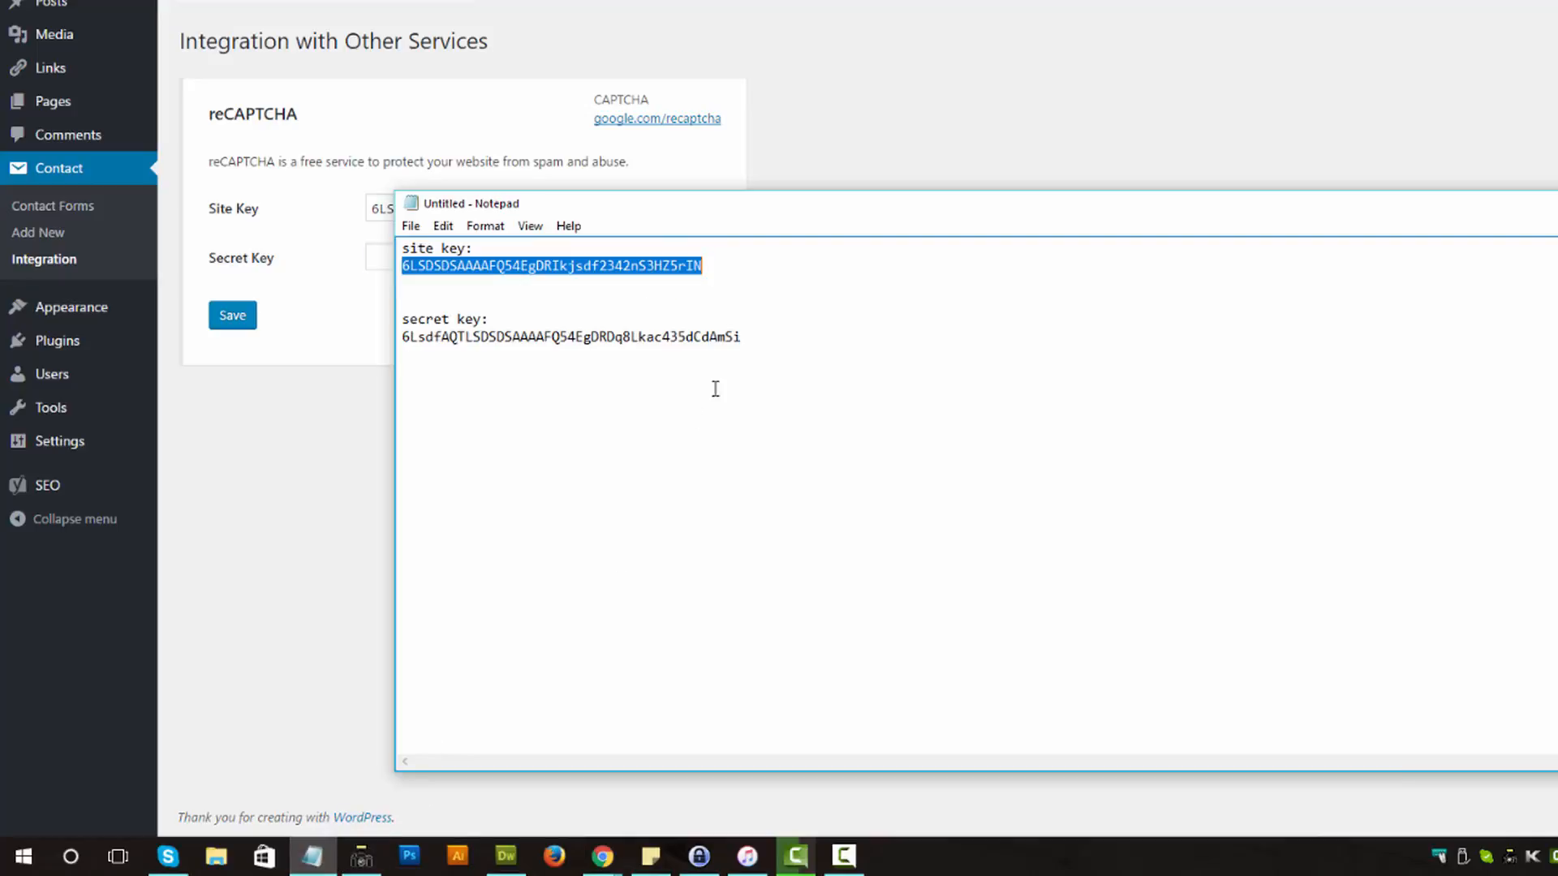
triple_click(569, 336)
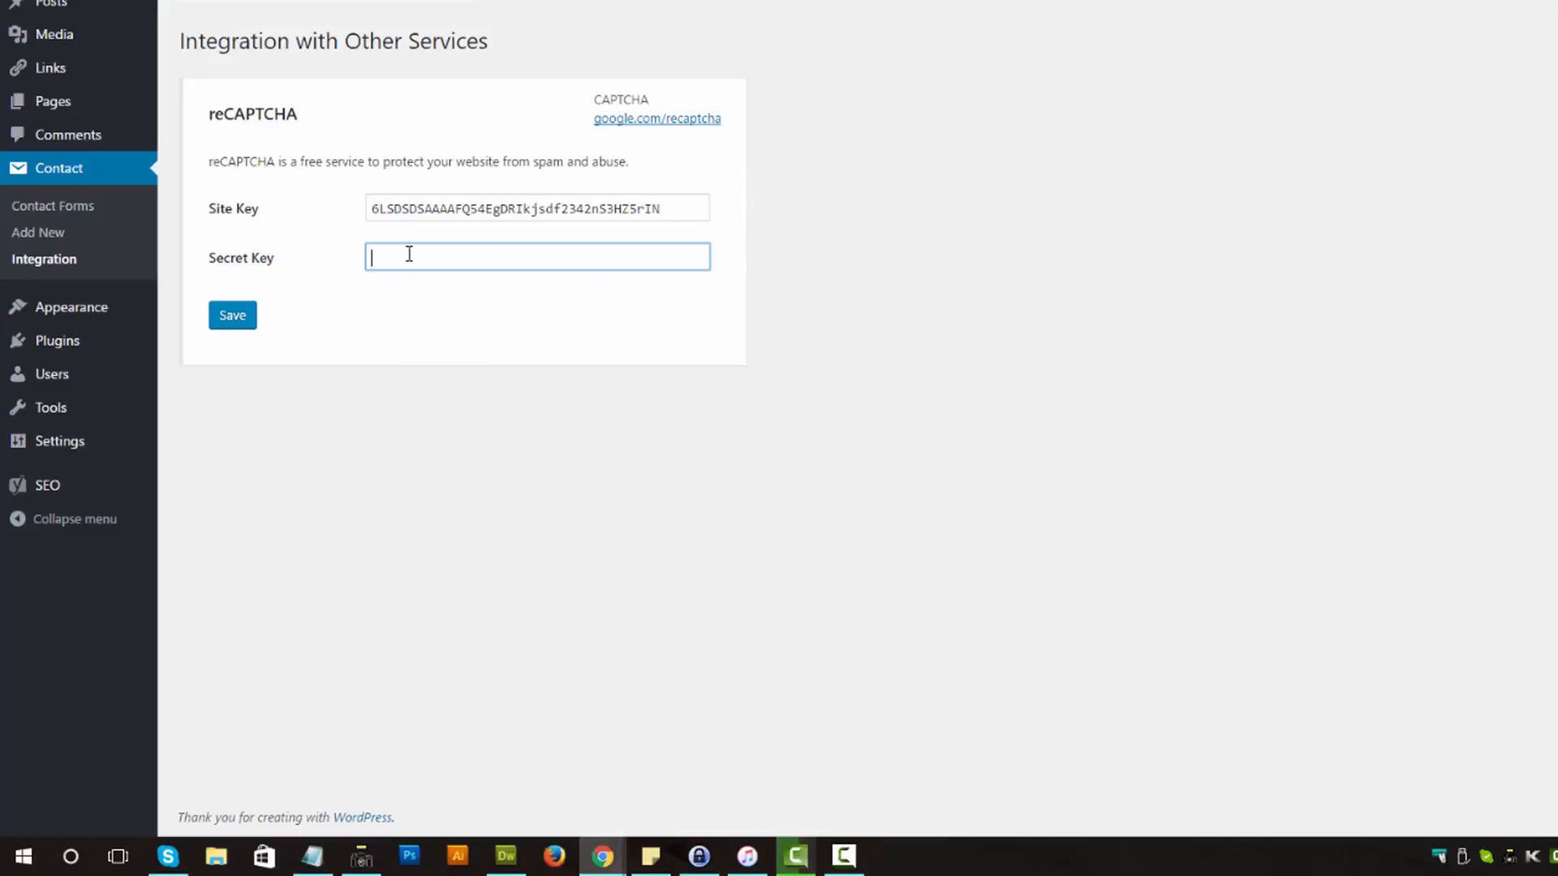
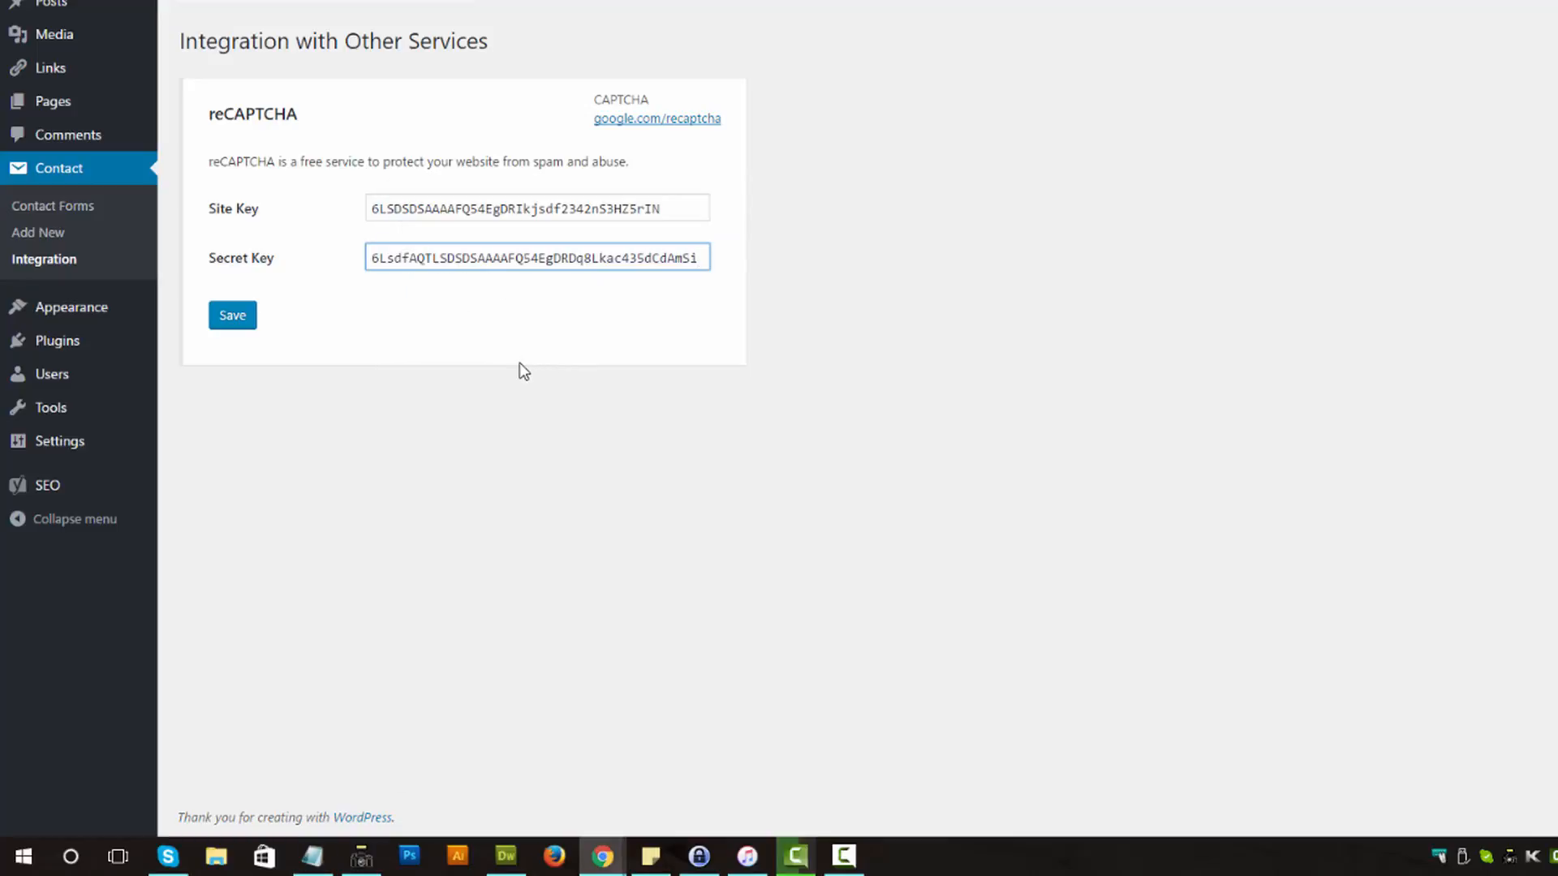
mouse_move(417, 365)
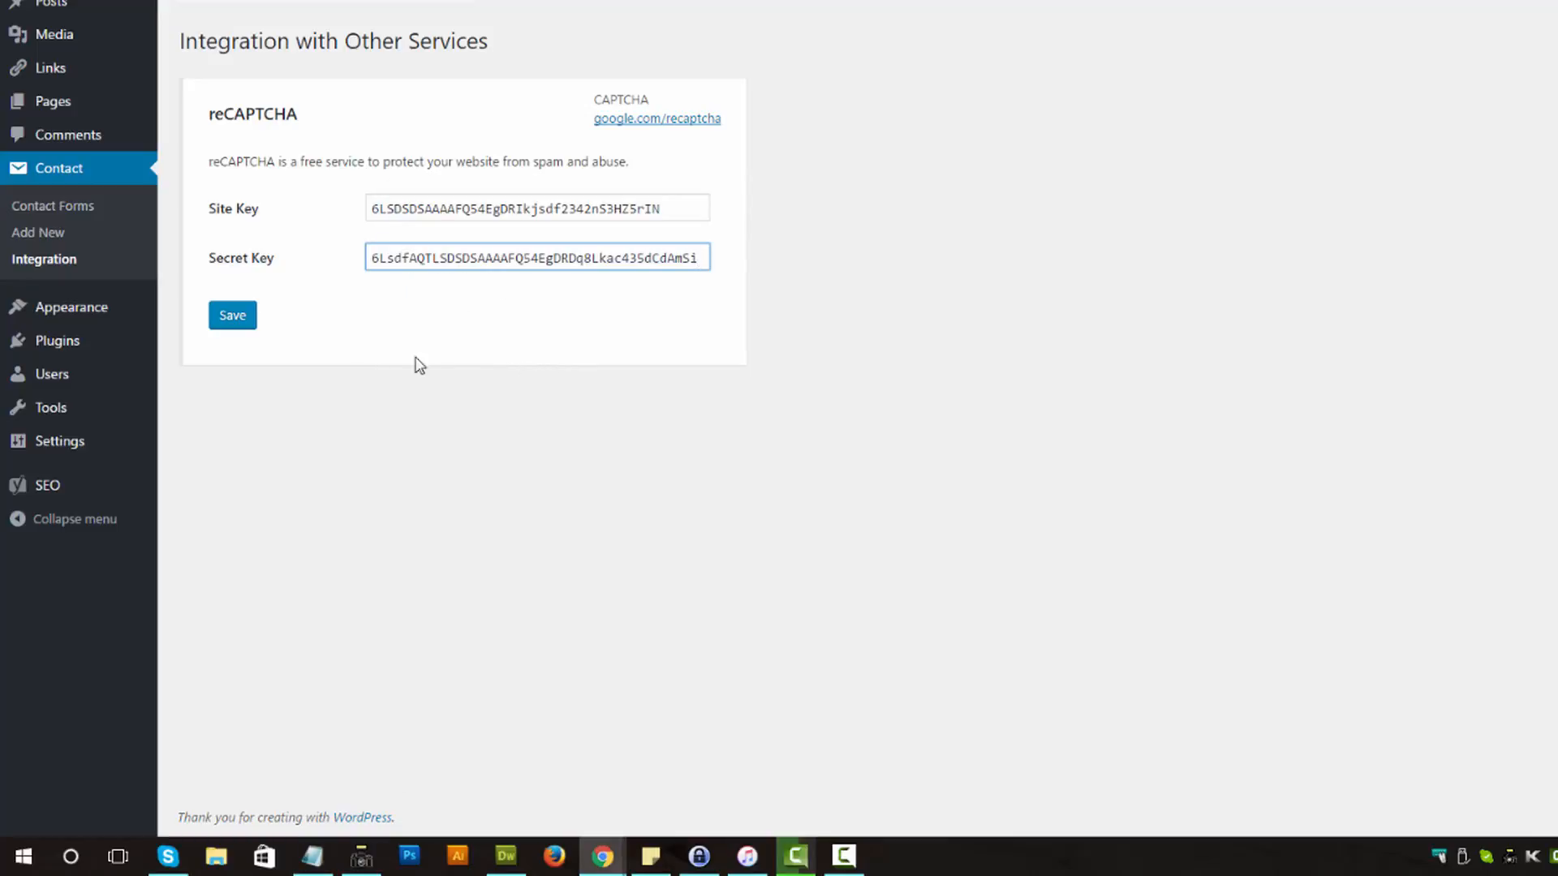
left_click(232, 315)
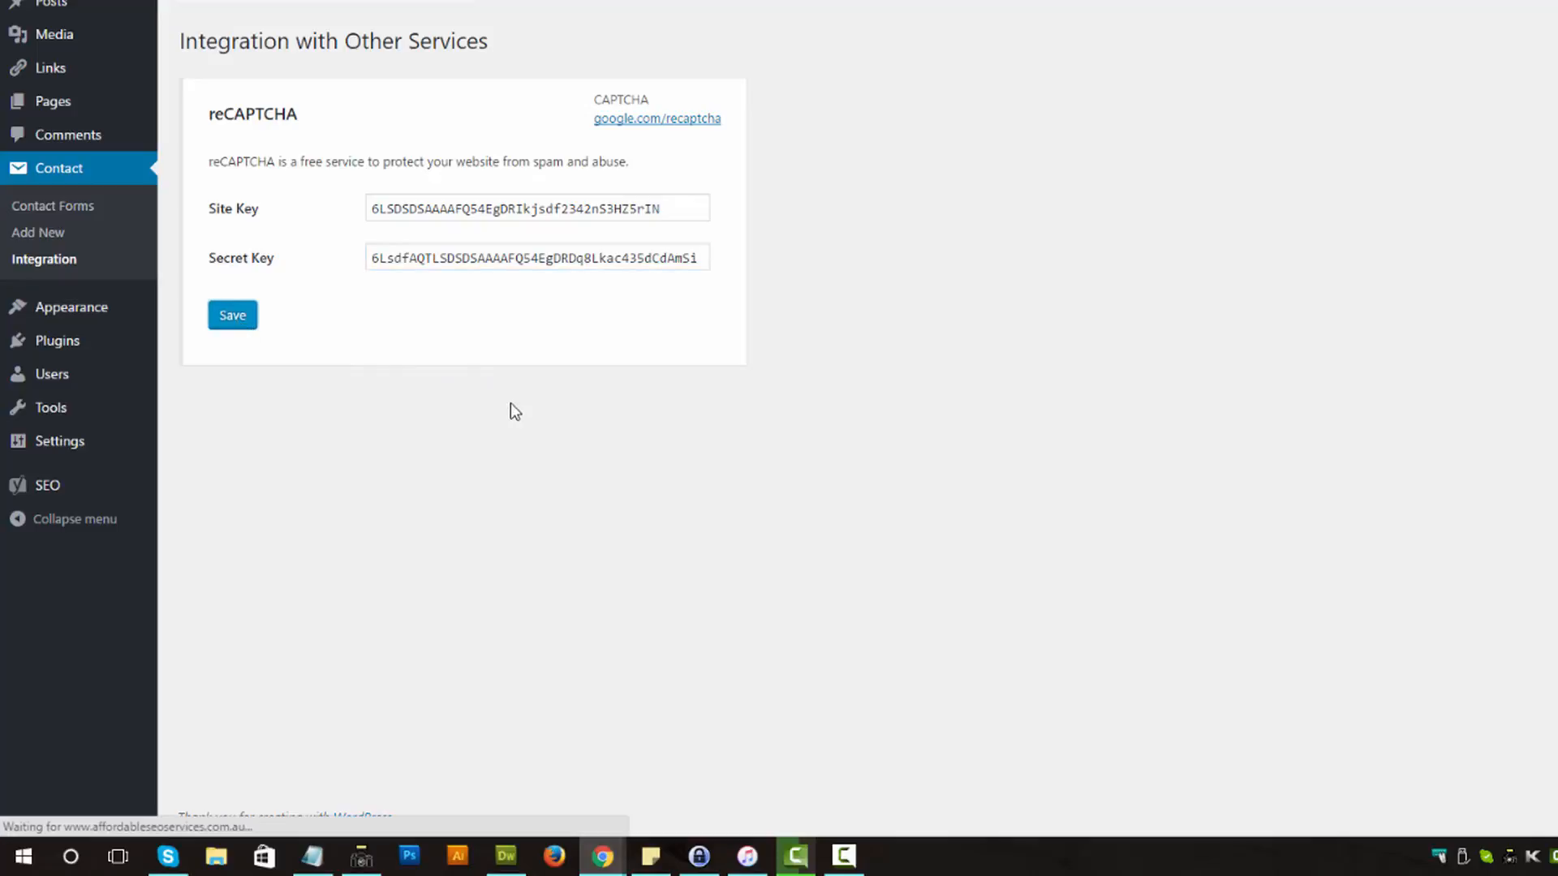
left_click(232, 315)
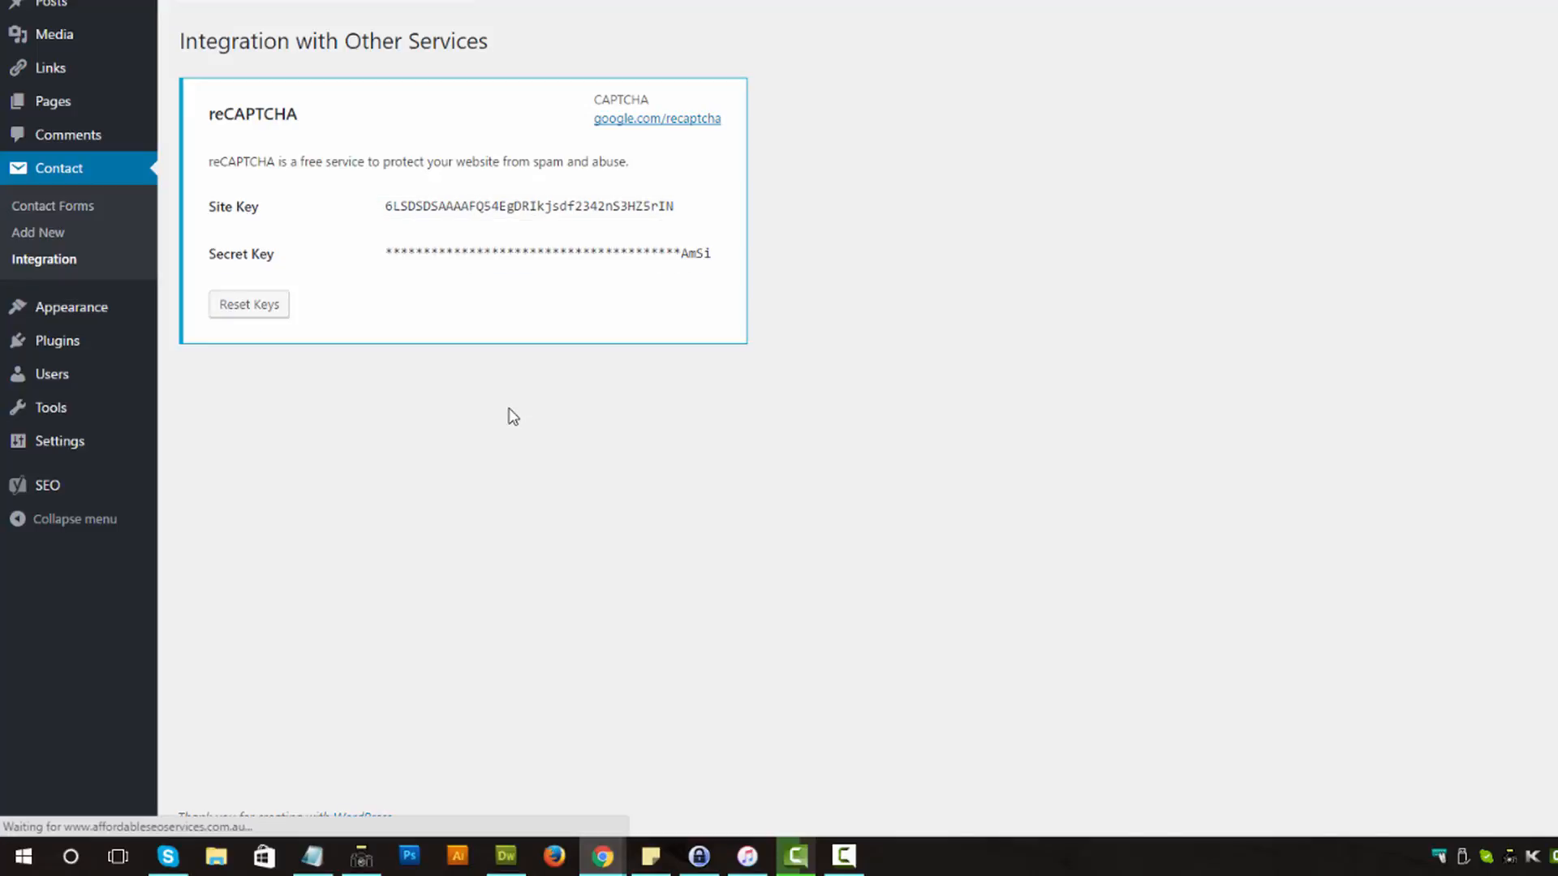
mouse_move(701, 378)
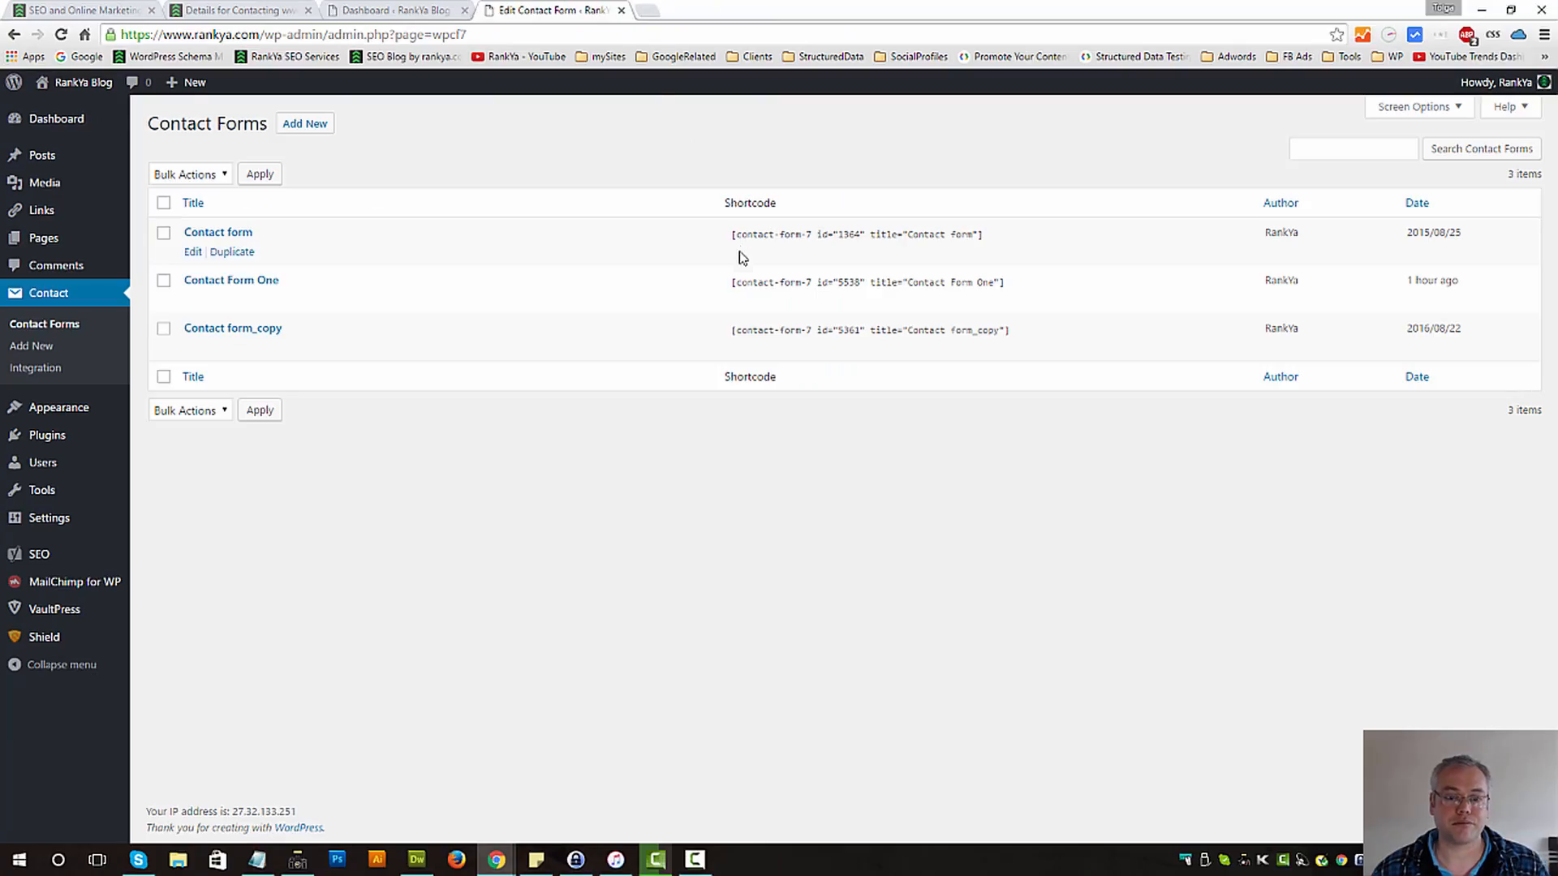
mouse_move(191, 300)
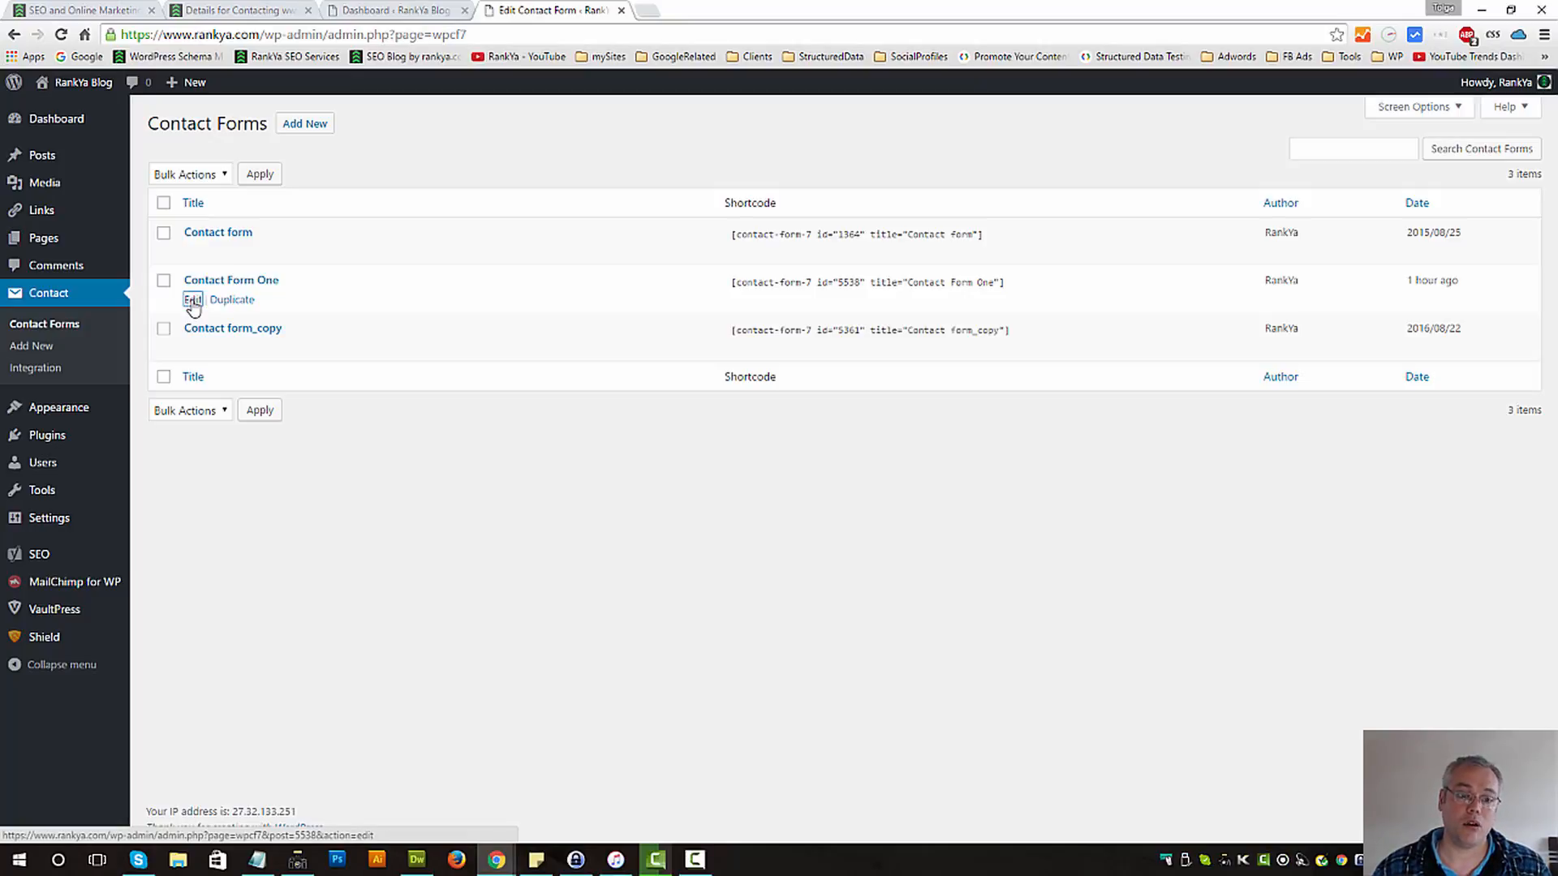
mouse_move(191, 303)
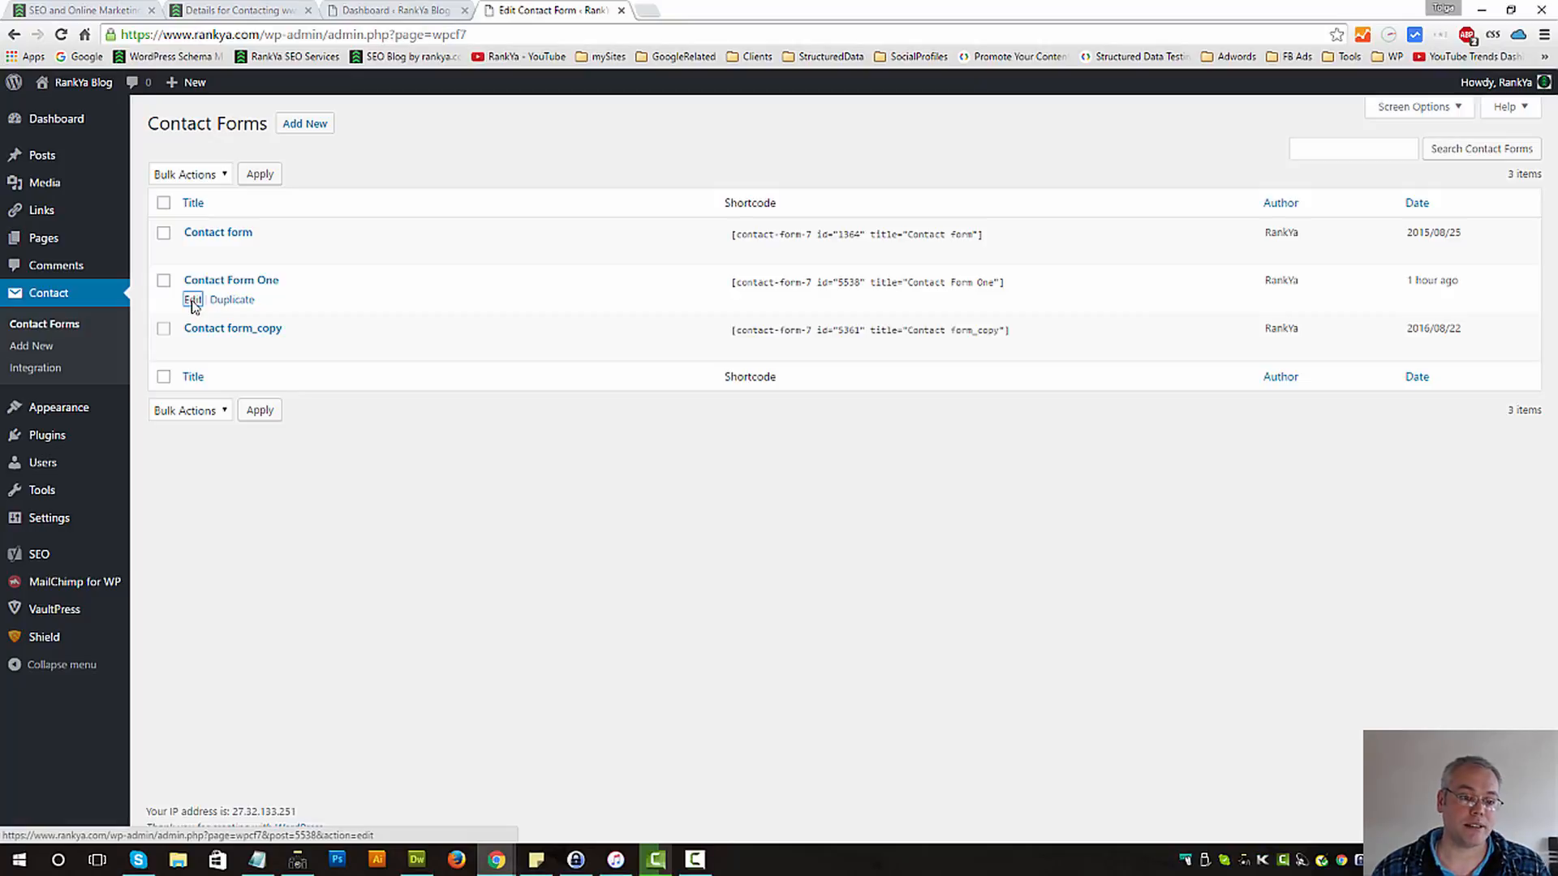
Step: Open Contact Form One's edit screen from the Contact Forms list
left_click(193, 299)
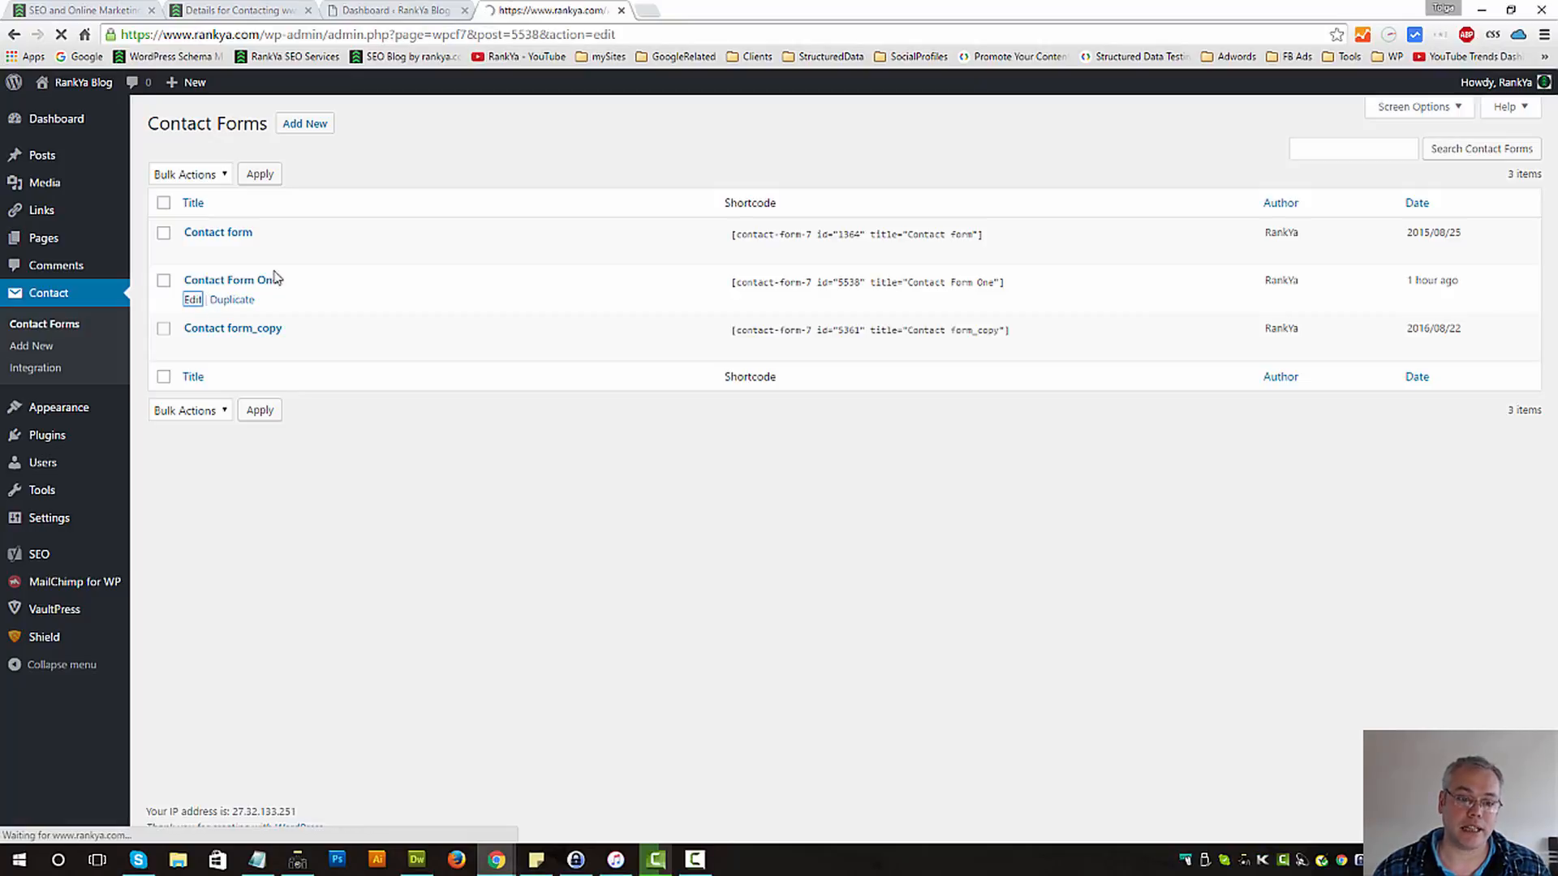
left_click(226, 281)
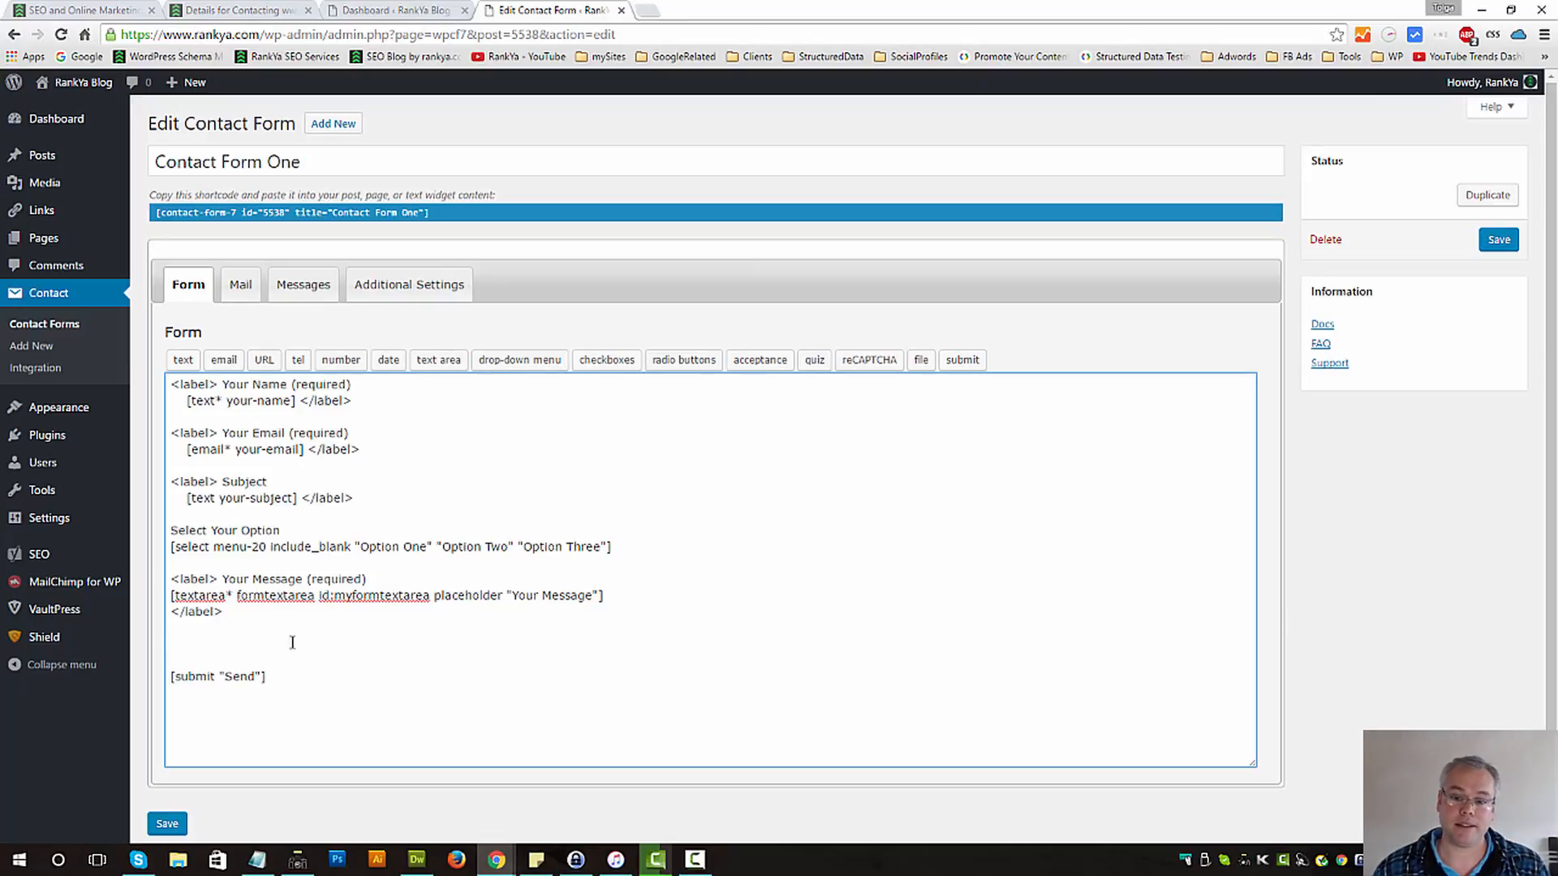
mouse_move(867, 360)
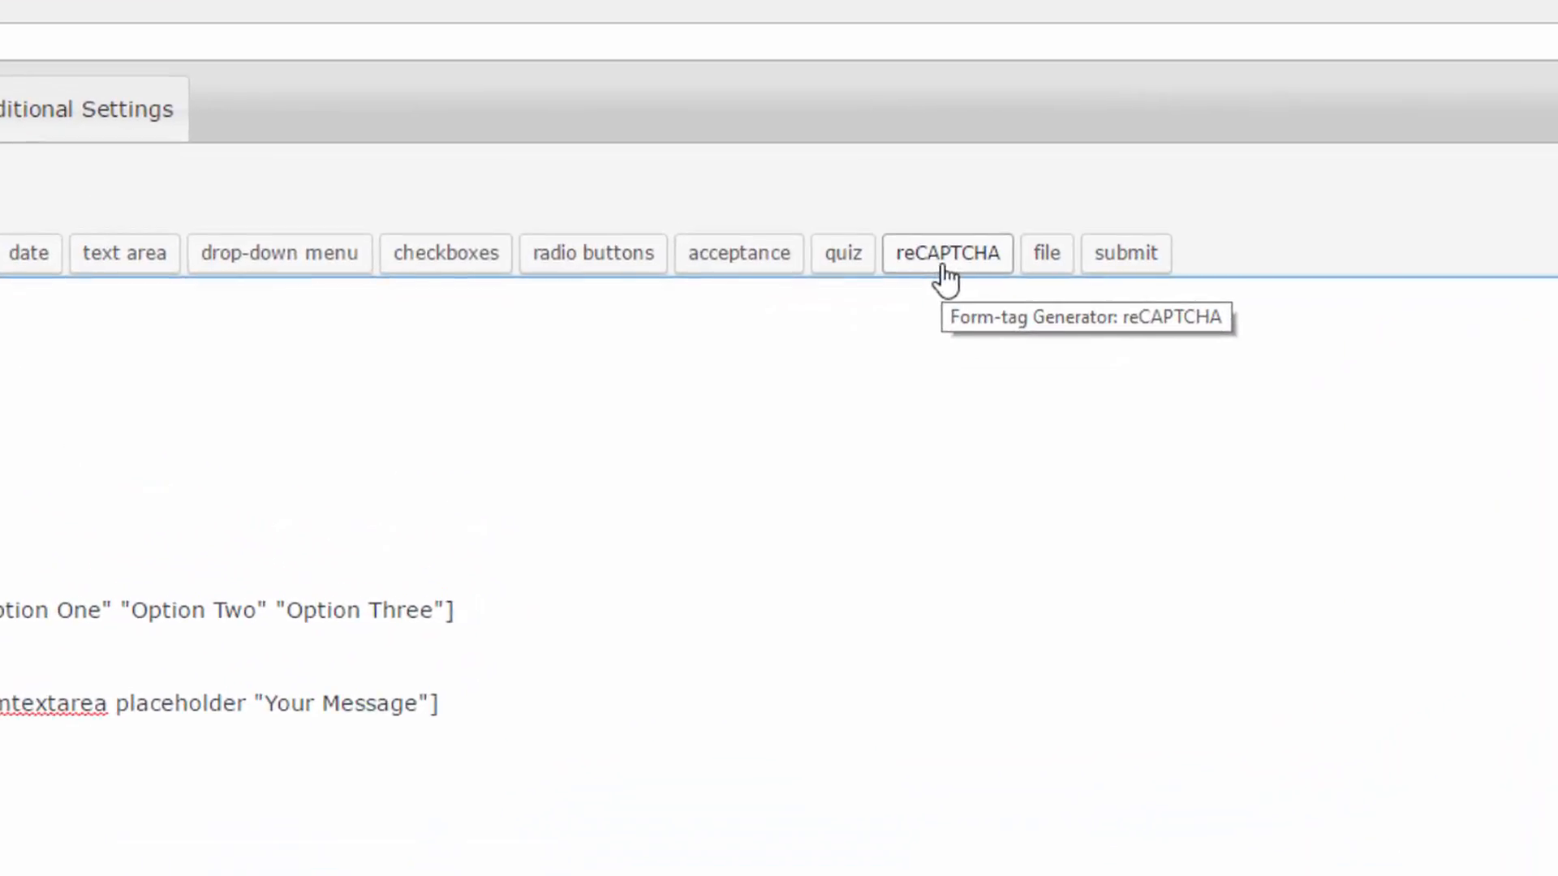
Step: Generate and insert the [recaptcha] tag just above [submit "Send"] in the form template
left_click(946, 253)
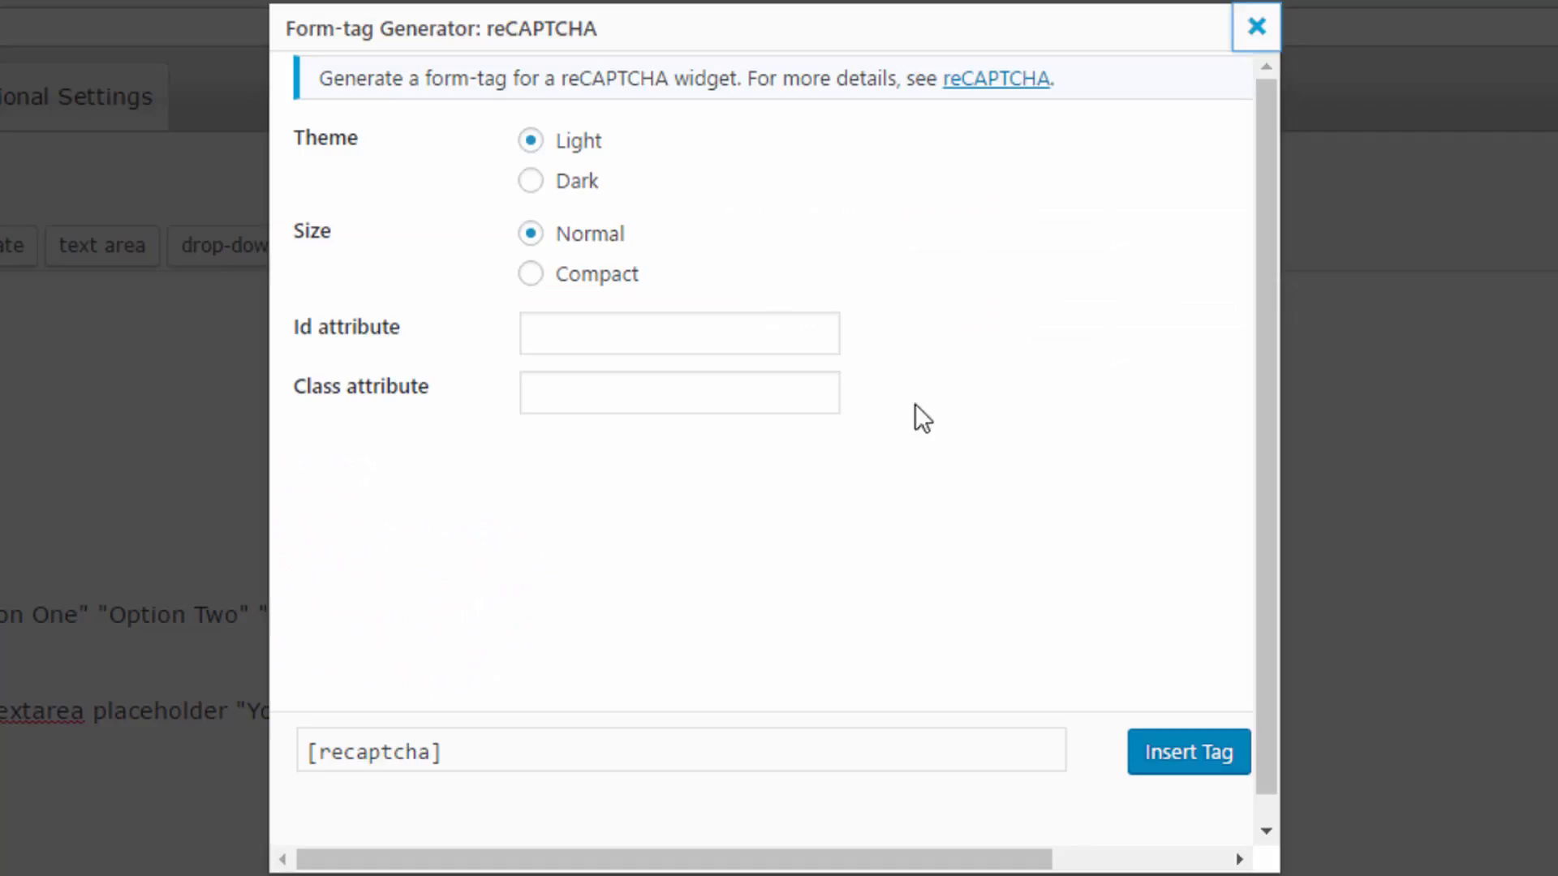
mouse_move(617, 185)
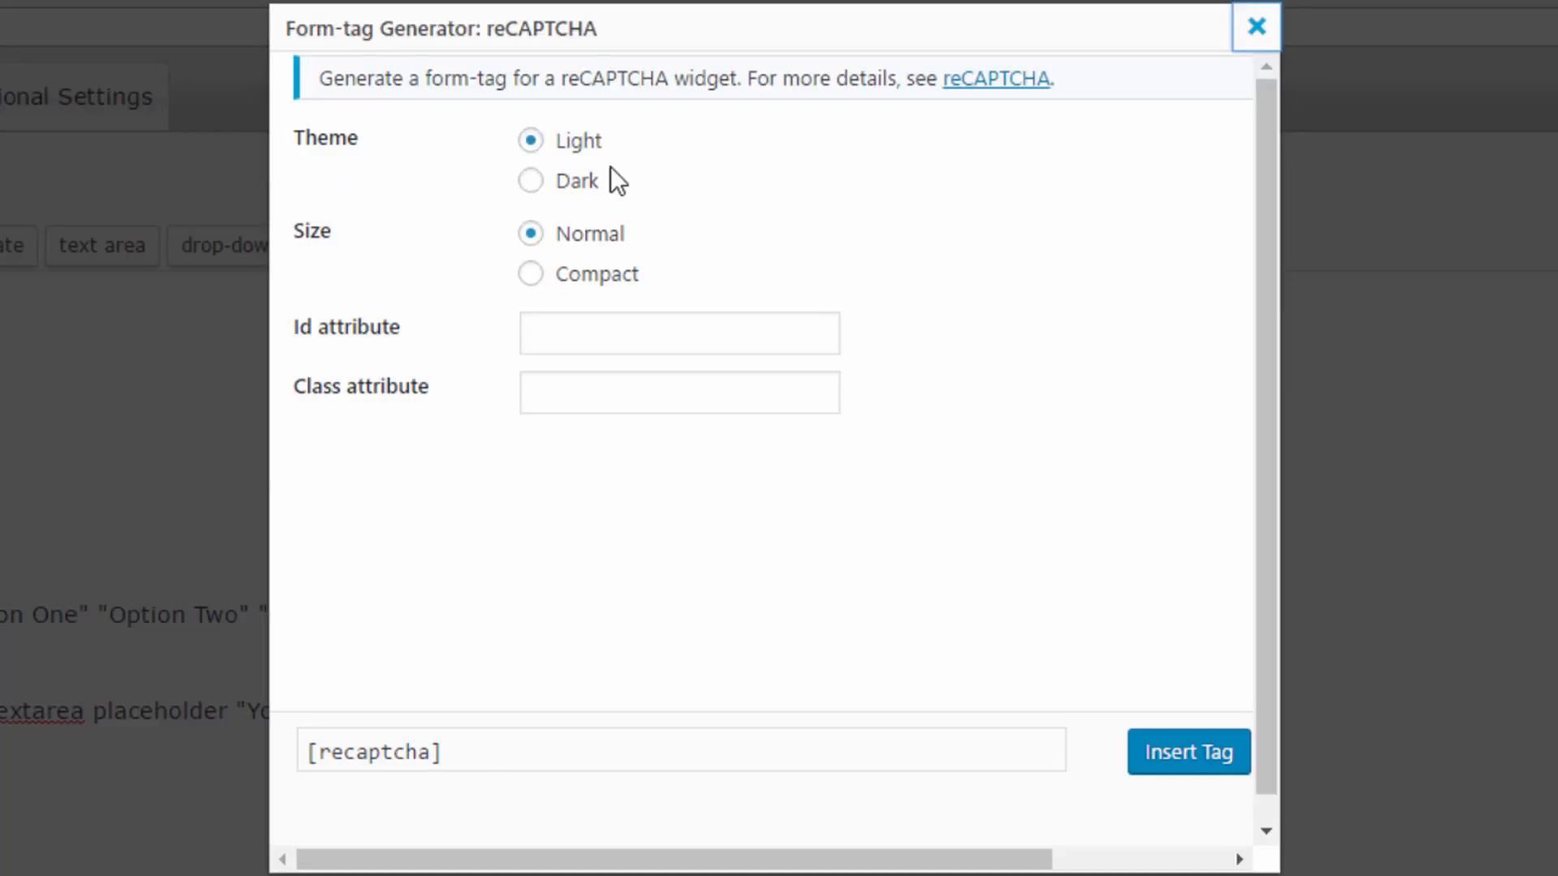
mouse_move(571, 192)
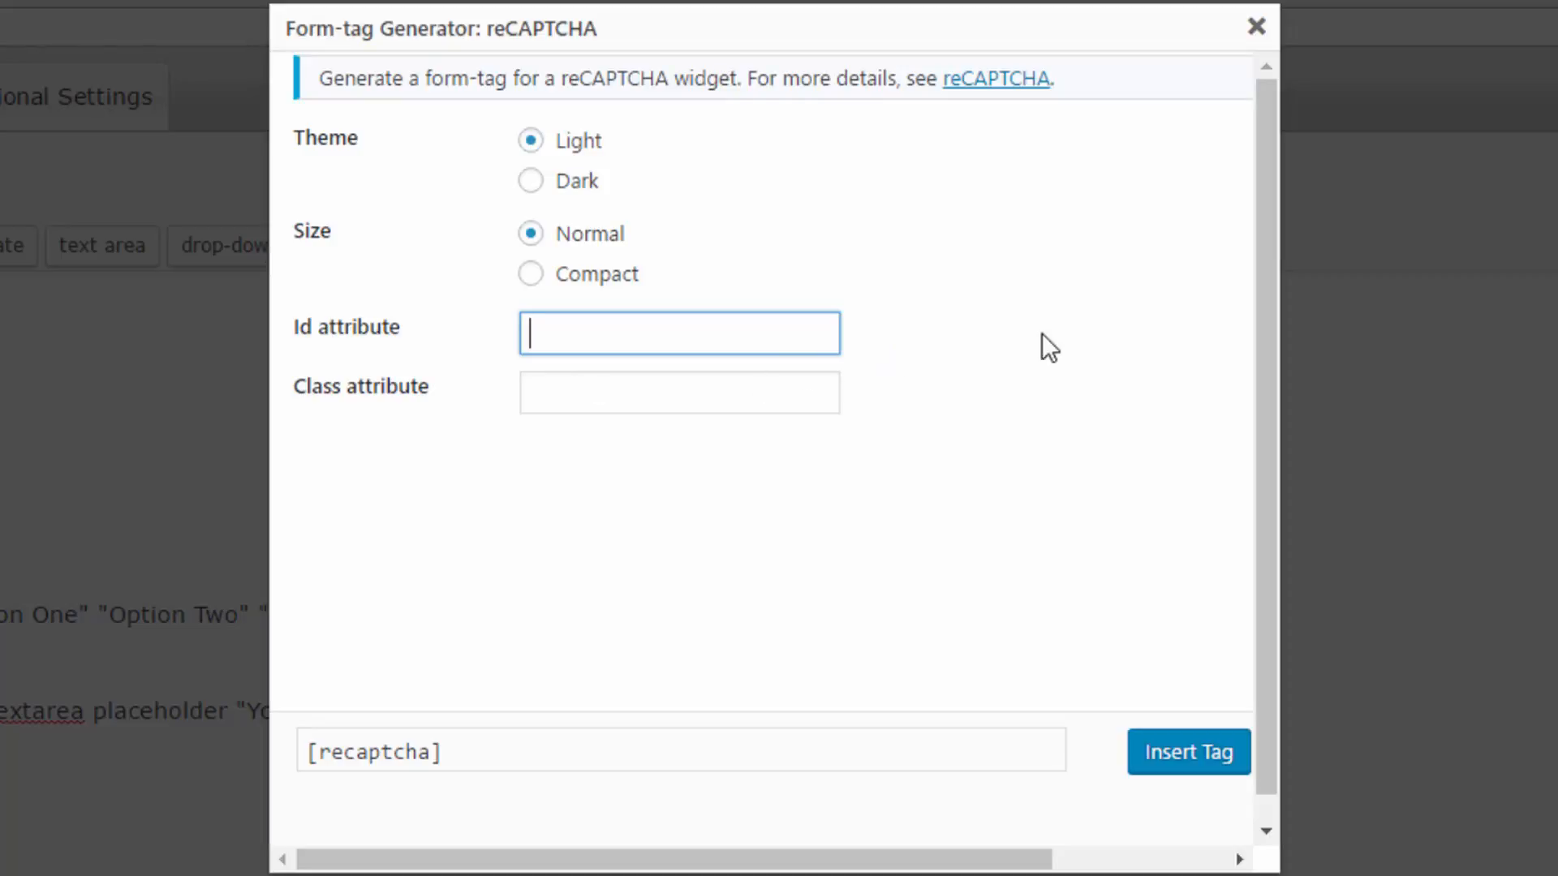
left_click(1188, 752)
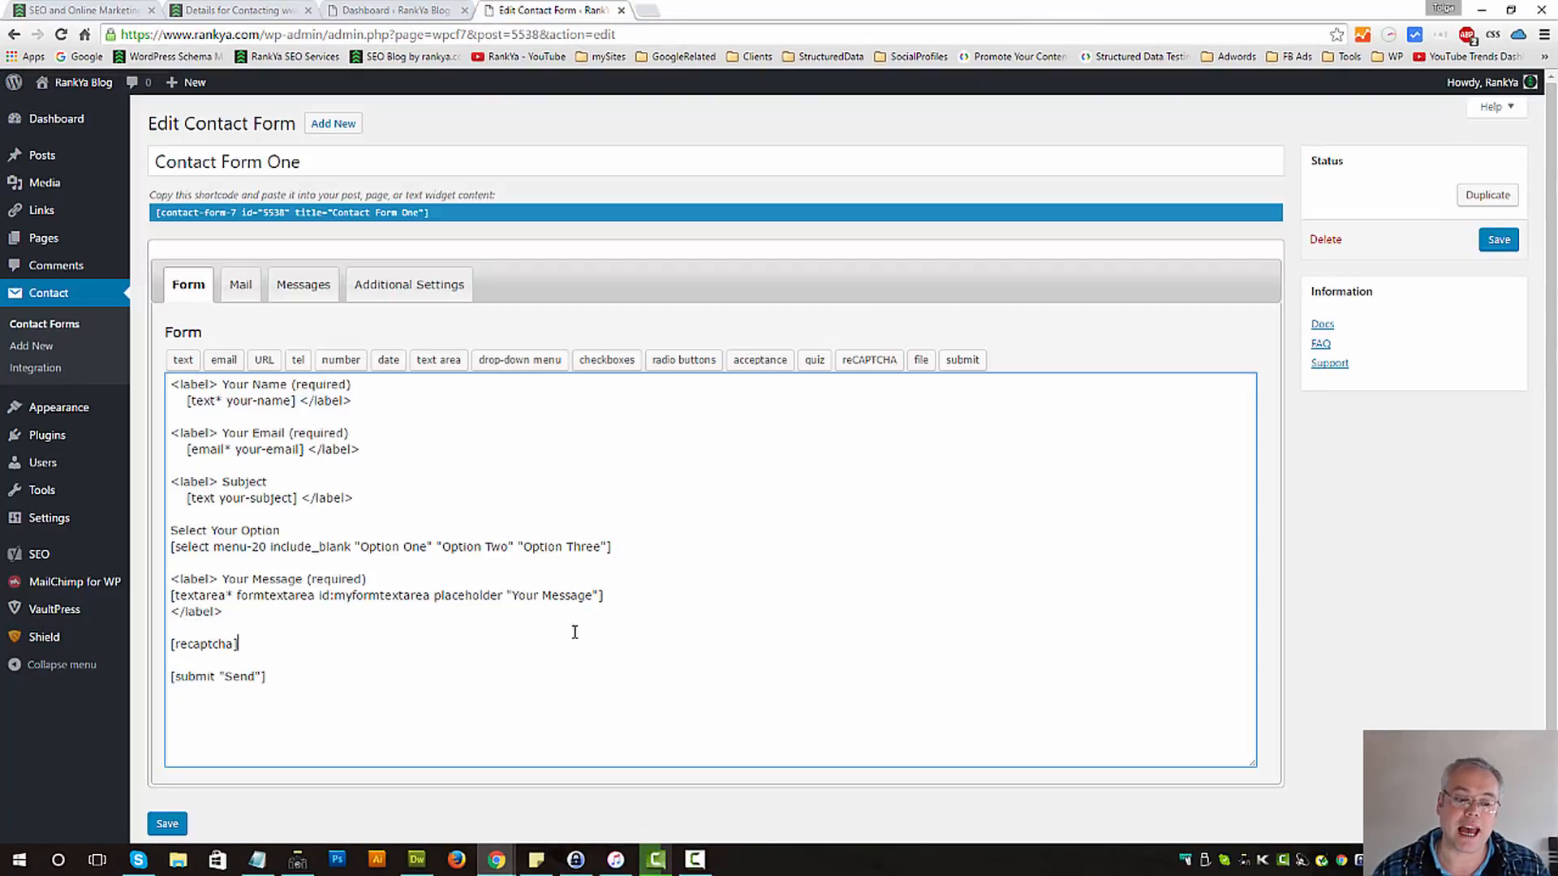
mouse_move(201, 796)
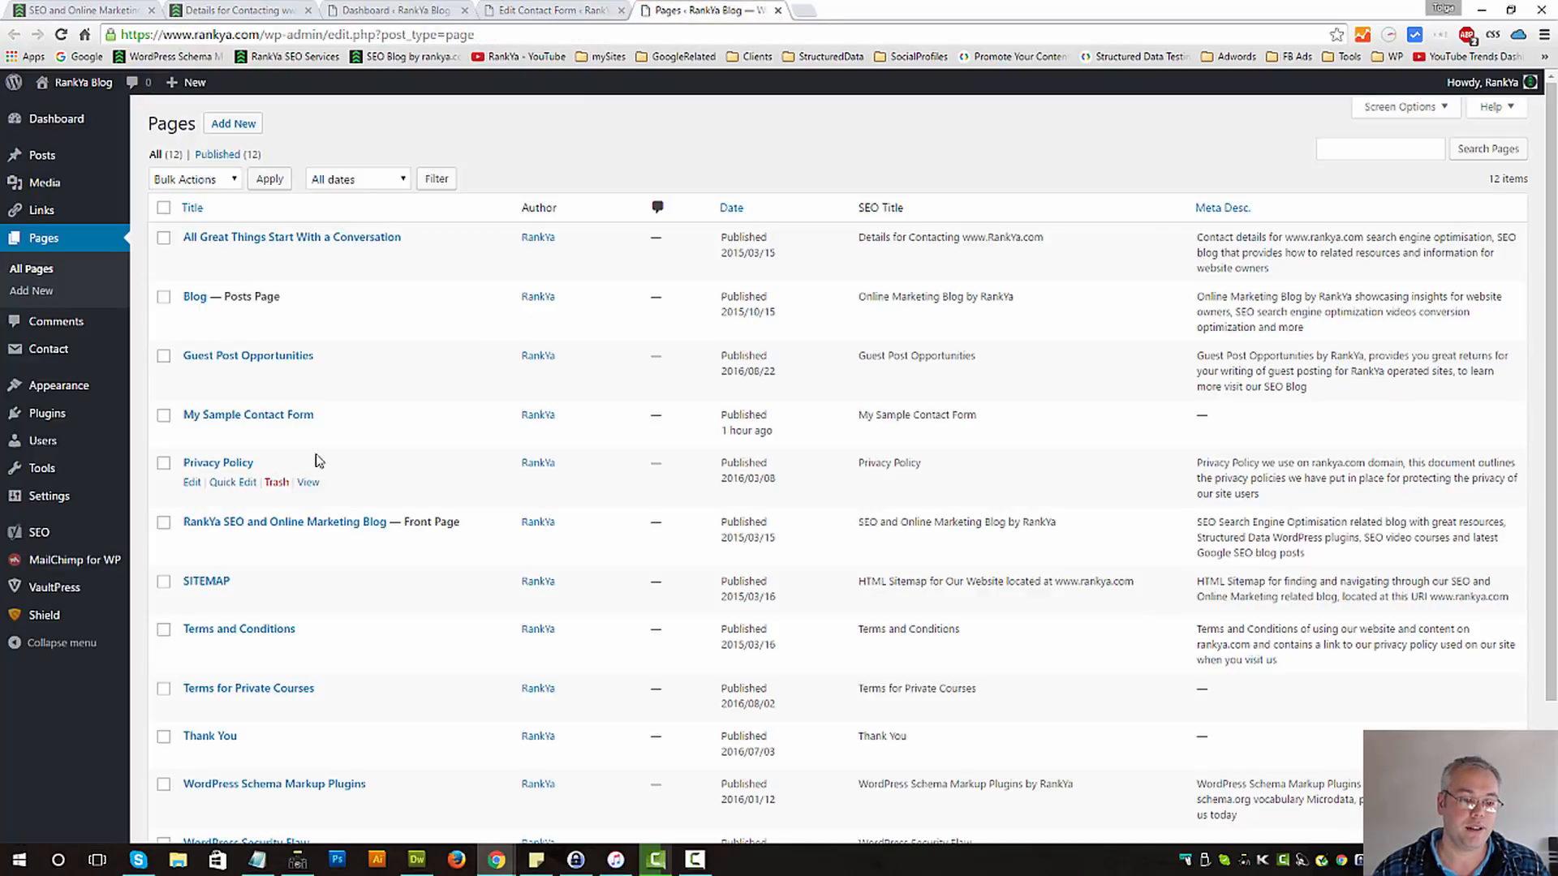
mouse_move(308, 440)
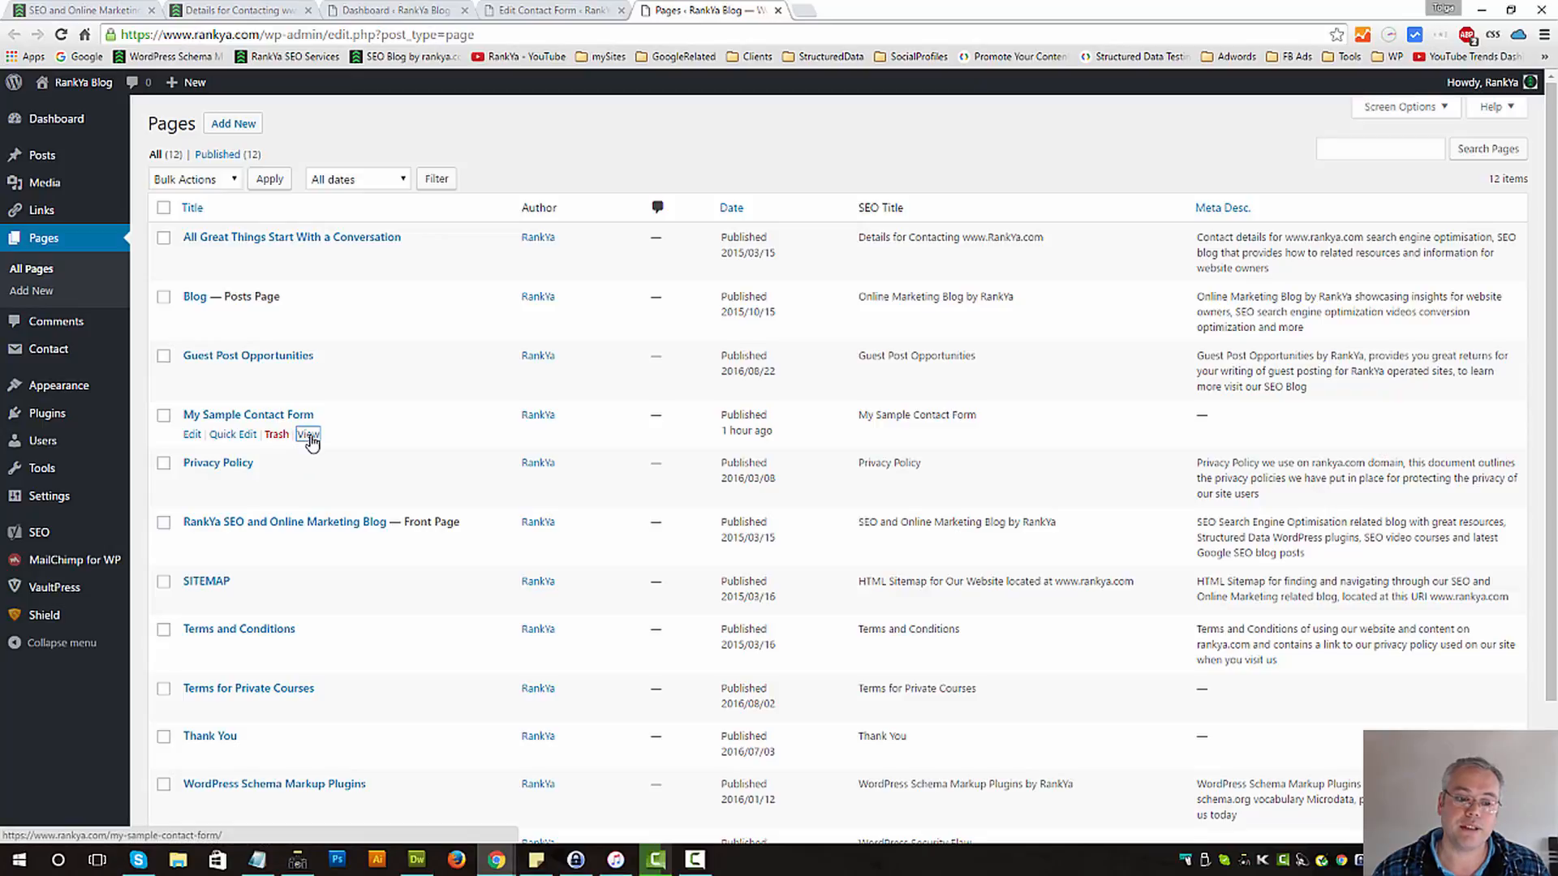
Step: View the published My Sample Contact Form page from the All Pages list
left_click(306, 435)
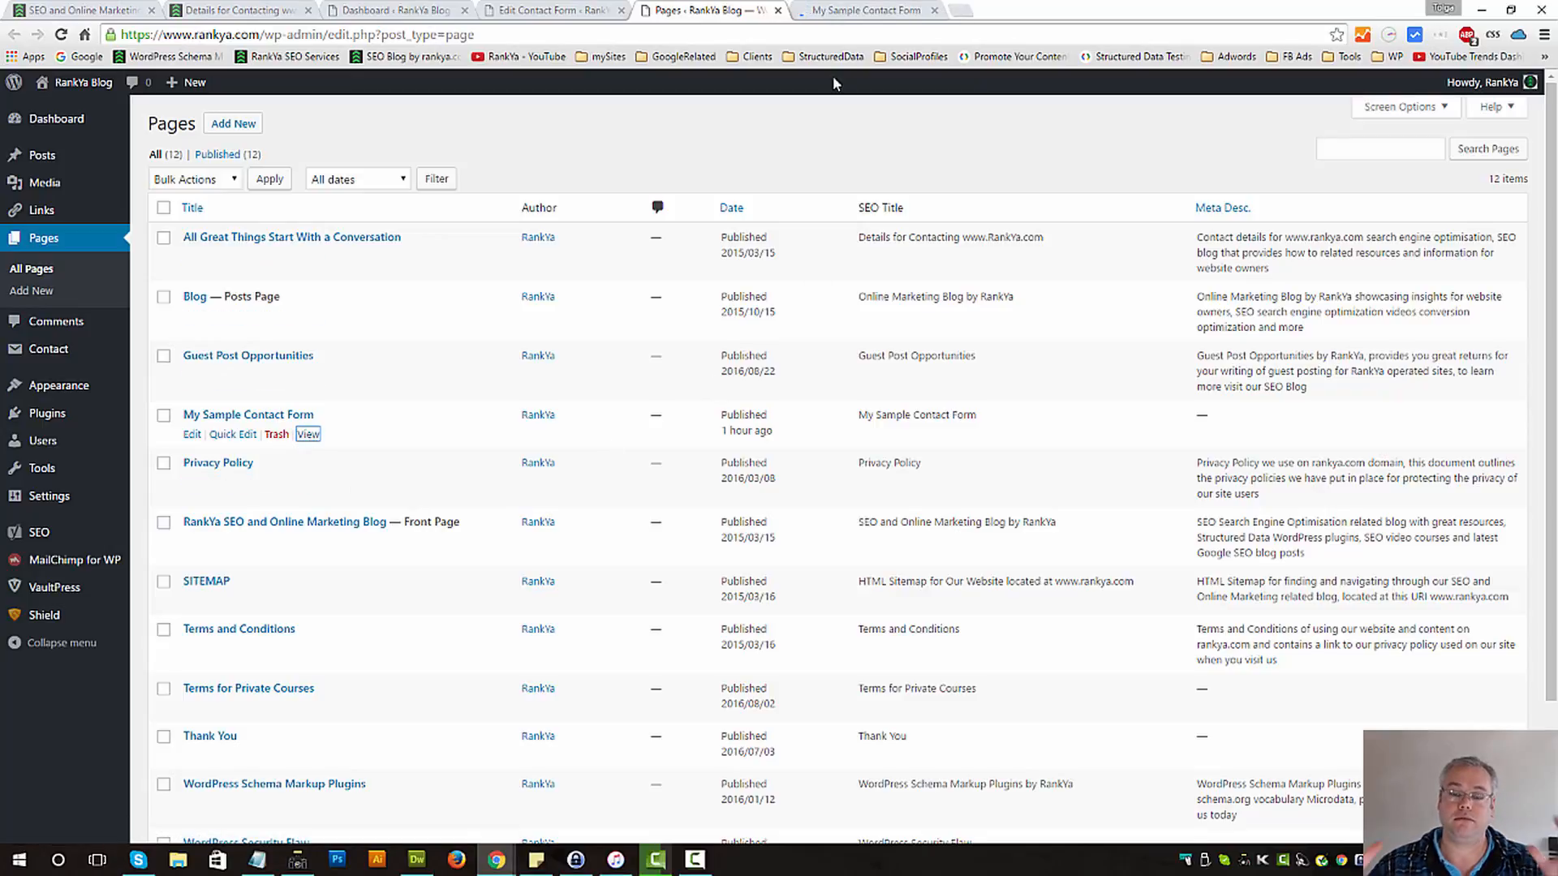